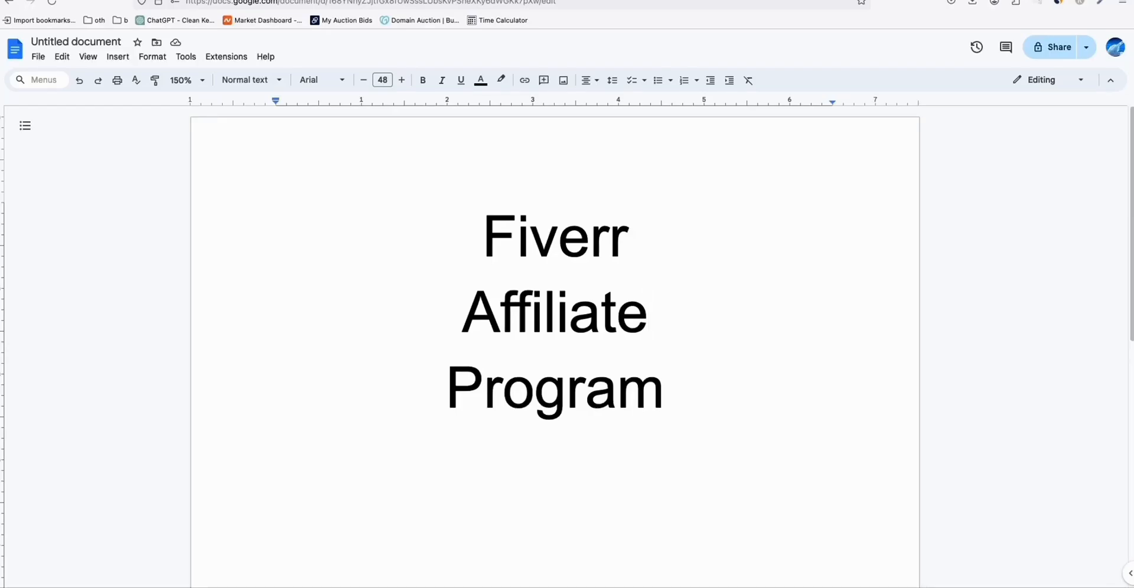
Step: Show the Fiverr Pro, Sub Affiliates, Logo Maker and Marketplace default affiliate links
{"action": "left_click", "coordinate": [648, 313]}
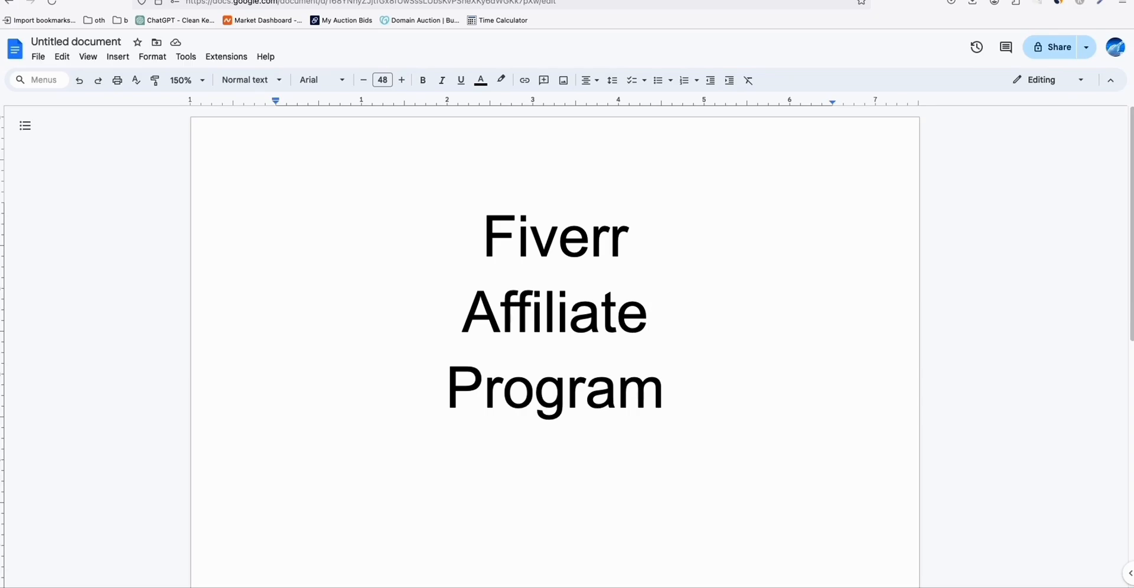
{"action": "left_click", "coordinate": [648, 313]}
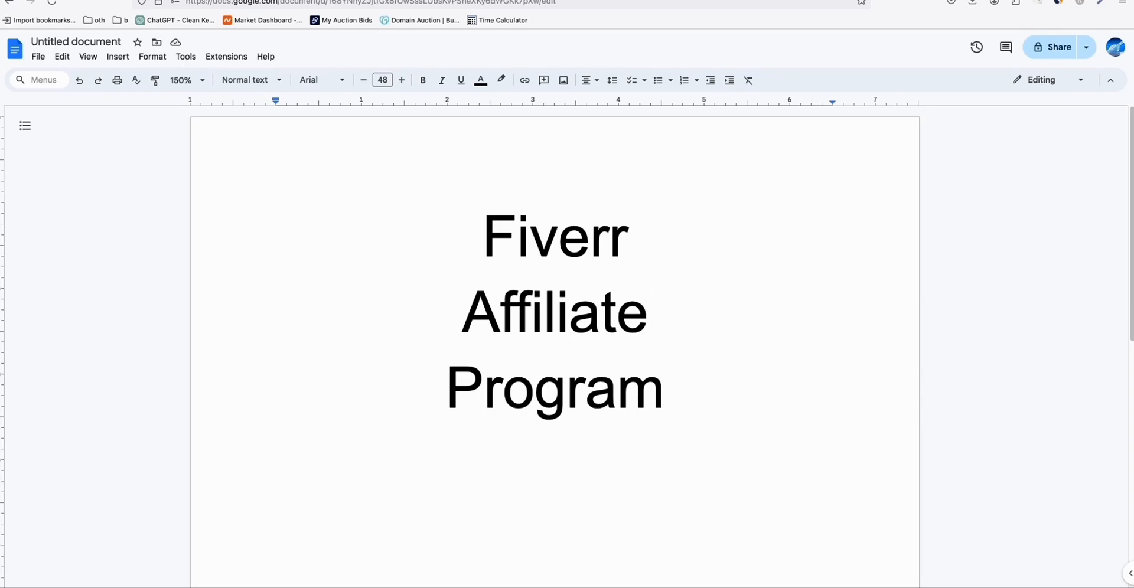
{"action": "left_click", "coordinate": [647, 313]}
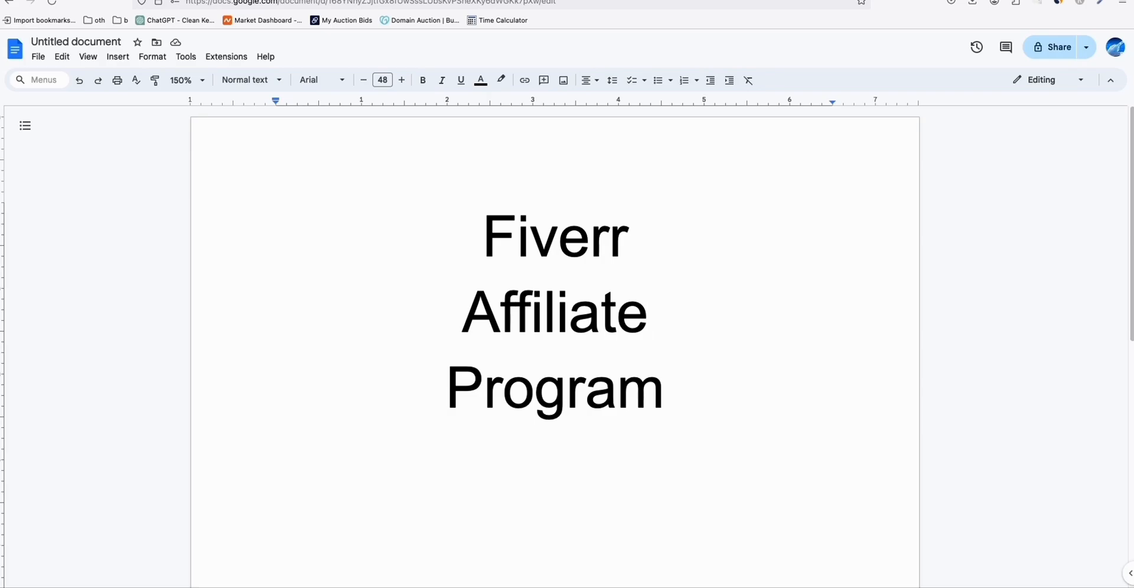
{"action": "left_click", "coordinate": [648, 312]}
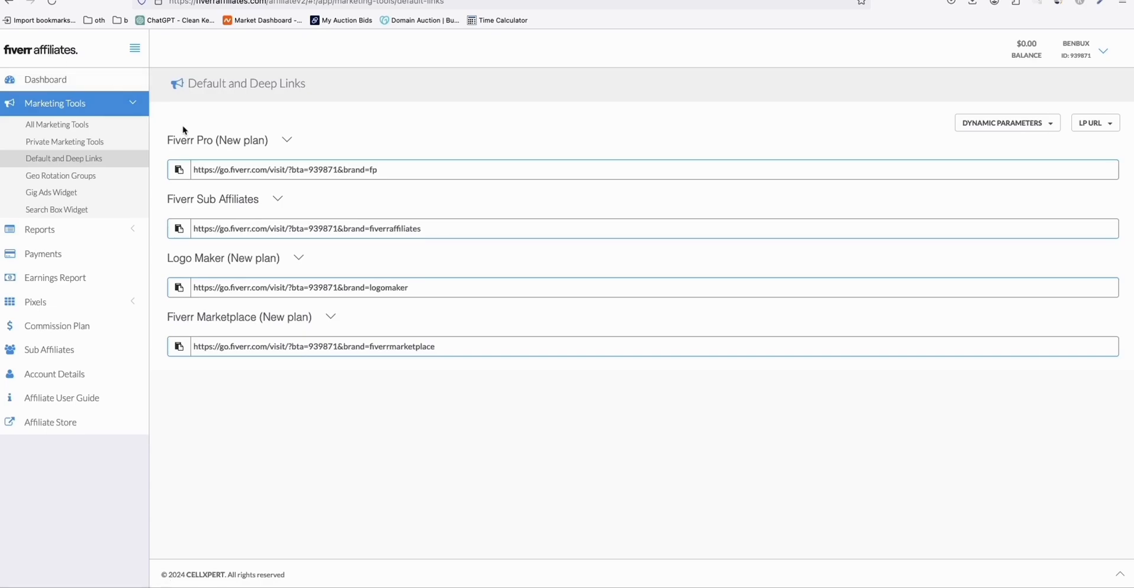
{"action": "mouse_move", "coordinate": [289, 190]}
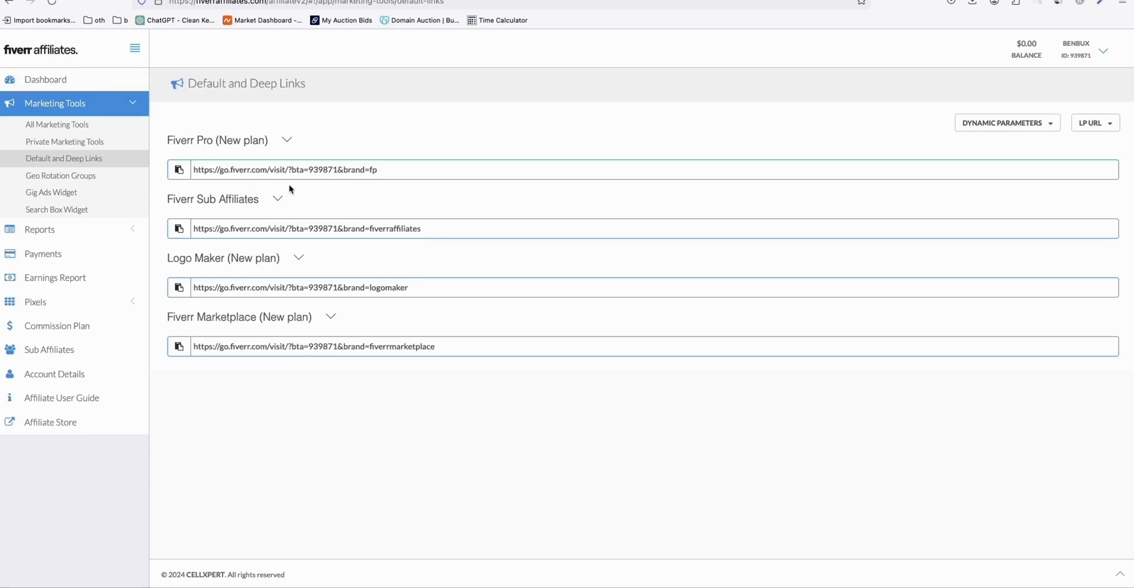
{"action": "mouse_move", "coordinate": [292, 190]}
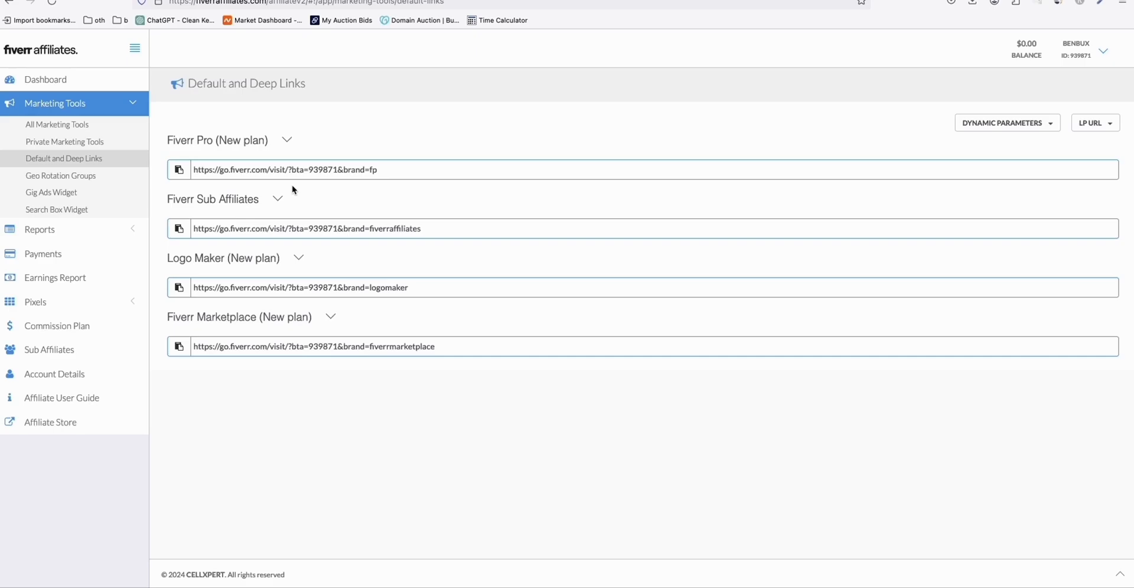
{"action": "mouse_move", "coordinate": [331, 158]}
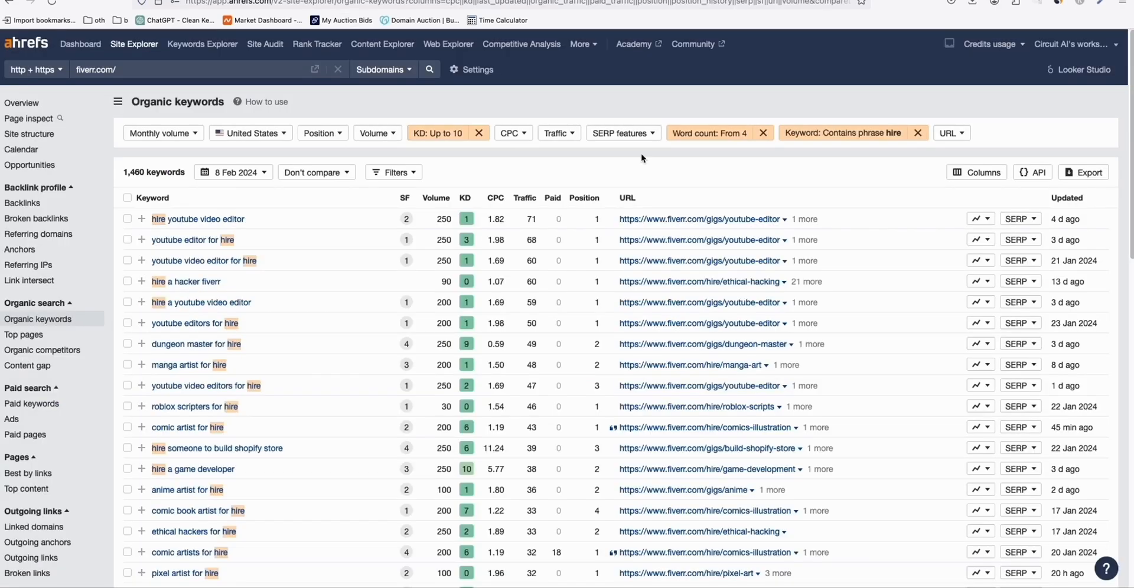
{"action": "mouse_move", "coordinate": [618, 92]}
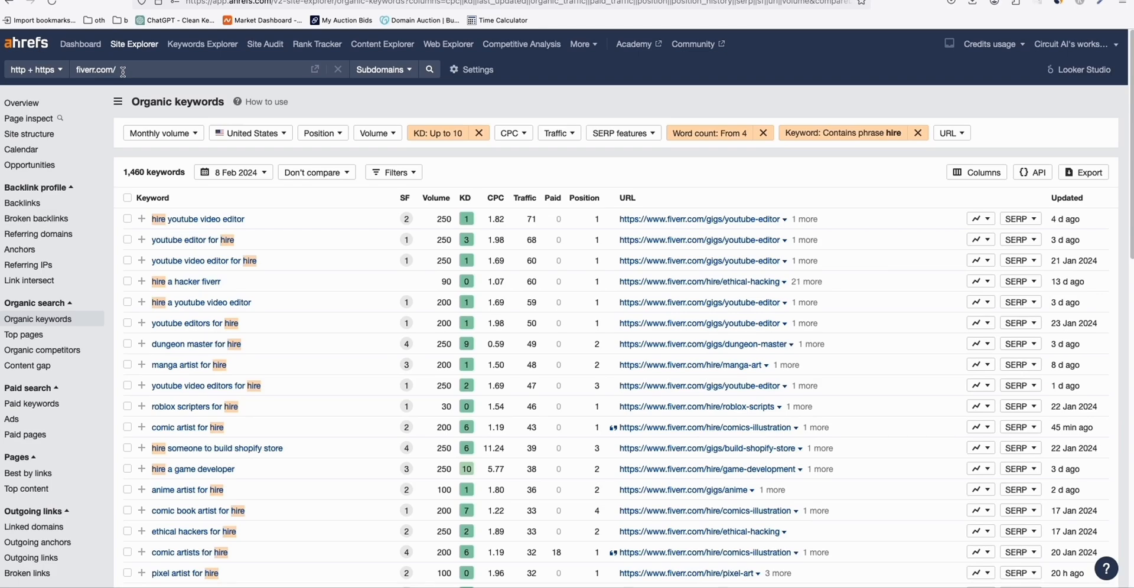
Step: Check the fiverr.com keyword filters: KD up to 10, word count from 4, phrase 'hire'
{"action": "left_click", "coordinate": [437, 132]}
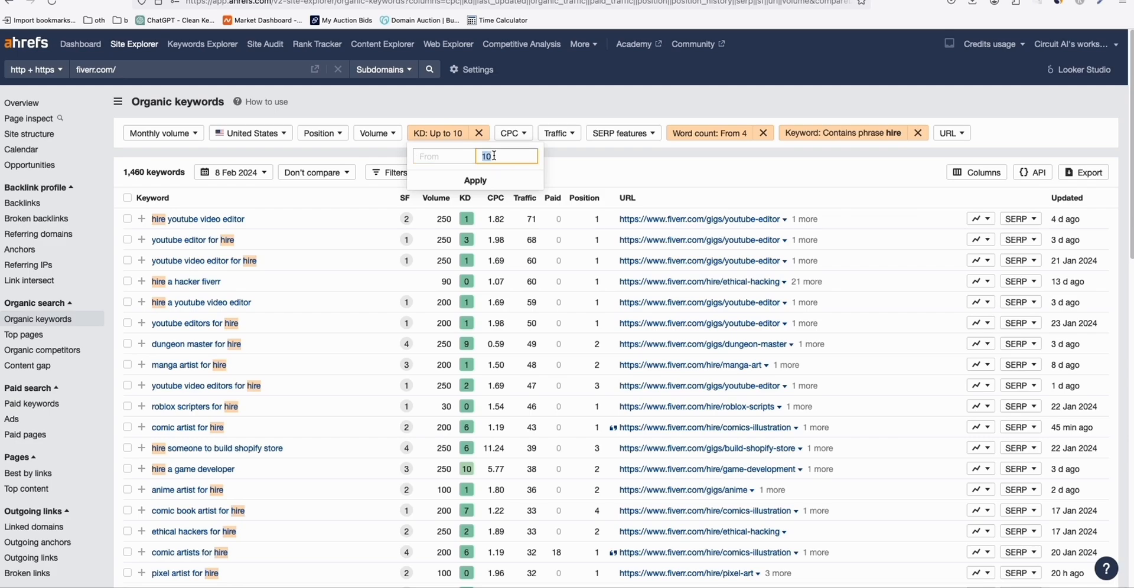
{"action": "left_click", "coordinate": [709, 133]}
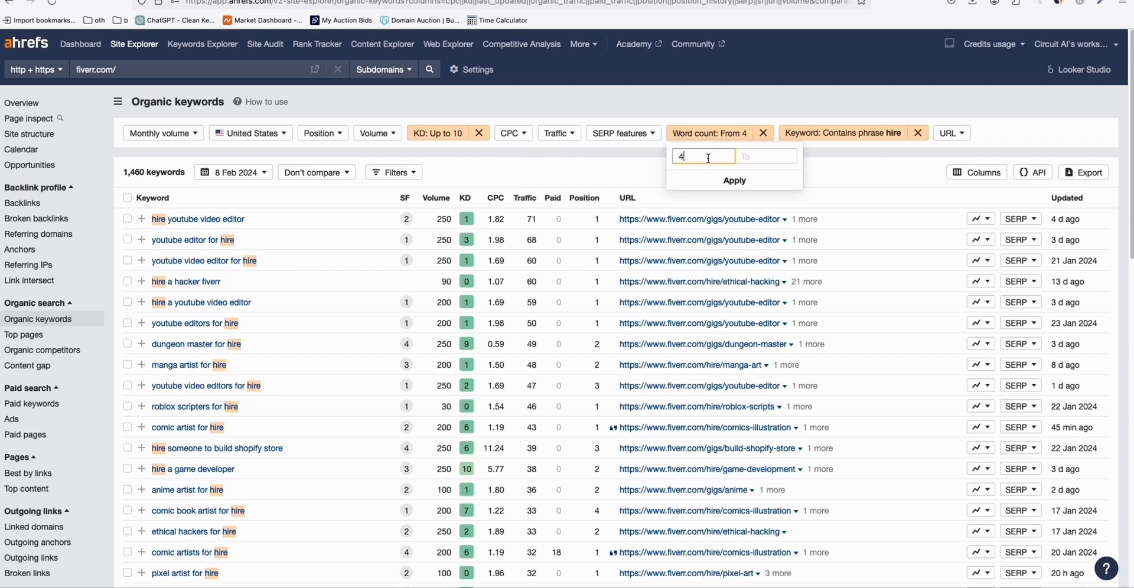
{"action": "left_click", "coordinate": [837, 133]}
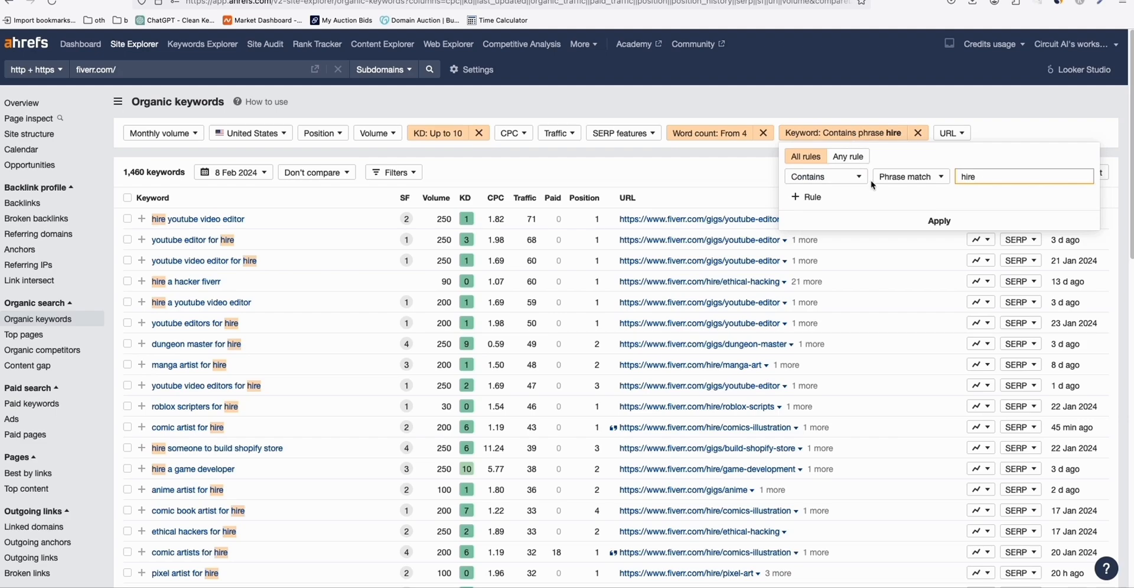
{"action": "left_click", "coordinate": [1023, 175]}
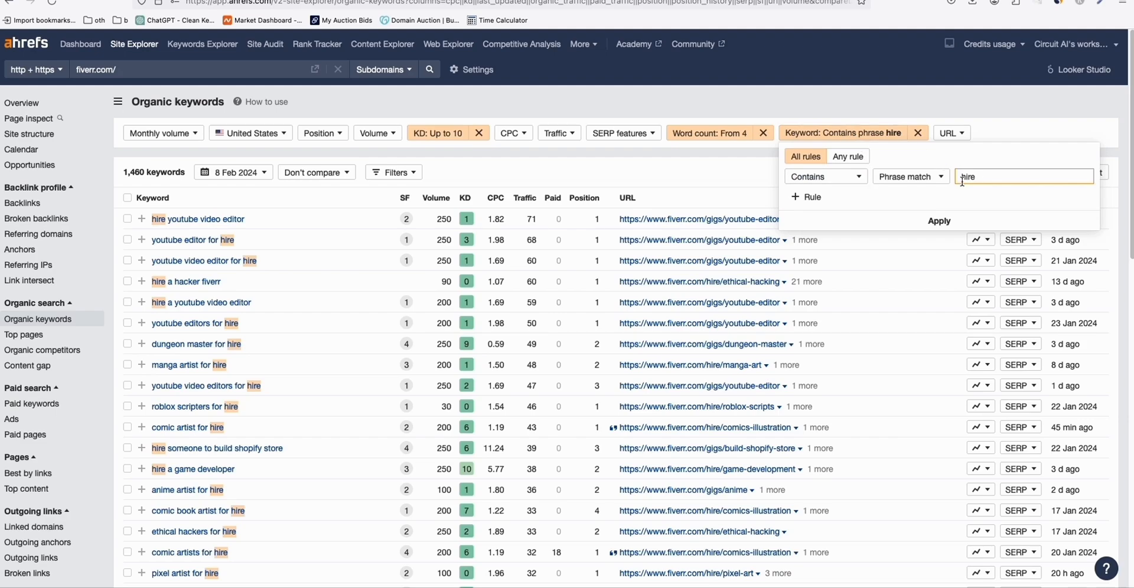
{"action": "double_click", "coordinate": [967, 176]}
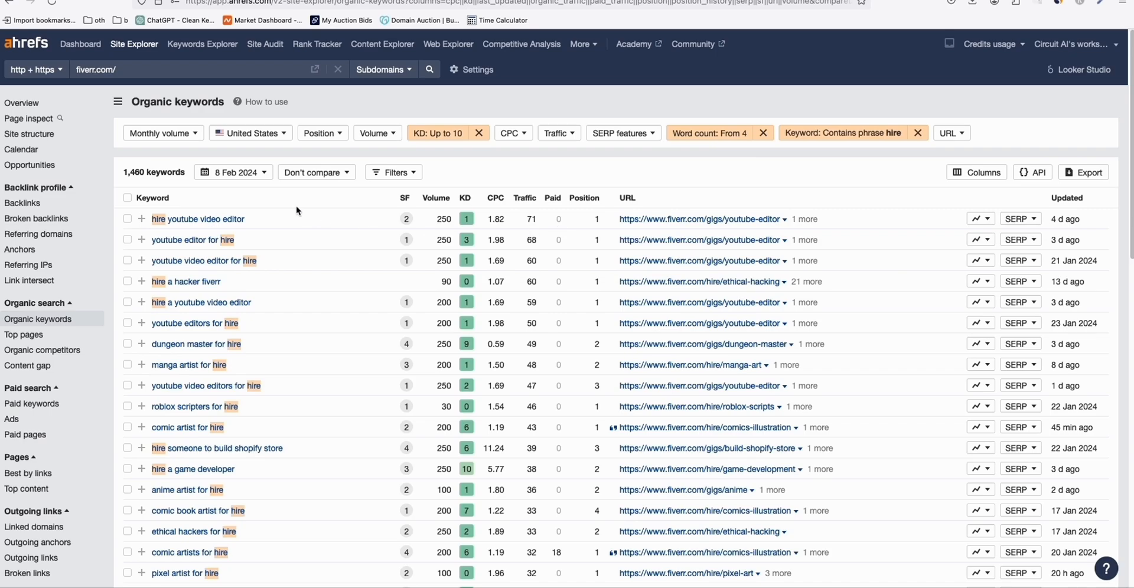
{"action": "scroll", "scroll_direction": "down", "scroll_amount": 3}
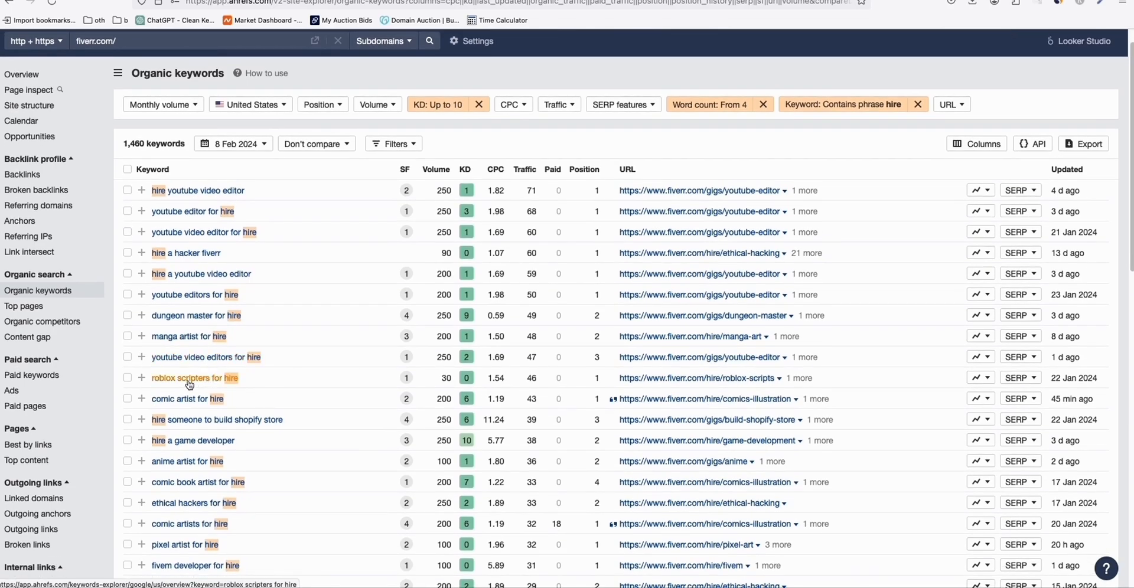
{"action": "scroll", "scroll_direction": "down", "scroll_amount": 3}
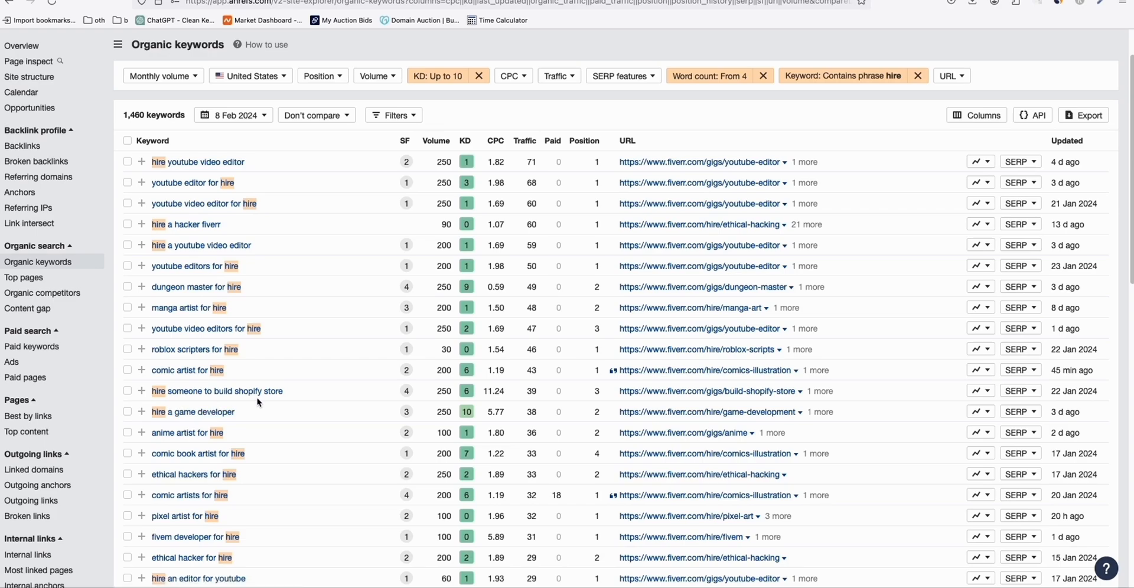
{"action": "scroll", "scroll_direction": "down", "scroll_amount": 3}
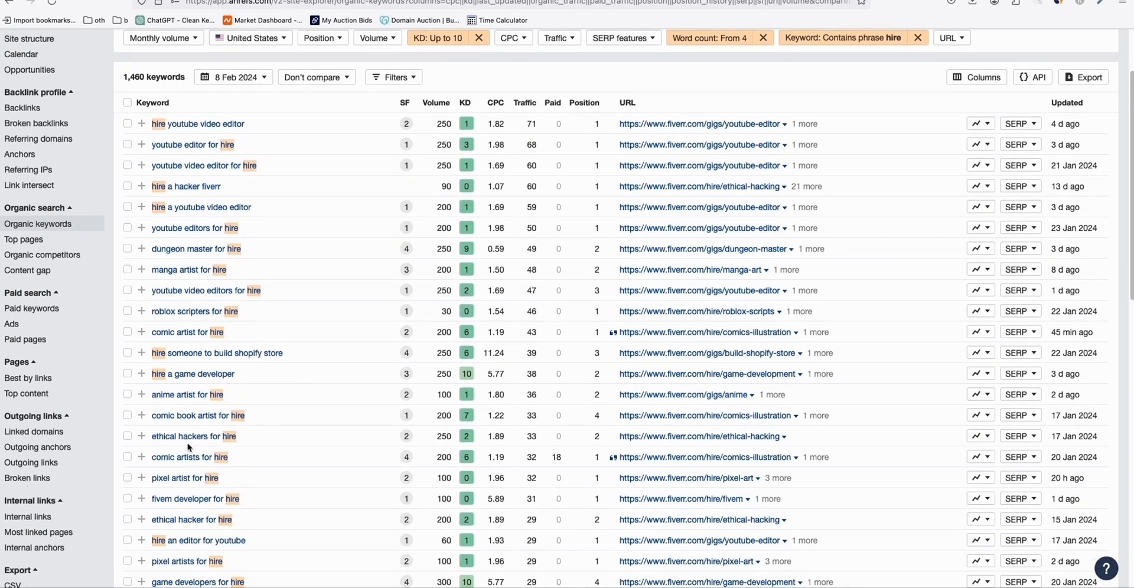
{"action": "mouse_move", "coordinate": [193, 436]}
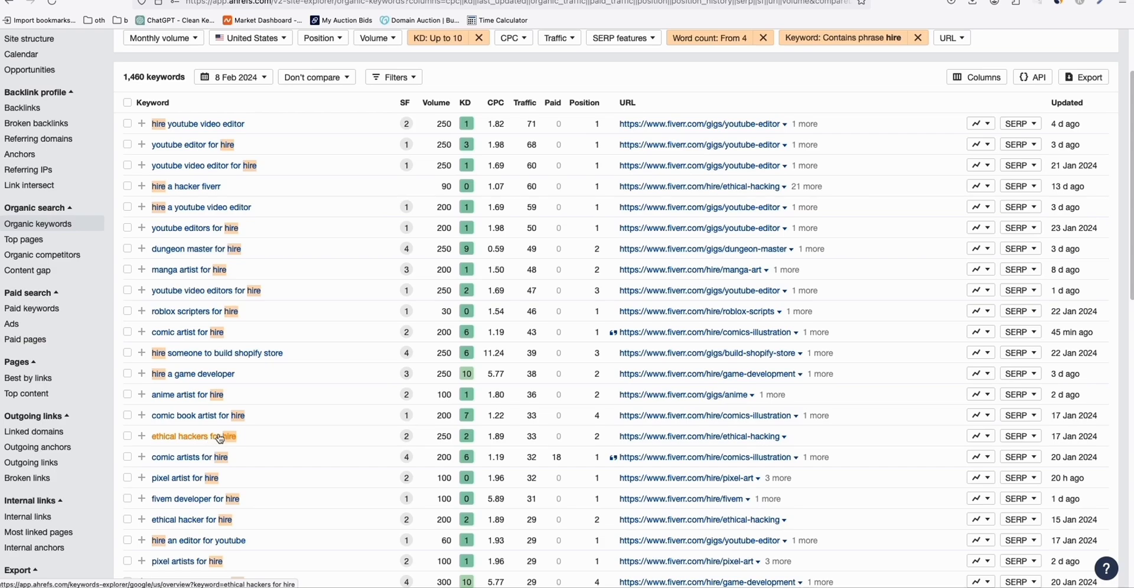
{"action": "scroll", "scroll_direction": "down", "scroll_amount": 3}
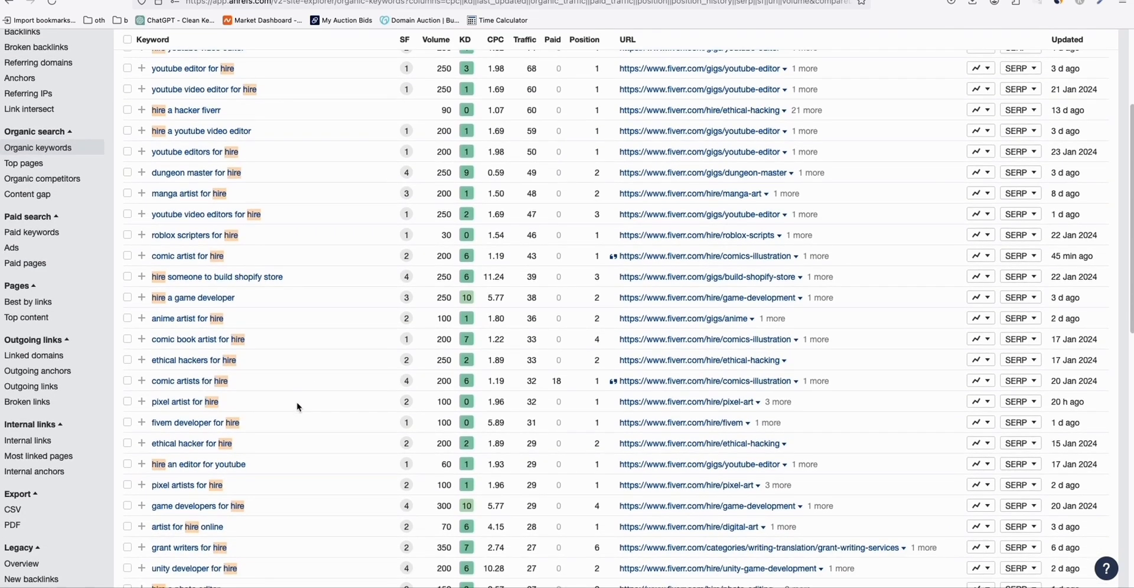
{"action": "scroll", "scroll_direction": "down", "scroll_amount": 3}
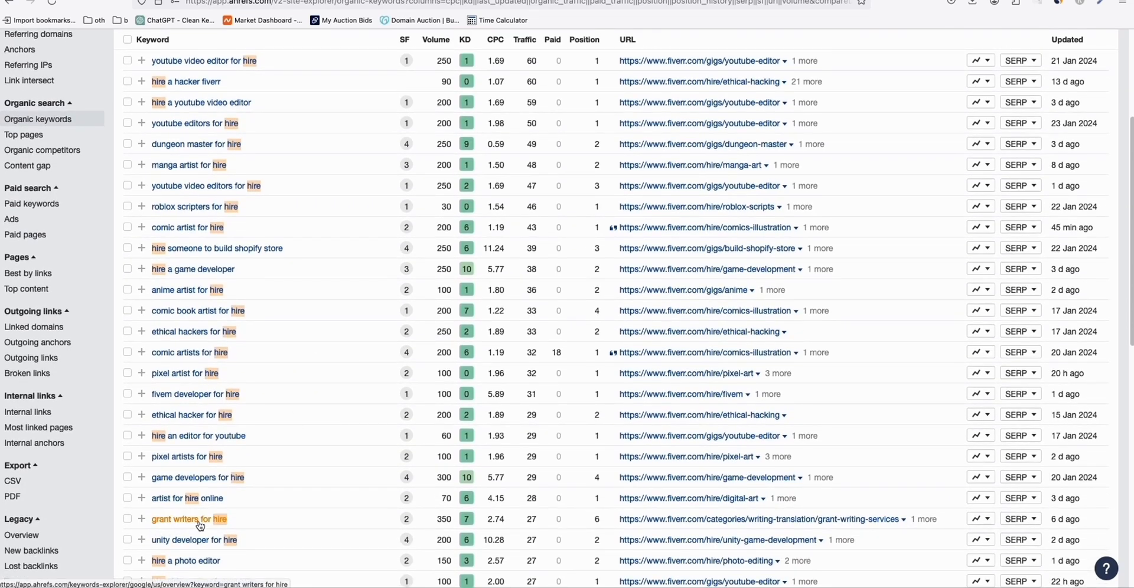
{"action": "scroll", "scroll_direction": "down", "scroll_amount": 3}
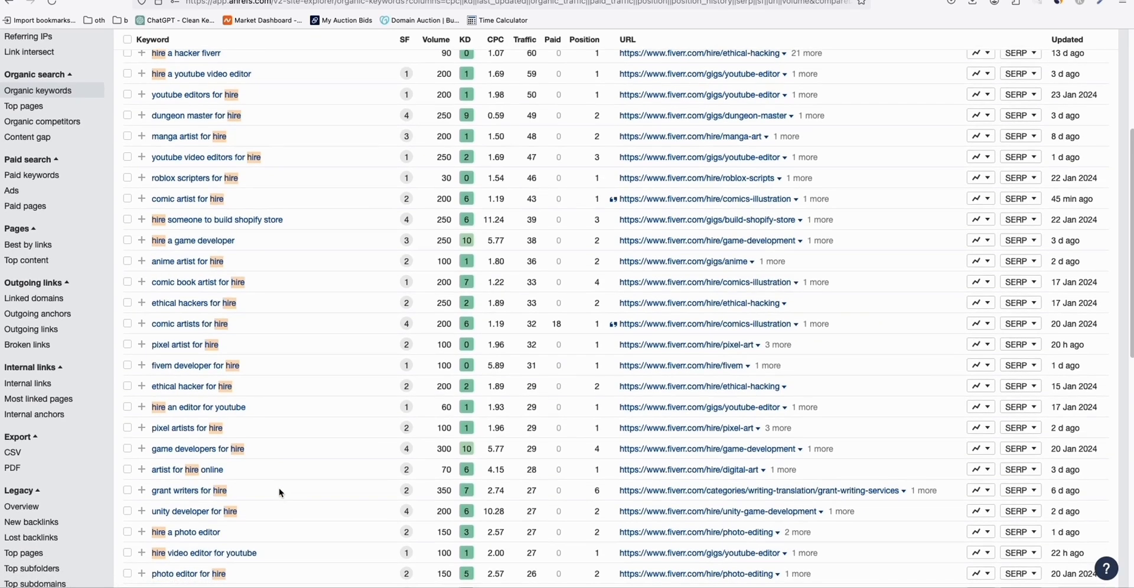
{"action": "scroll", "scroll_direction": "down", "scroll_amount": 3}
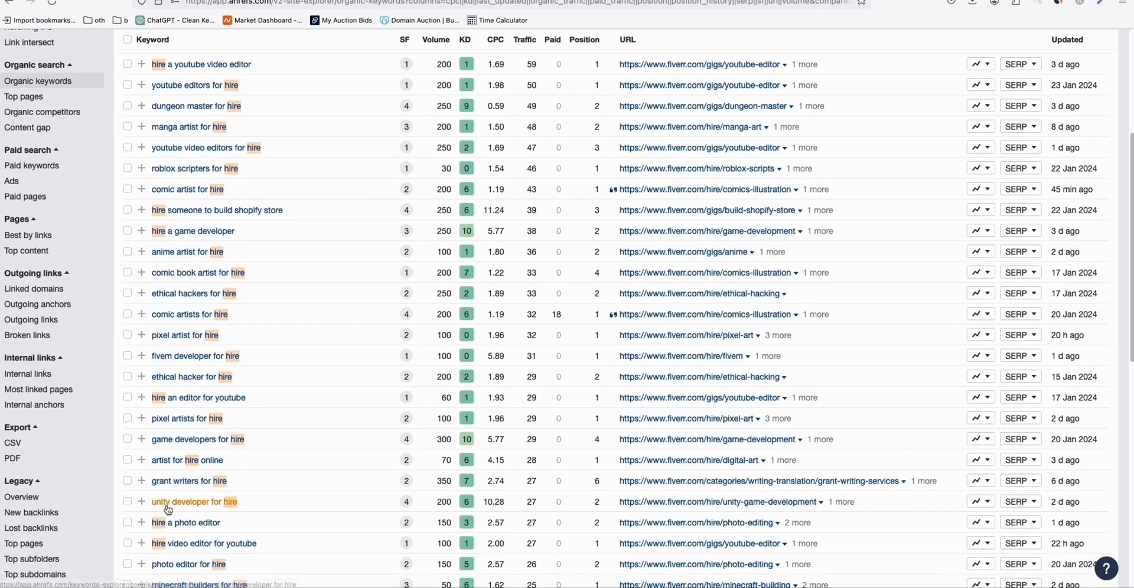
{"action": "scroll", "scroll_direction": "down", "scroll_amount": 3}
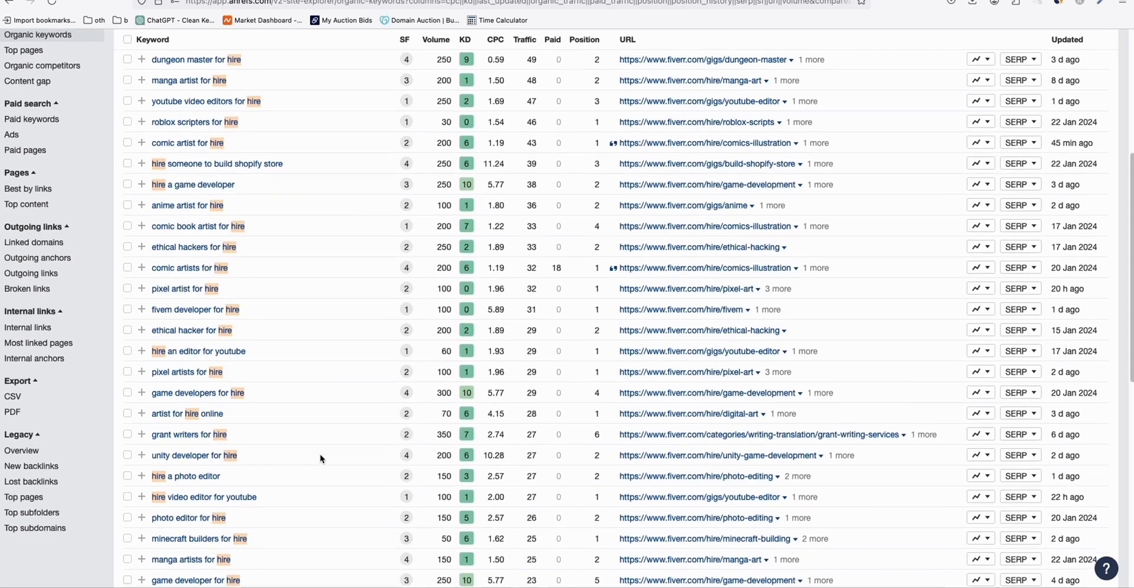
{"action": "scroll", "scroll_direction": "down", "scroll_amount": 3}
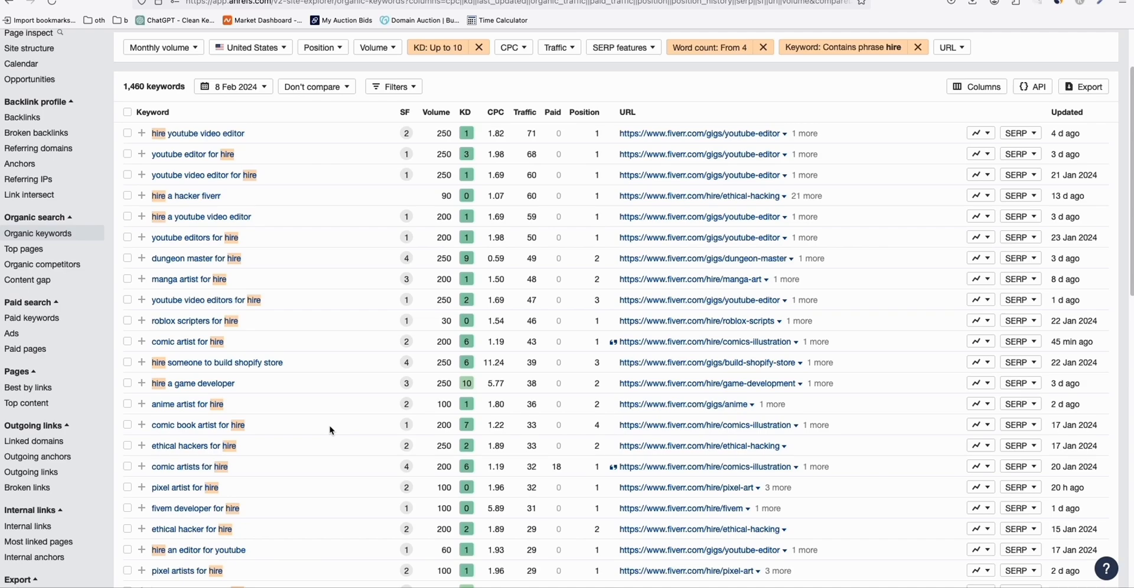
{"action": "mouse_move", "coordinate": [716, 283]}
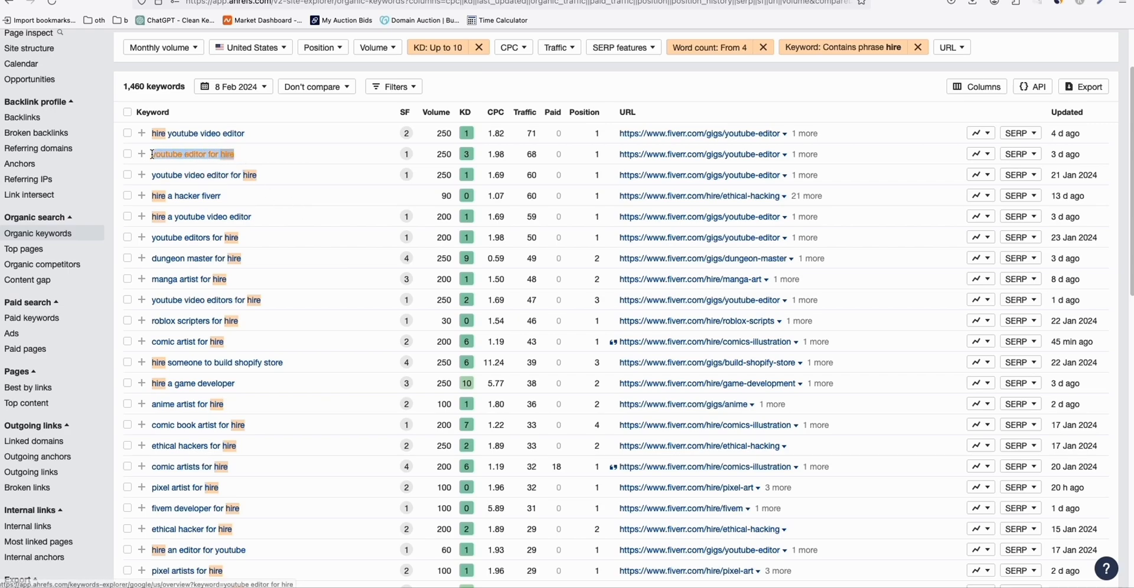
Step: Select the keyword 'youtube editor for hire' in the Ahrefs list
{"action": "double_click", "coordinate": [193, 154]}
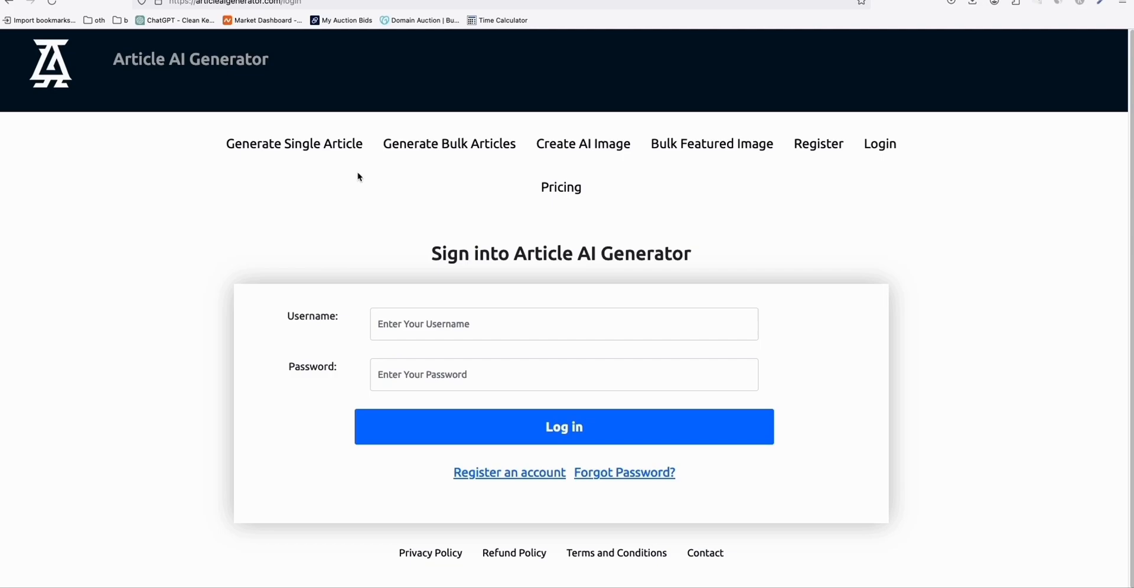
{"action": "mouse_move", "coordinate": [619, 111]}
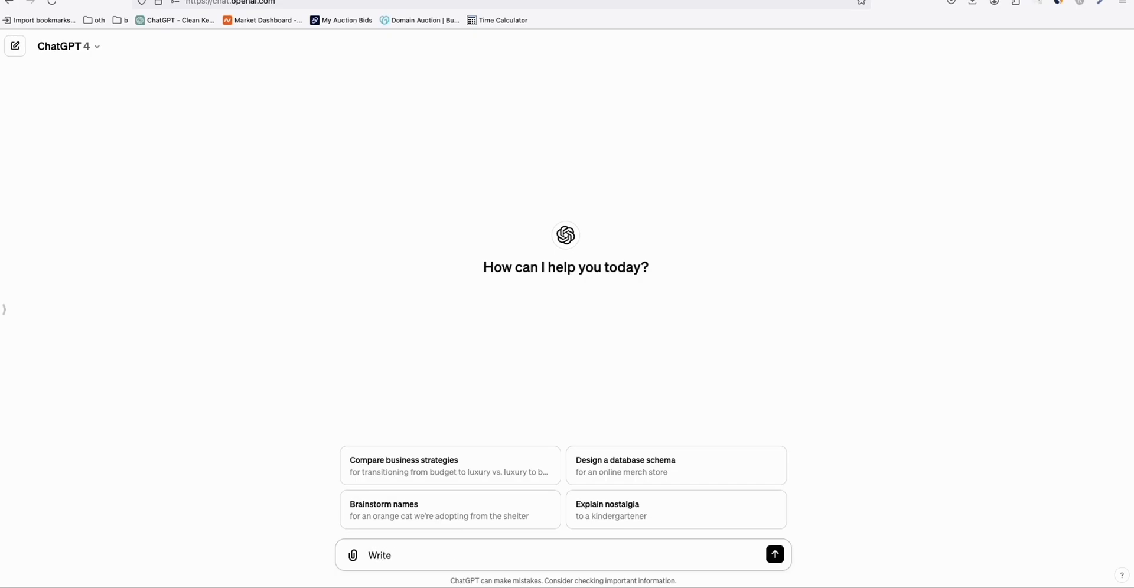
Step: Prompt ChatGPT for an article of at least 1000 words on 'youtube editor for hire'
{"action": "type", "text": "an article regarding \""}
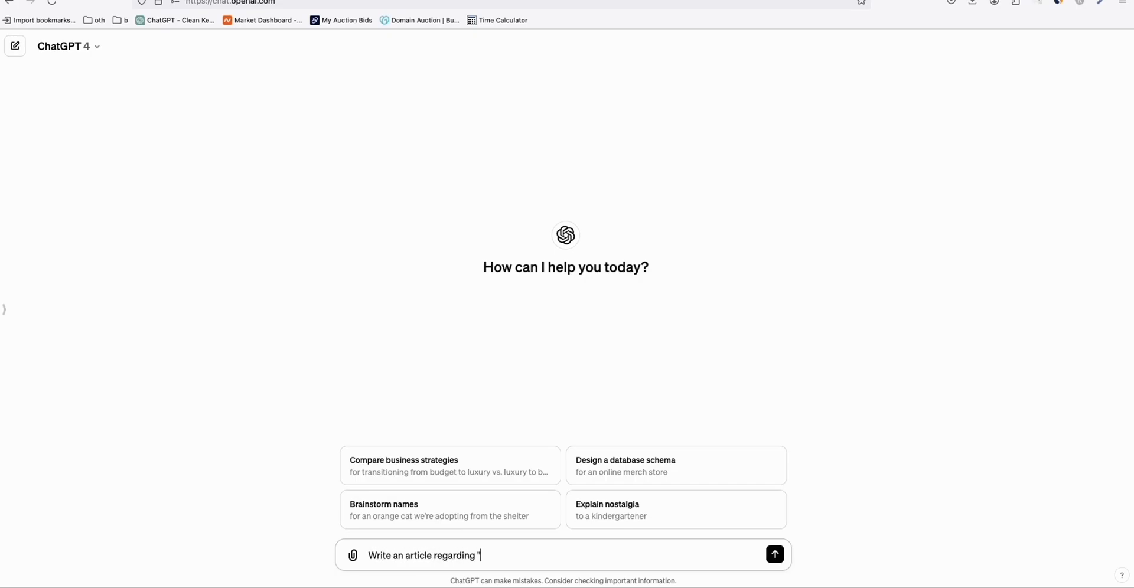
{"action": "type", "text": "youtube editor for hire\""}
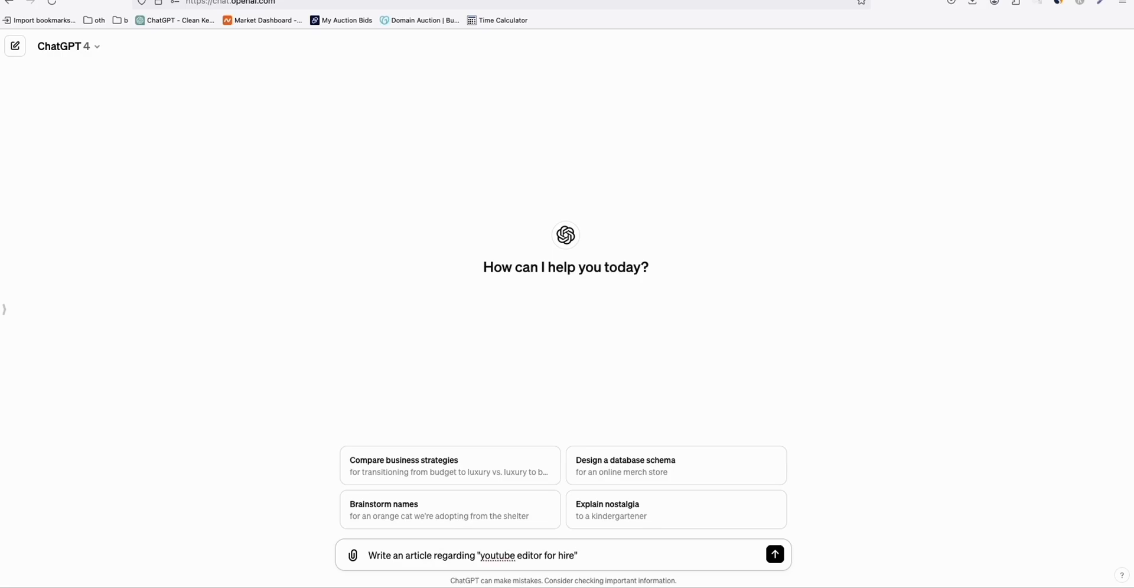
{"action": "type", "text": ". Make sure it has"}
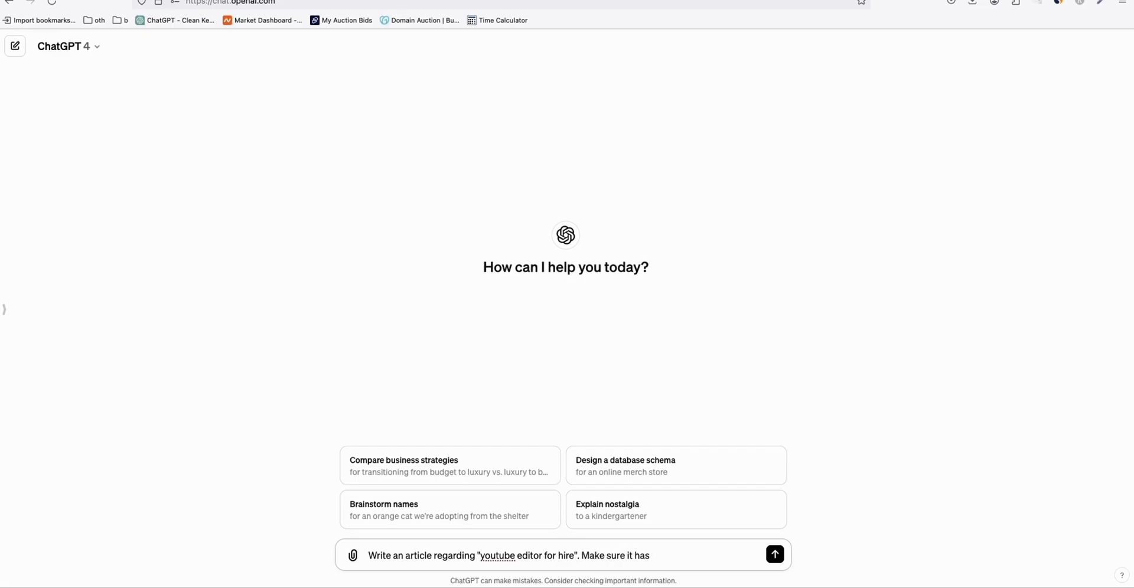
{"action": "type", "text": "at lea"}
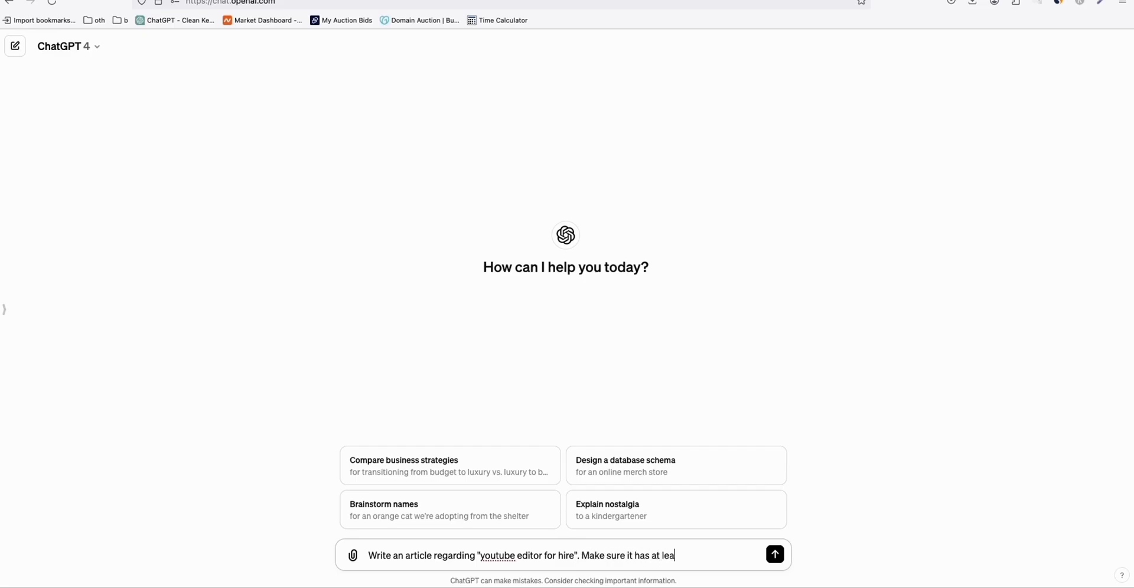
{"action": "type", "text": "st 1000 word"}
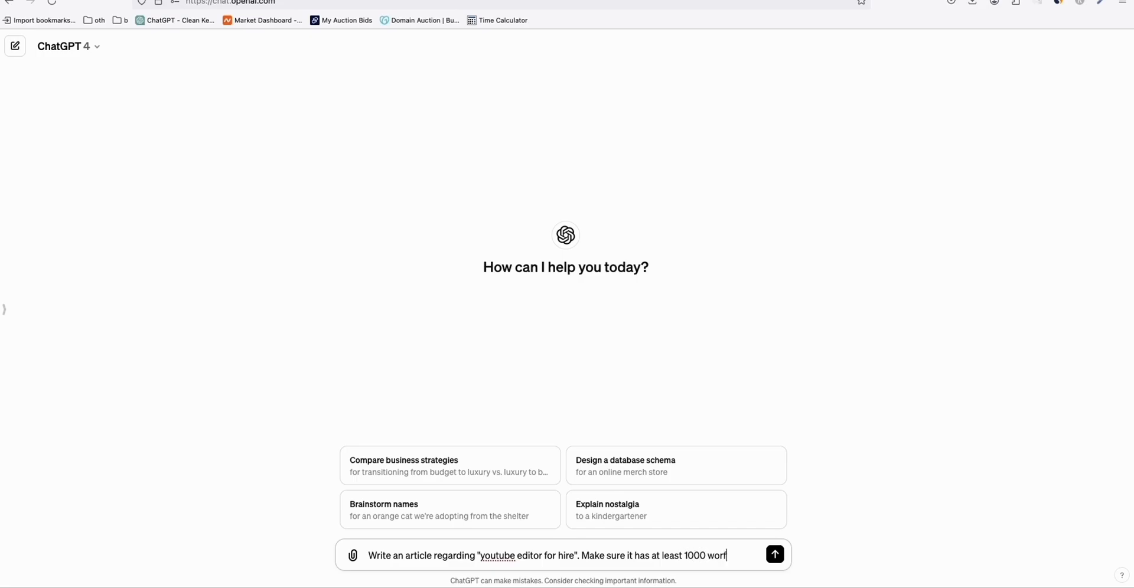
{"action": "left_click", "coordinate": [773, 554]}
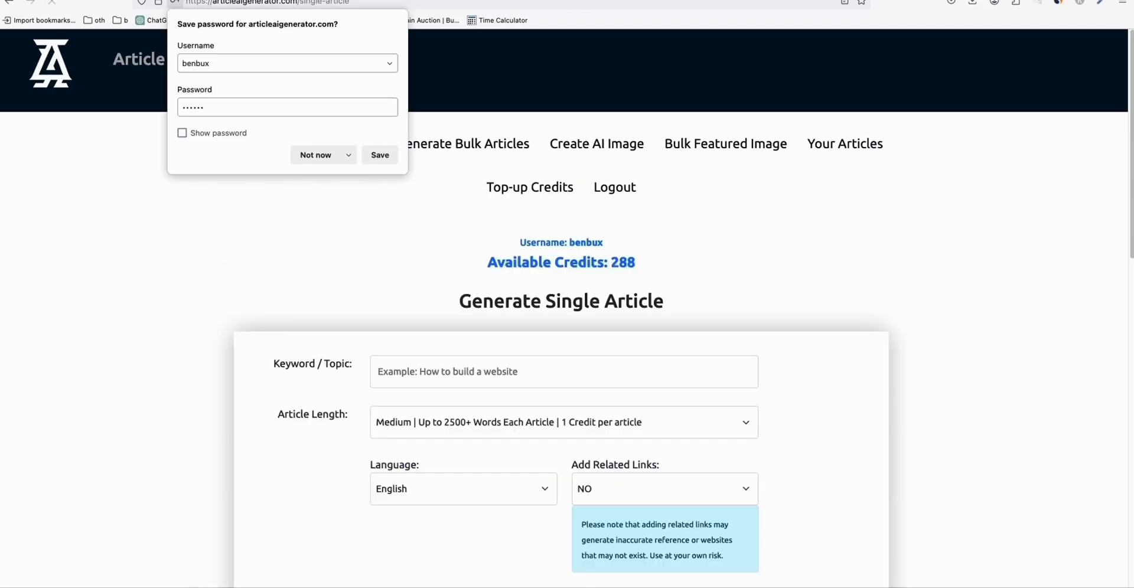
Step: Dismiss the save-password popup and enter 'youtube editor for hire' as the keyword/topic
{"action": "left_click", "coordinate": [315, 155]}
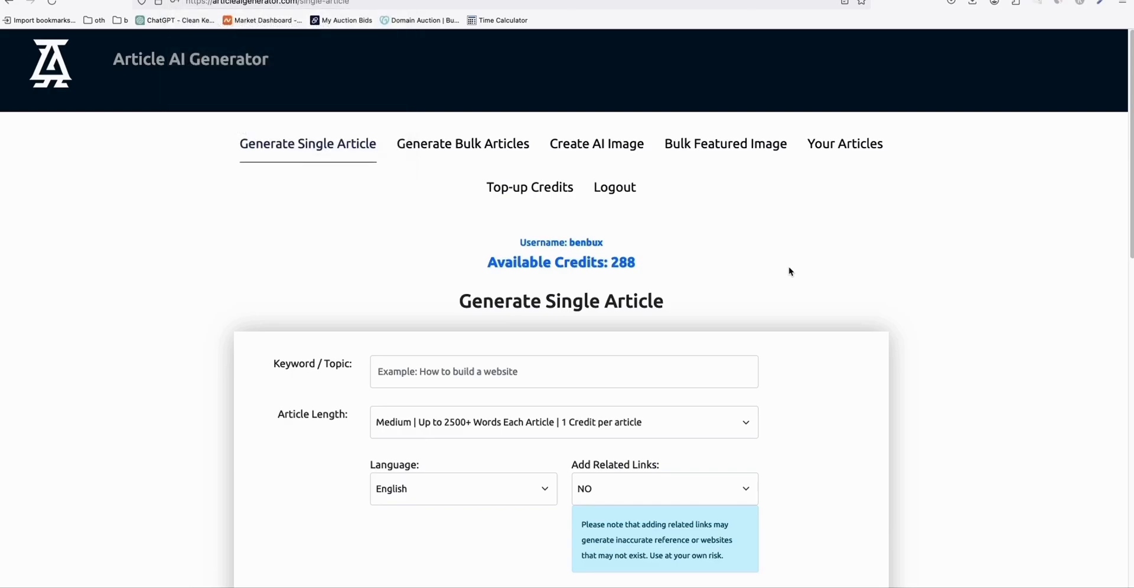
{"action": "type", "text": "youtube editor for hire"}
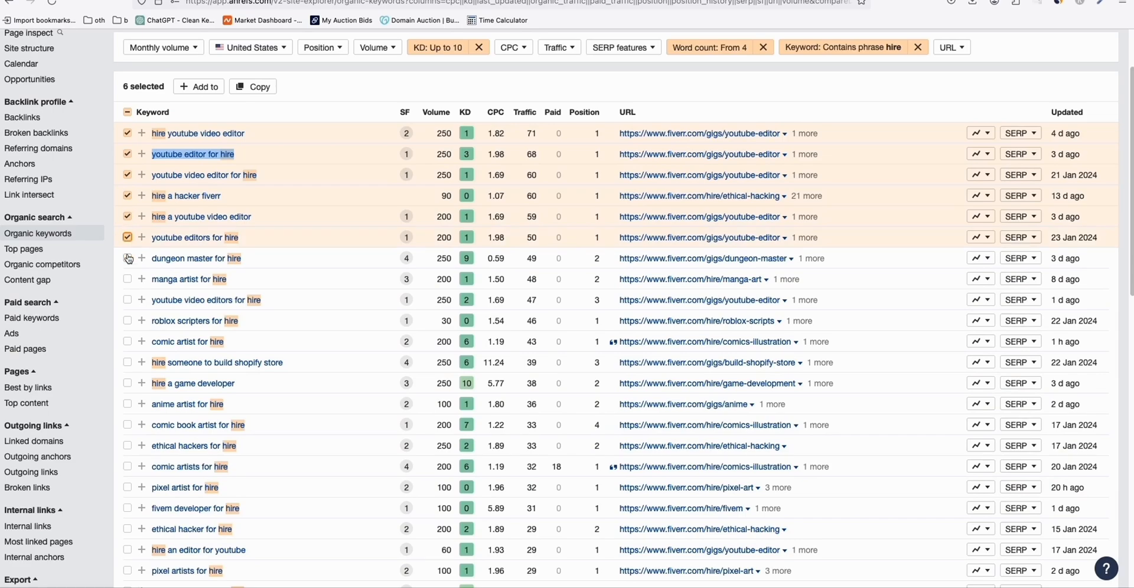
{"action": "left_click", "coordinate": [128, 278]}
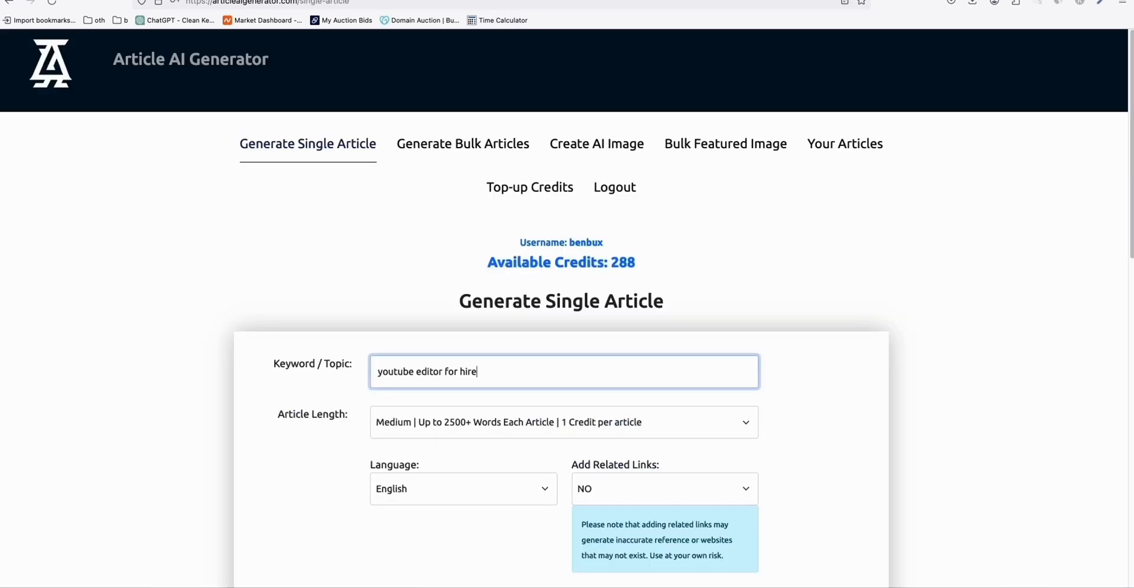
{"action": "mouse_move", "coordinate": [462, 144]}
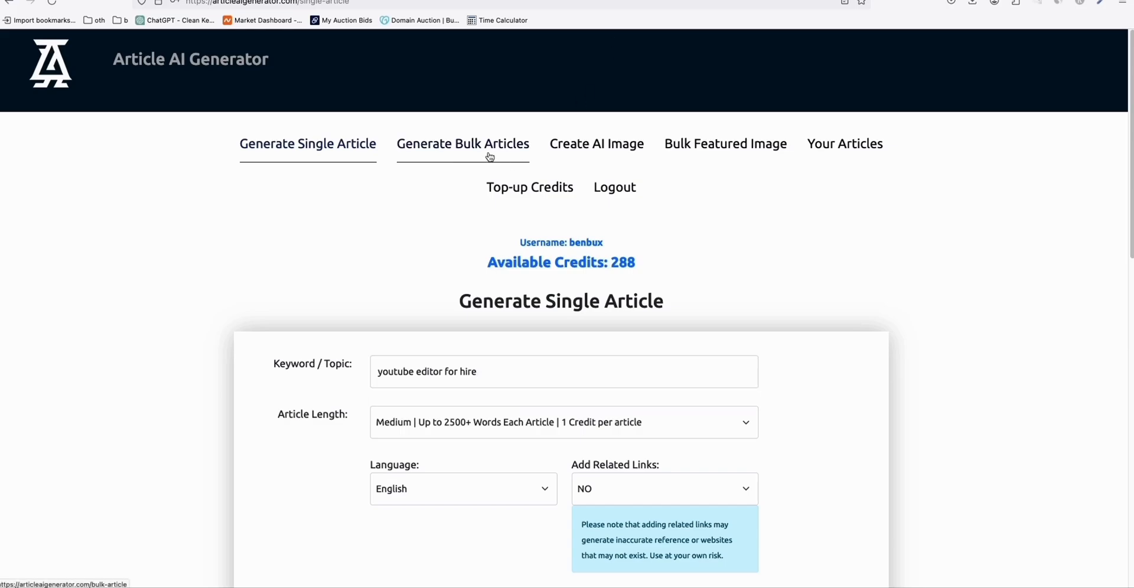
Step: Open the bulk article form and keep article length at Medium
{"action": "left_click", "coordinate": [462, 143]}
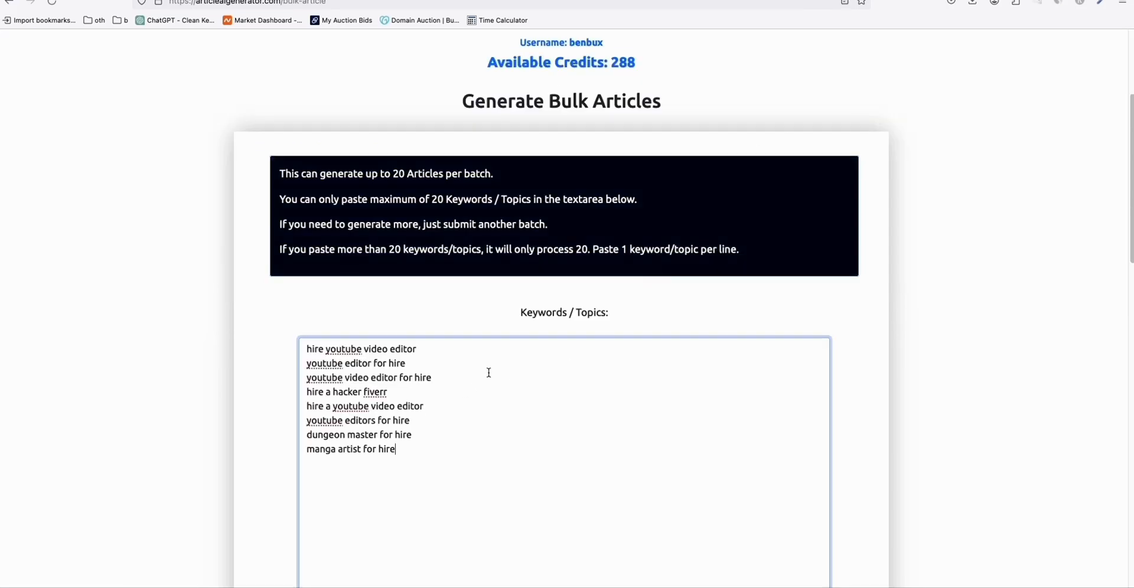
{"action": "scroll", "scroll_direction": "down", "scroll_amount": 3}
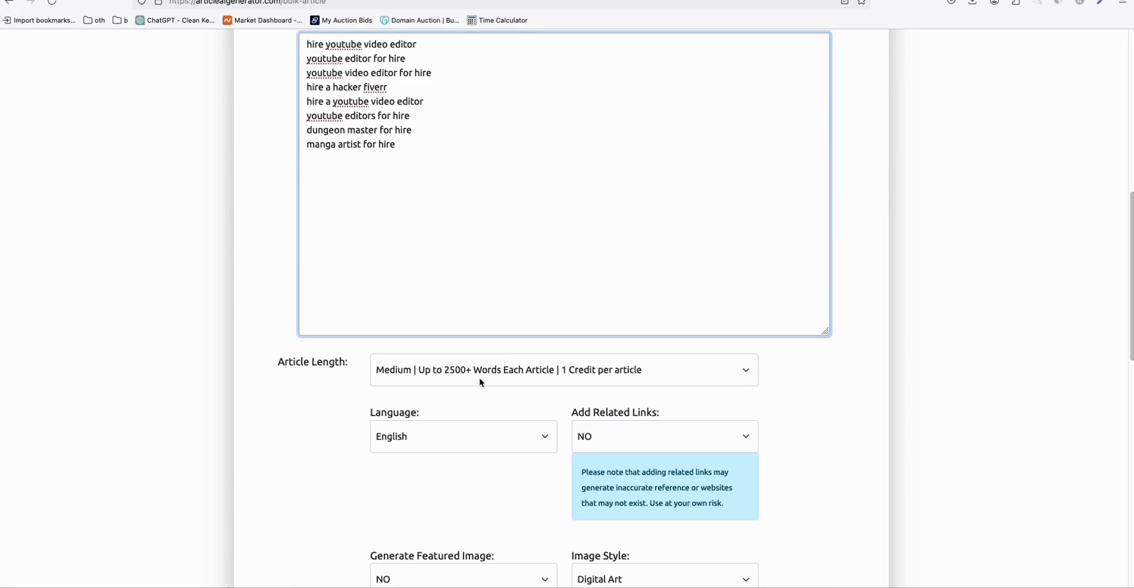
{"action": "scroll", "scroll_direction": "down", "scroll_amount": 3}
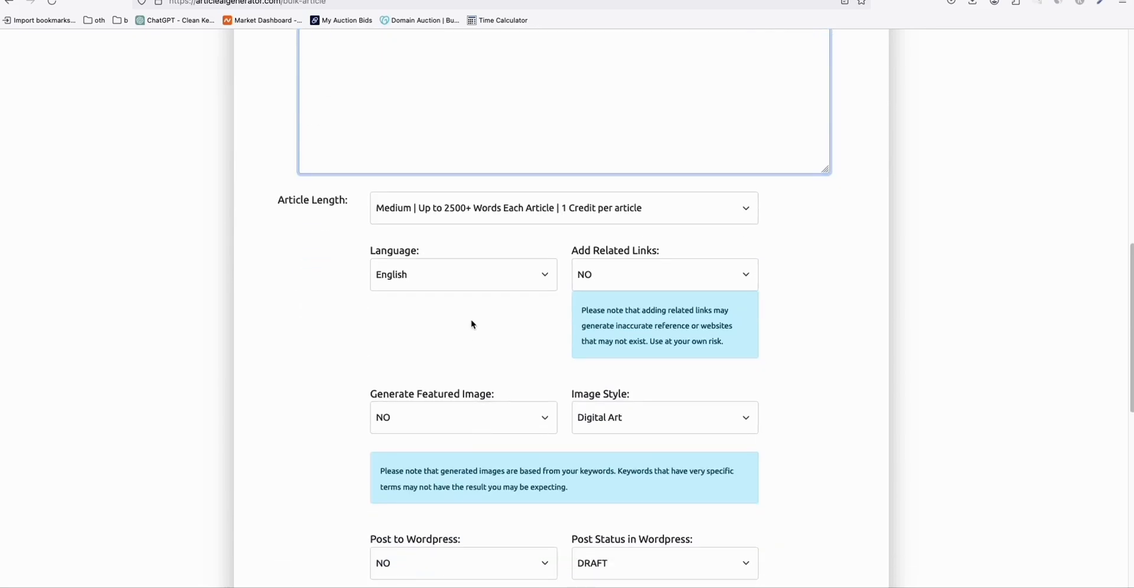
{"action": "left_click", "coordinate": [564, 208]}
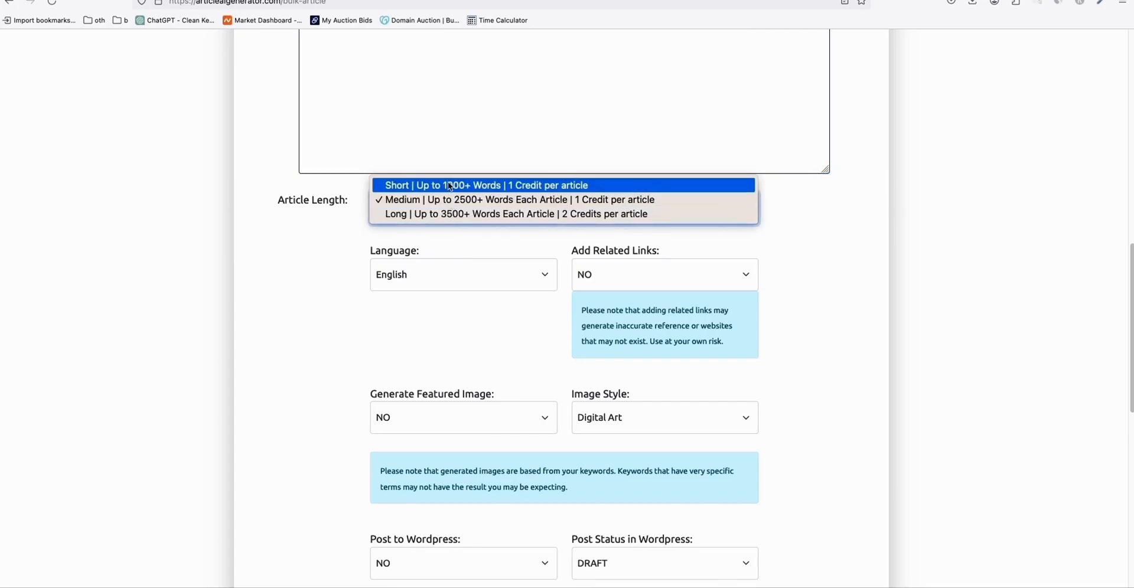
{"action": "left_click", "coordinate": [486, 185]}
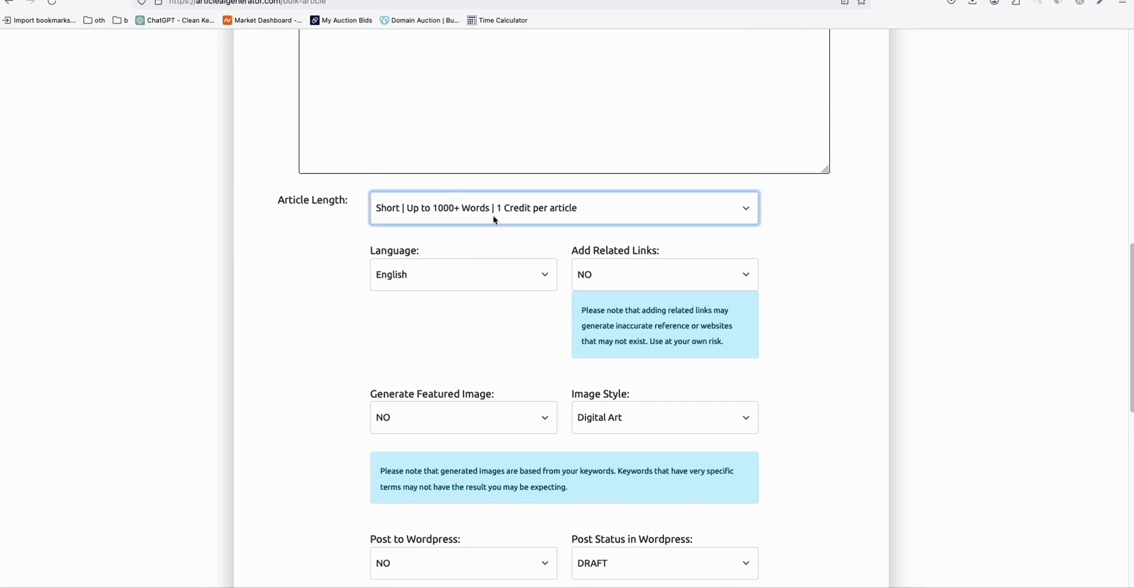
{"action": "left_click", "coordinate": [563, 208]}
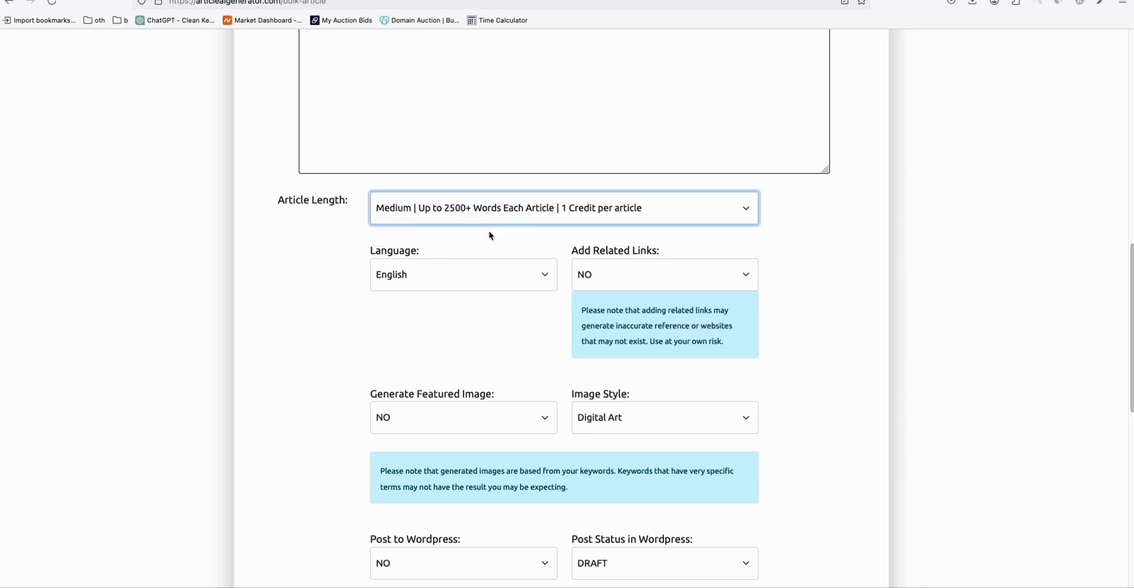
{"action": "scroll", "scroll_direction": "down", "scroll_amount": 3}
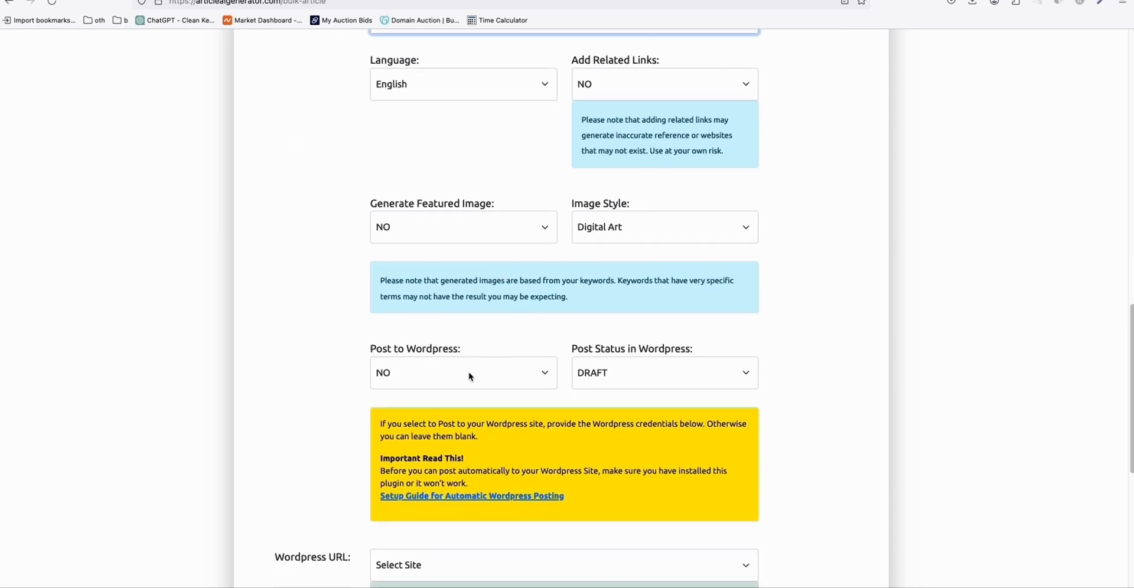
{"action": "left_click", "coordinate": [462, 372]}
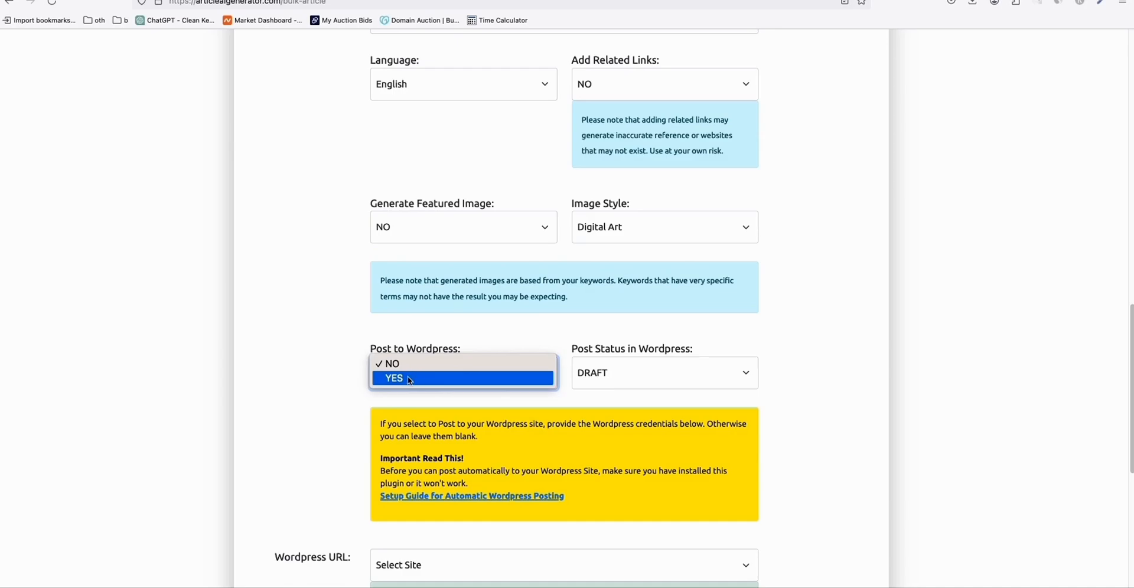
{"action": "left_click", "coordinate": [394, 377]}
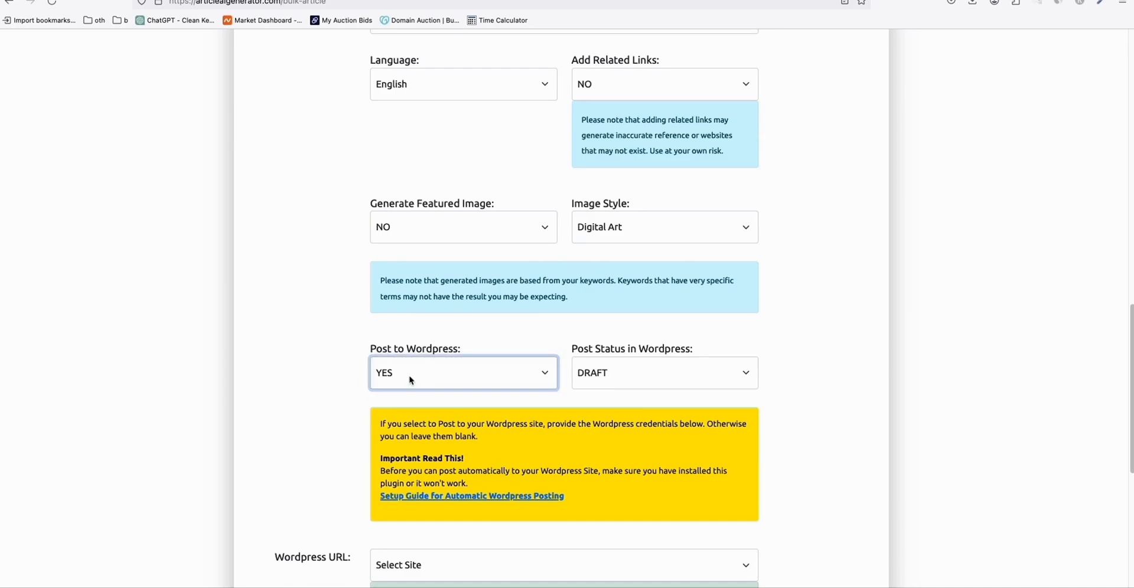
{"action": "scroll", "scroll_direction": "down", "scroll_amount": 3}
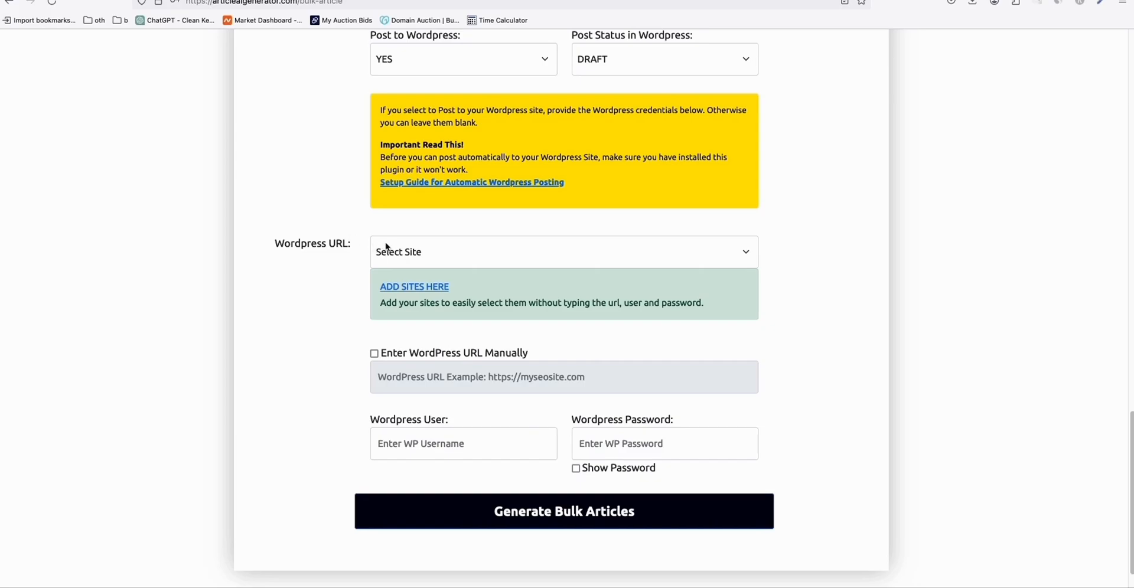
{"action": "left_click", "coordinate": [563, 251]}
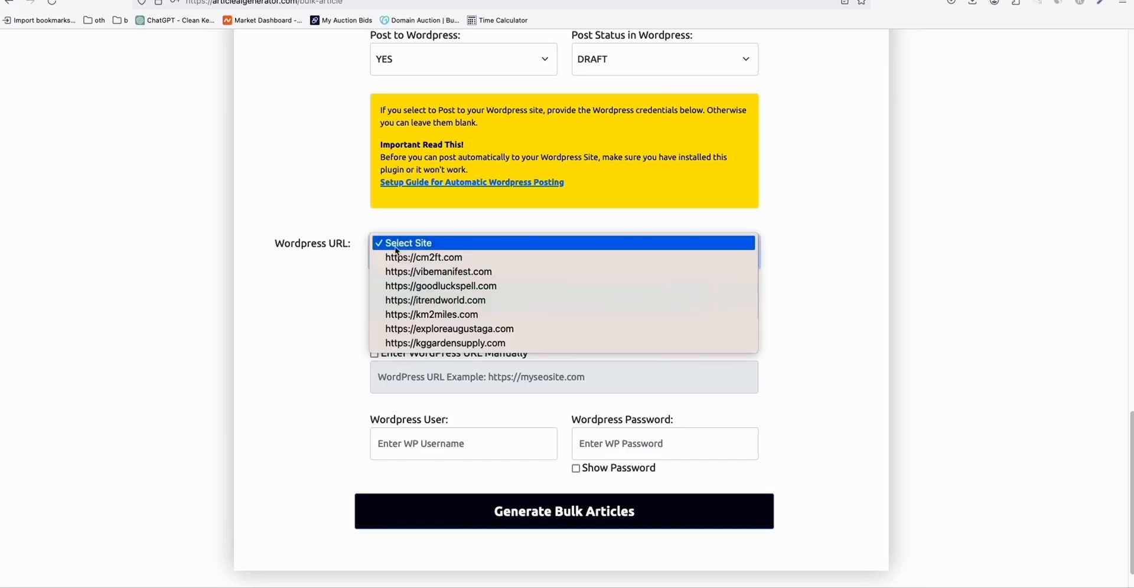
{"action": "left_click", "coordinate": [434, 299]}
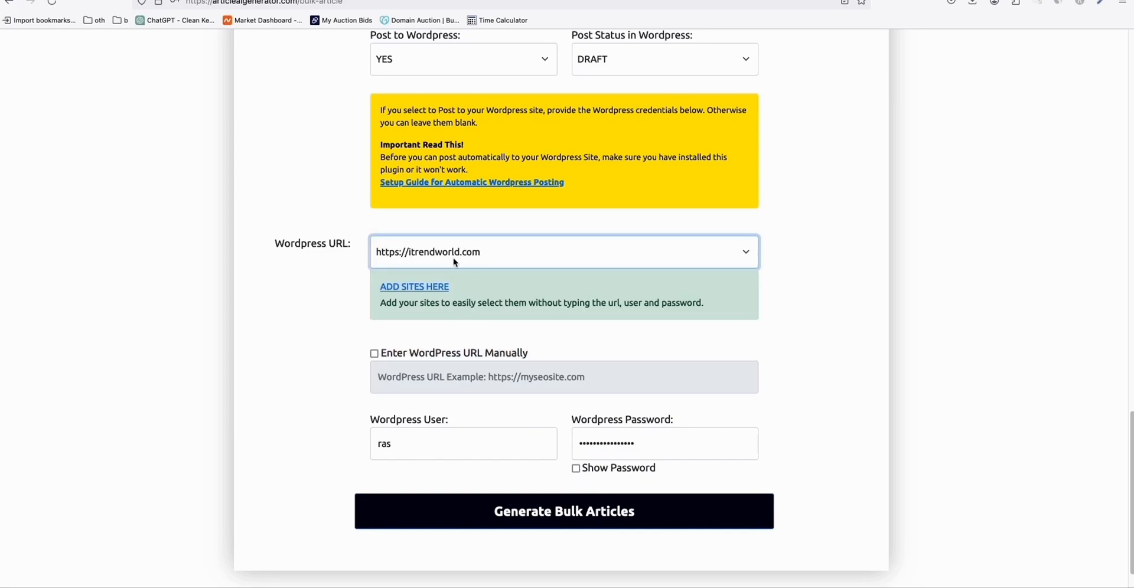
{"action": "scroll", "scroll_direction": "up", "scroll_amount": 3}
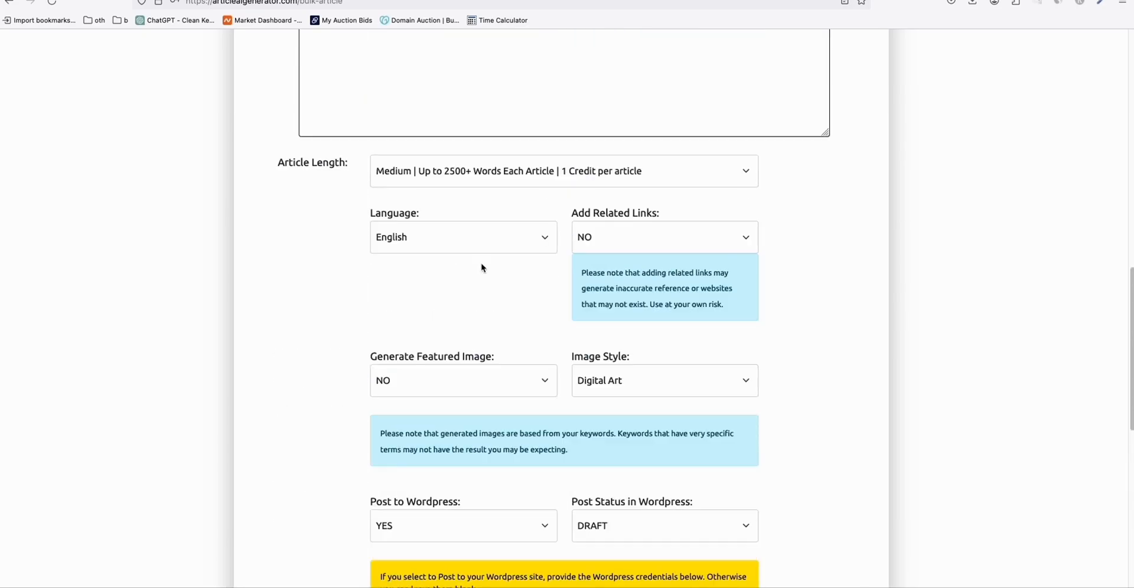
{"action": "scroll", "scroll_direction": "down", "scroll_amount": 3}
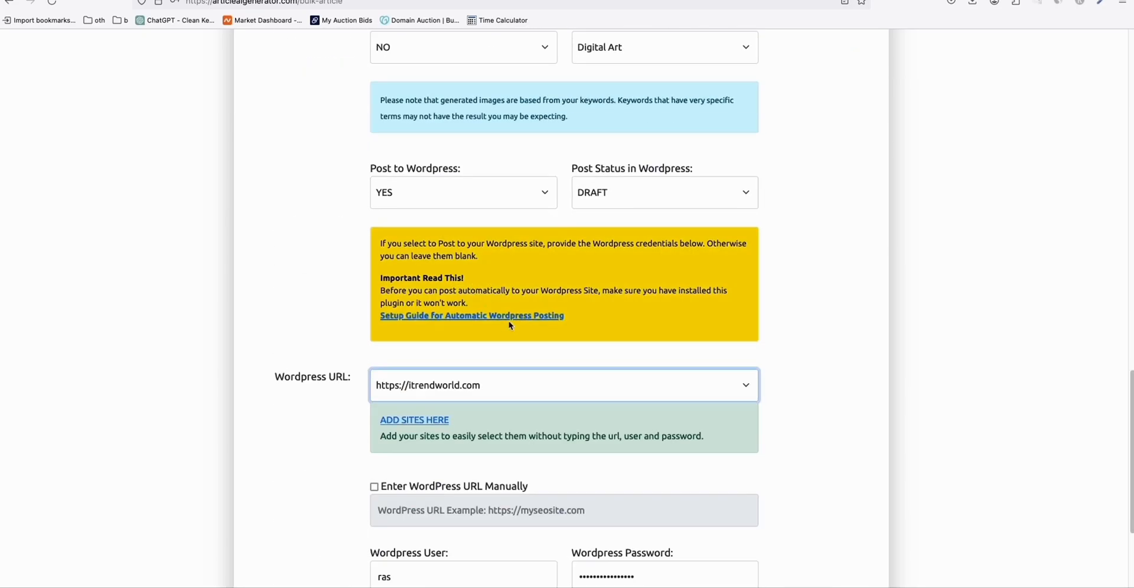
{"action": "scroll", "scroll_direction": "down", "scroll_amount": 3}
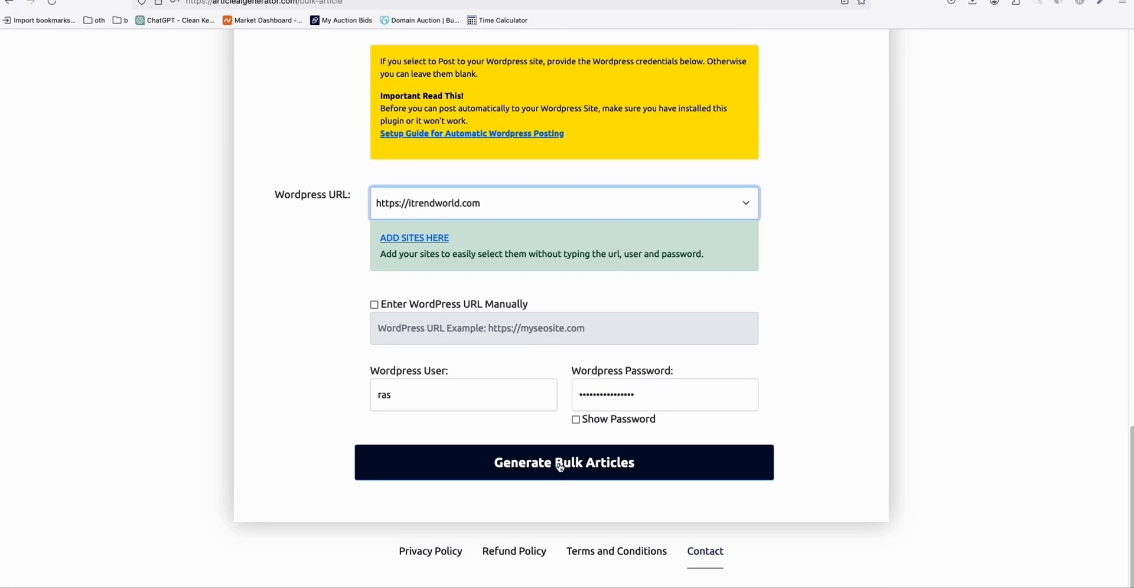
Step: Submit the bulk article batch and dismiss the save-password popup
{"action": "left_click", "coordinate": [563, 462]}
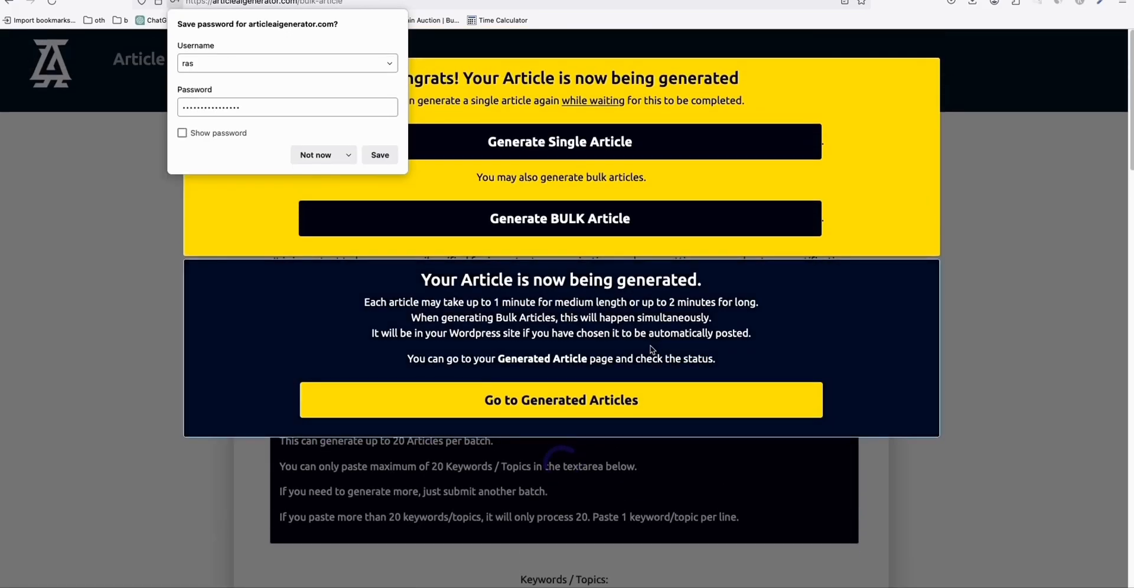
{"action": "left_click", "coordinate": [315, 154]}
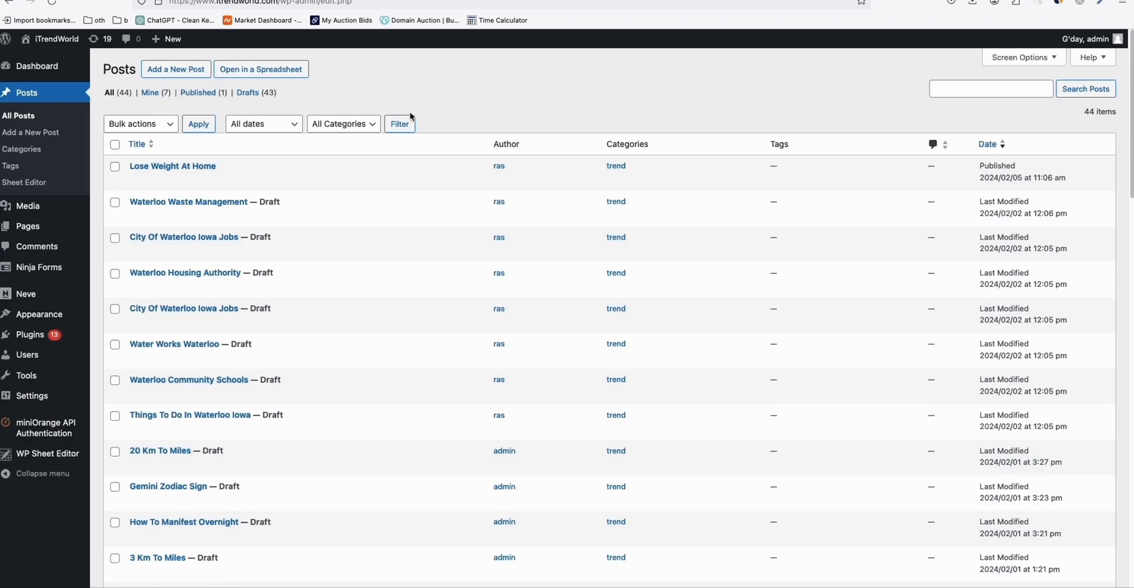
{"action": "mouse_move", "coordinate": [340, 20]}
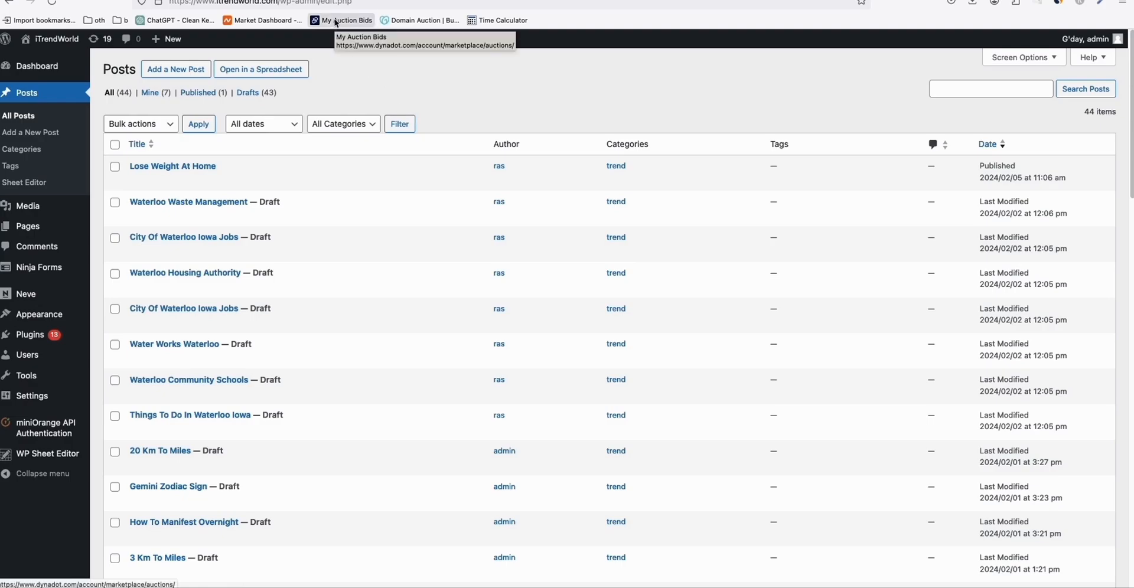
{"action": "mouse_move", "coordinate": [395, 39]}
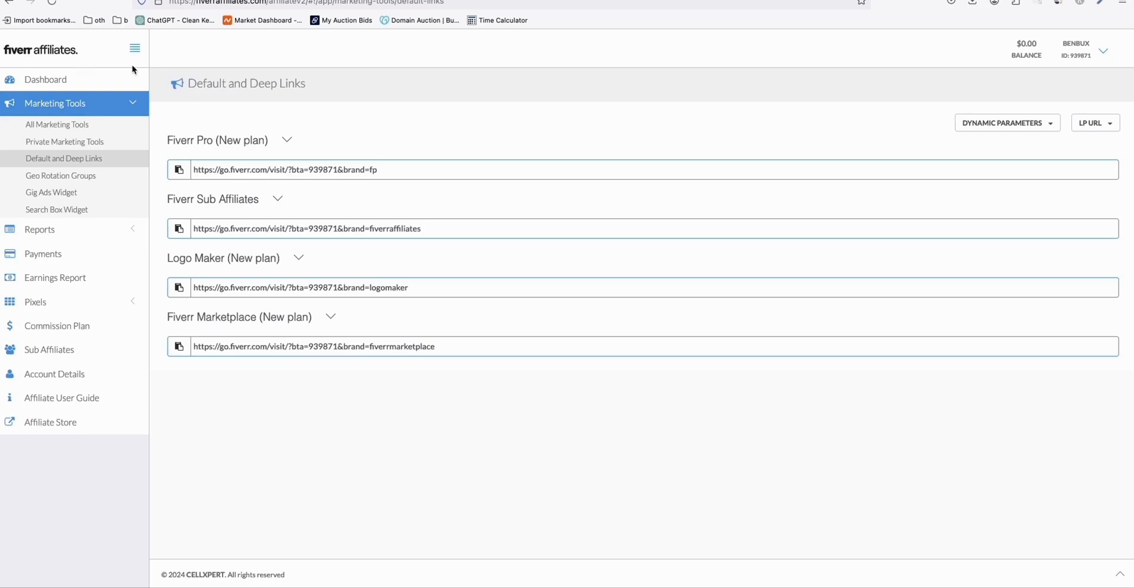
{"action": "mouse_move", "coordinate": [419, 116]}
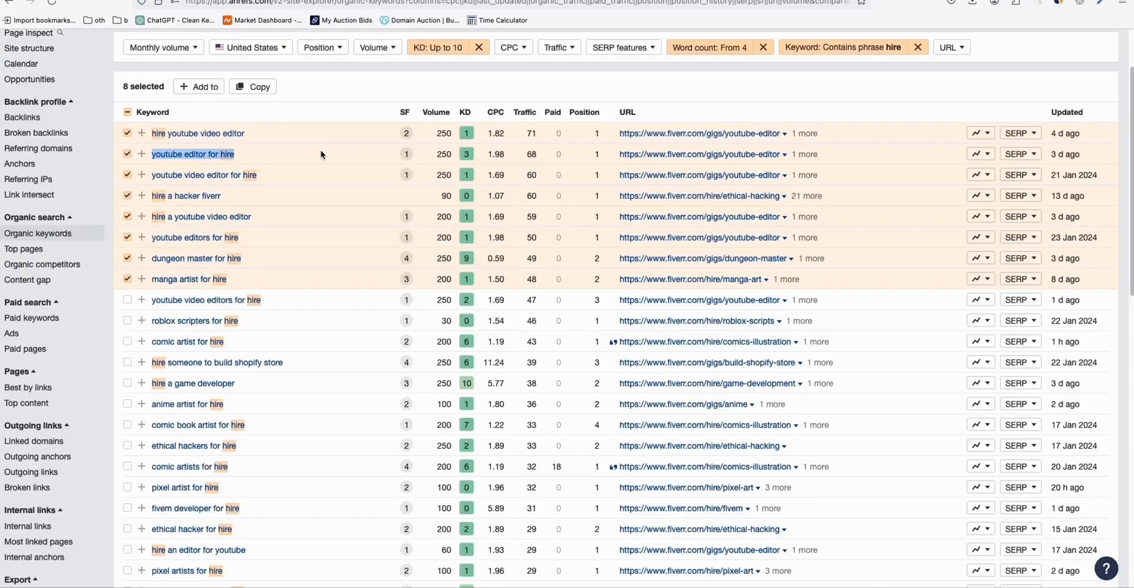
{"action": "mouse_move", "coordinate": [200, 216]}
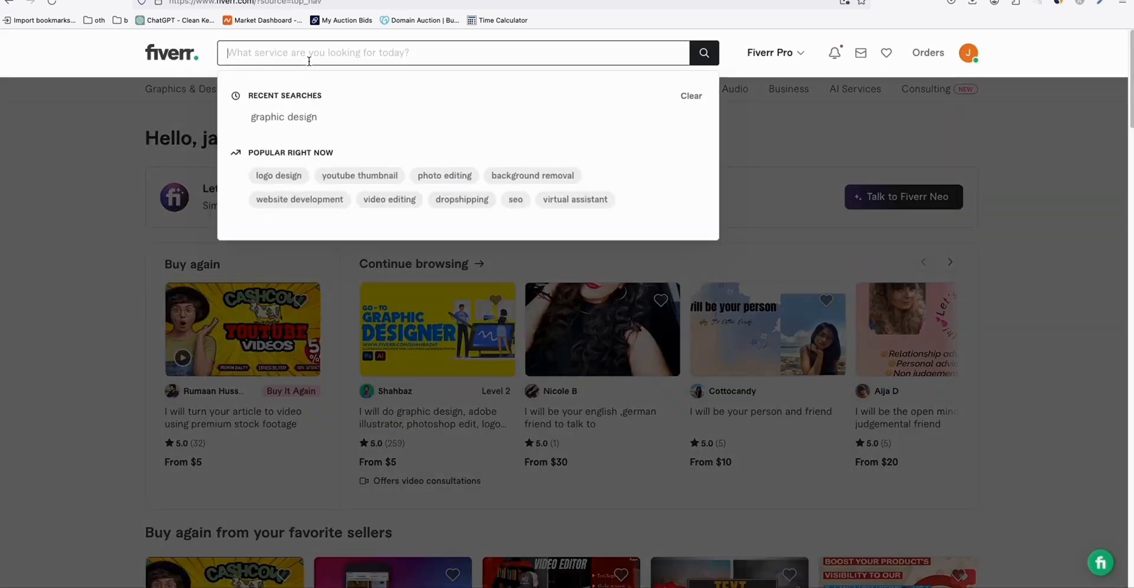
Step: Search Fiverr for 'youtube video editor' and open the video editing and storytelling gig
{"action": "type", "text": "you"}
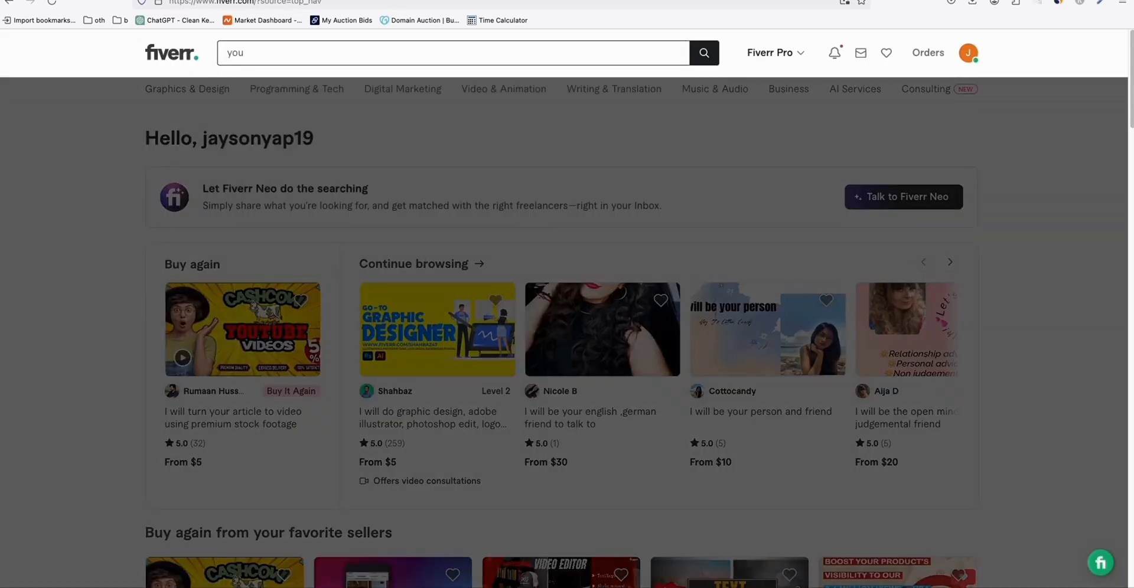
{"action": "type", "text": "youtube video editor"}
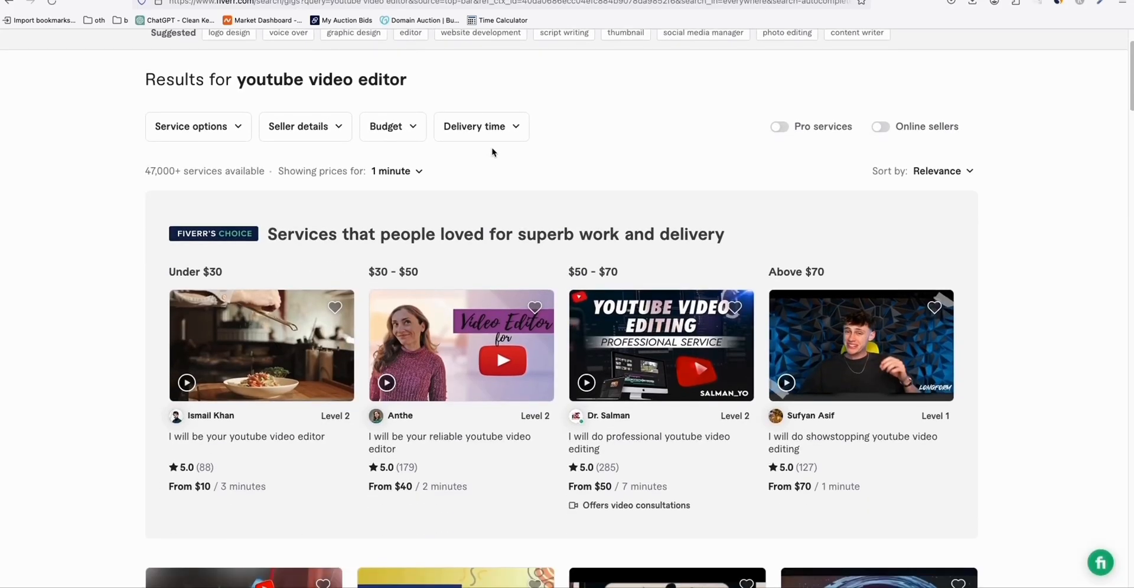
{"action": "scroll", "scroll_direction": "down", "scroll_amount": 3}
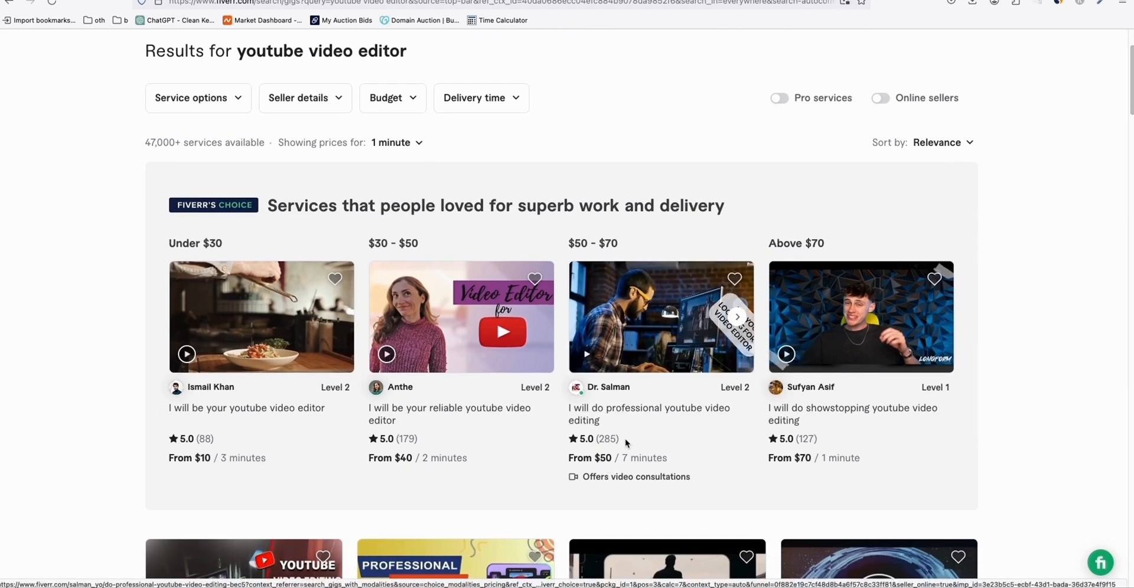
{"action": "scroll", "scroll_direction": "down", "scroll_amount": 3}
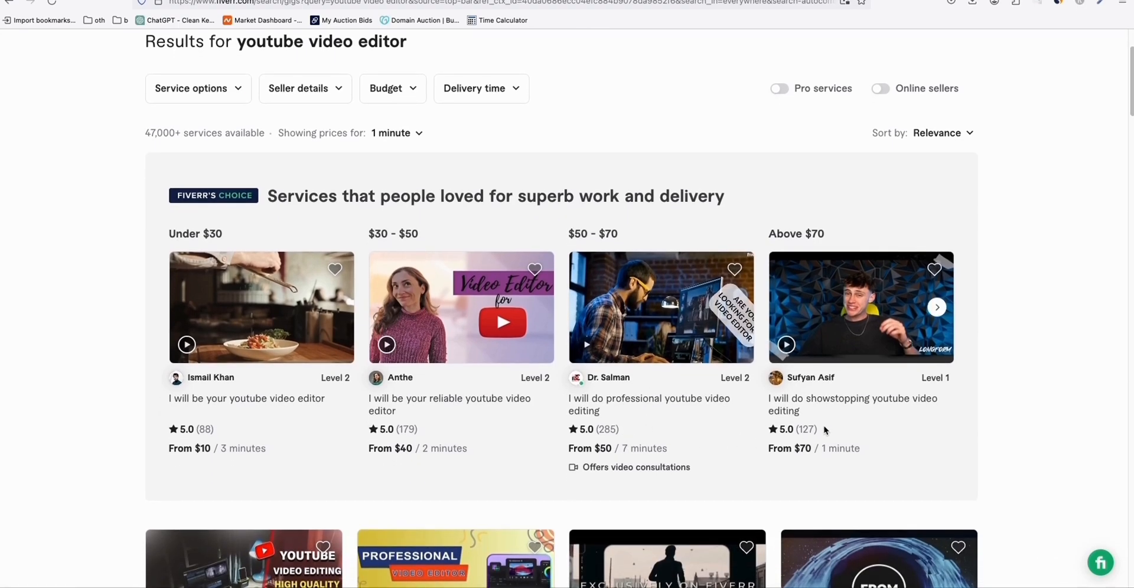
{"action": "scroll", "scroll_direction": "down", "scroll_amount": 3}
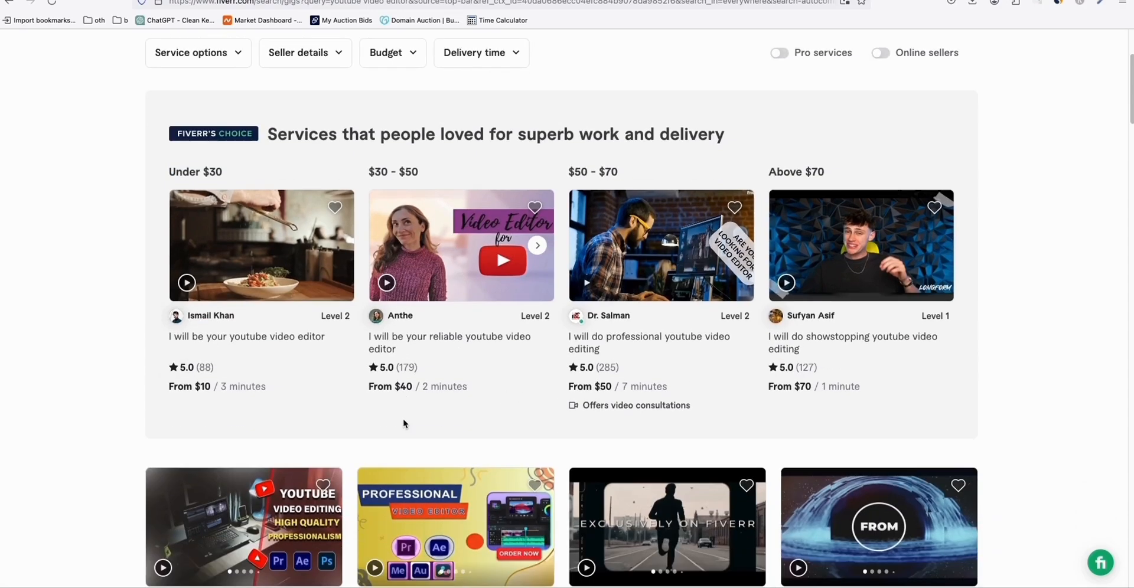
{"action": "scroll", "scroll_direction": "down", "scroll_amount": 3}
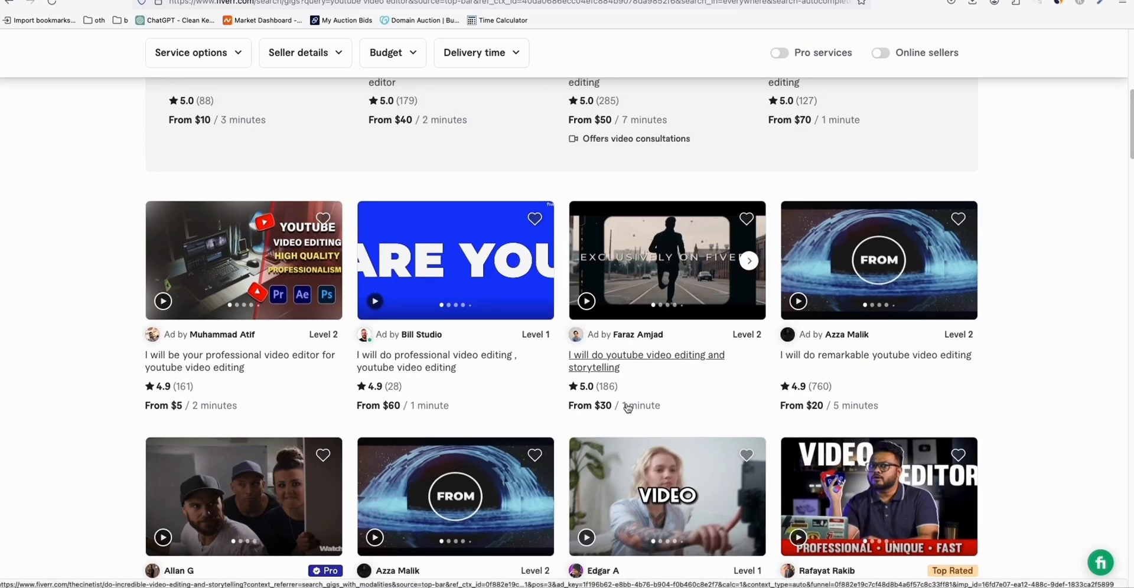
{"action": "mouse_move", "coordinate": [613, 407]}
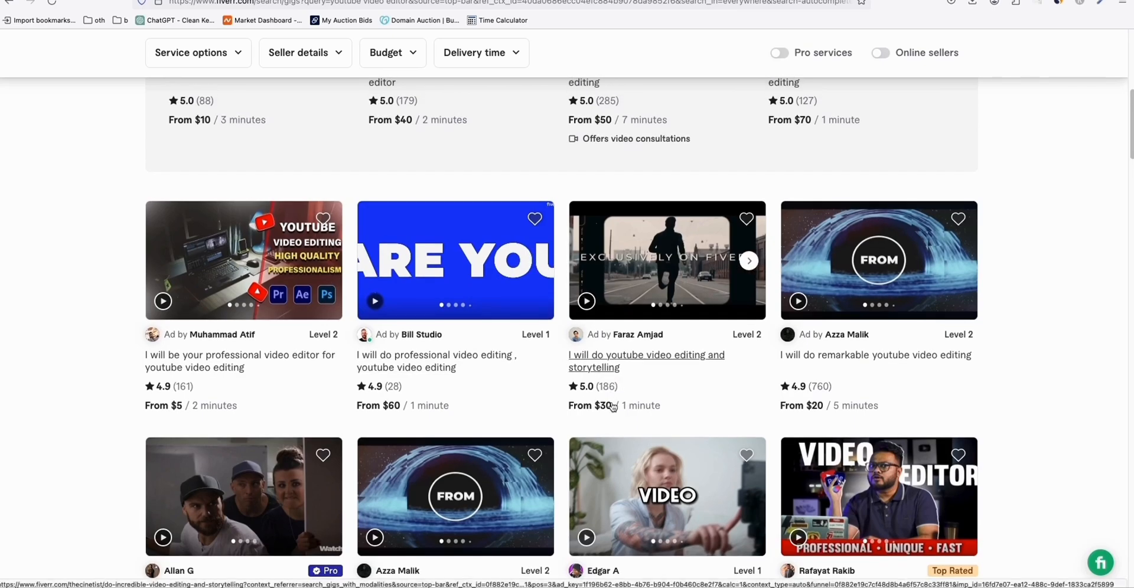
{"action": "left_click", "coordinate": [644, 354]}
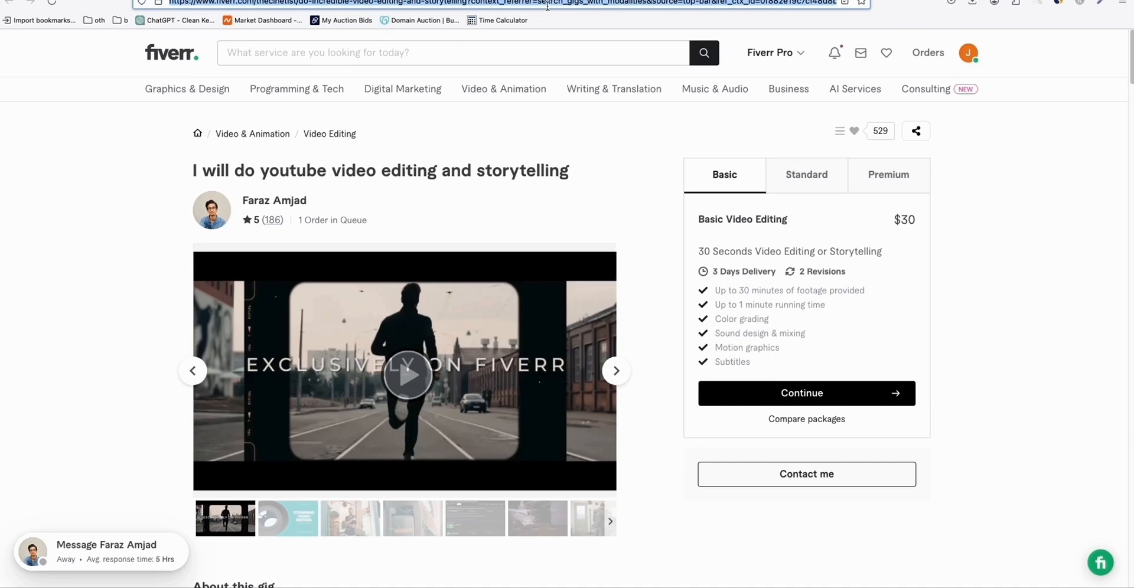
{"action": "mouse_move", "coordinate": [275, 77]}
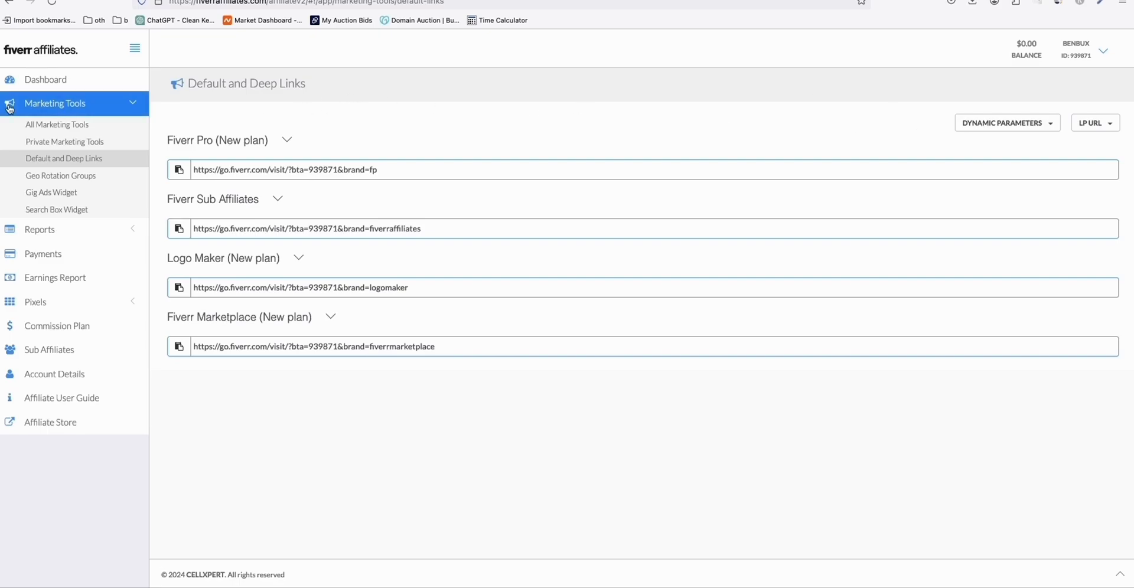
{"action": "mouse_move", "coordinate": [49, 163]}
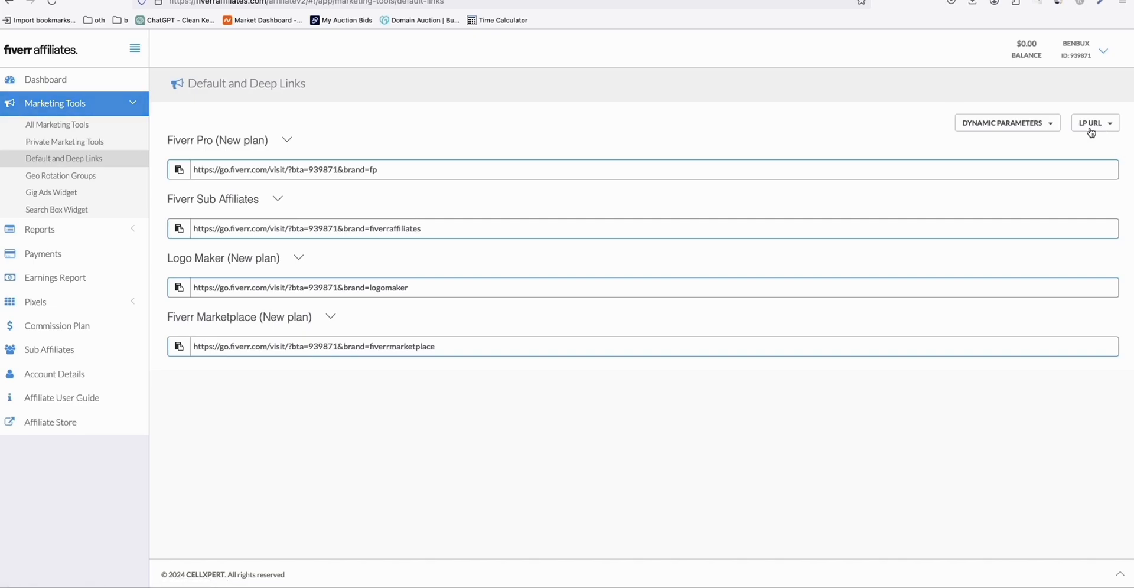
Step: Point the deep-link LP URL at the storytelling gig and copy the Sub Affiliates link
{"action": "left_click", "coordinate": [1092, 122]}
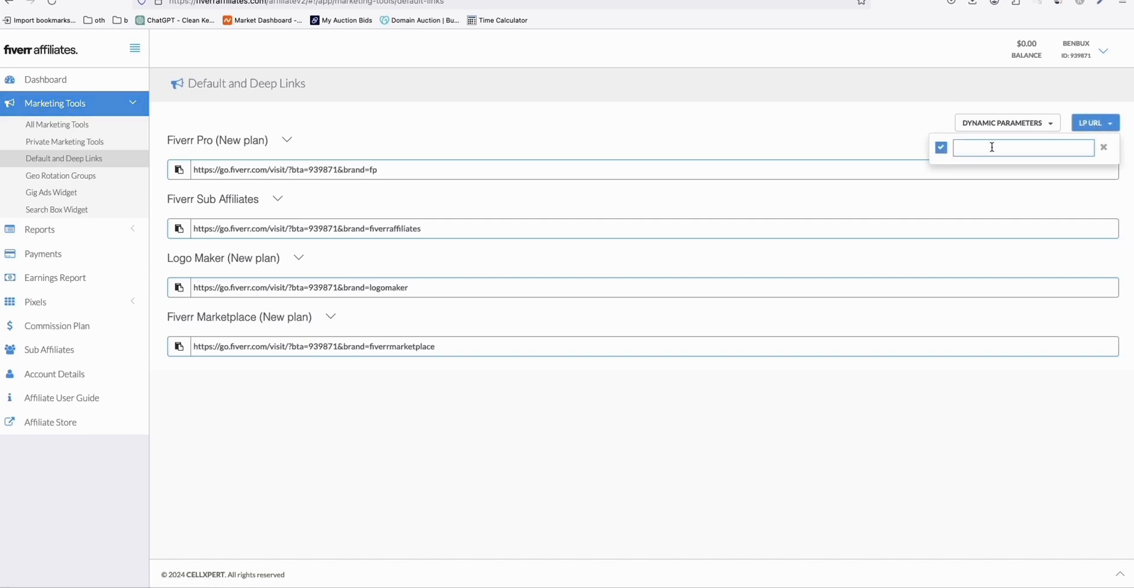
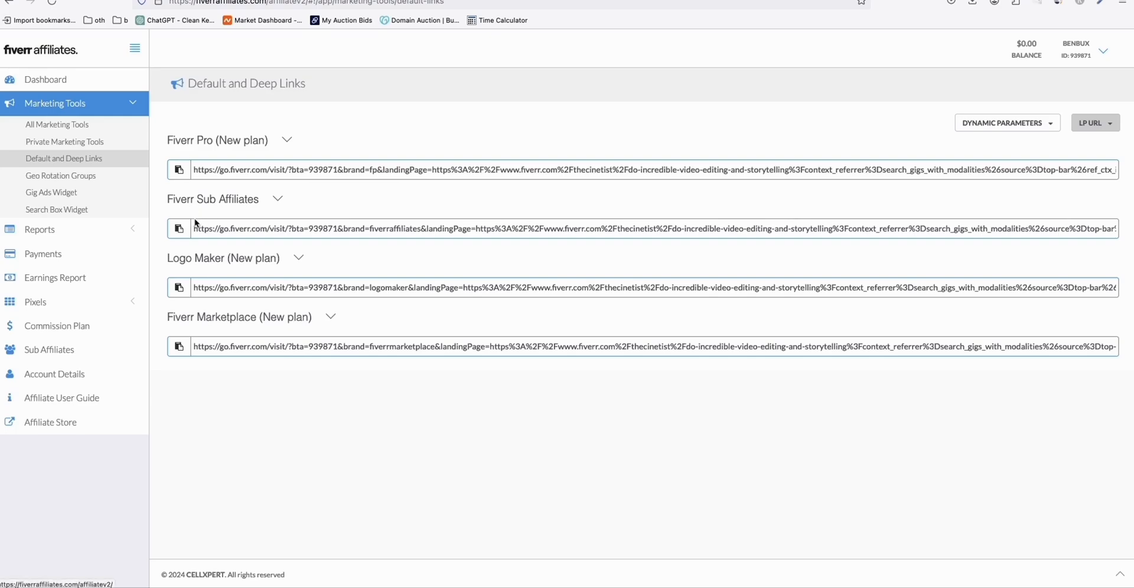
{"action": "left_click", "coordinate": [178, 170]}
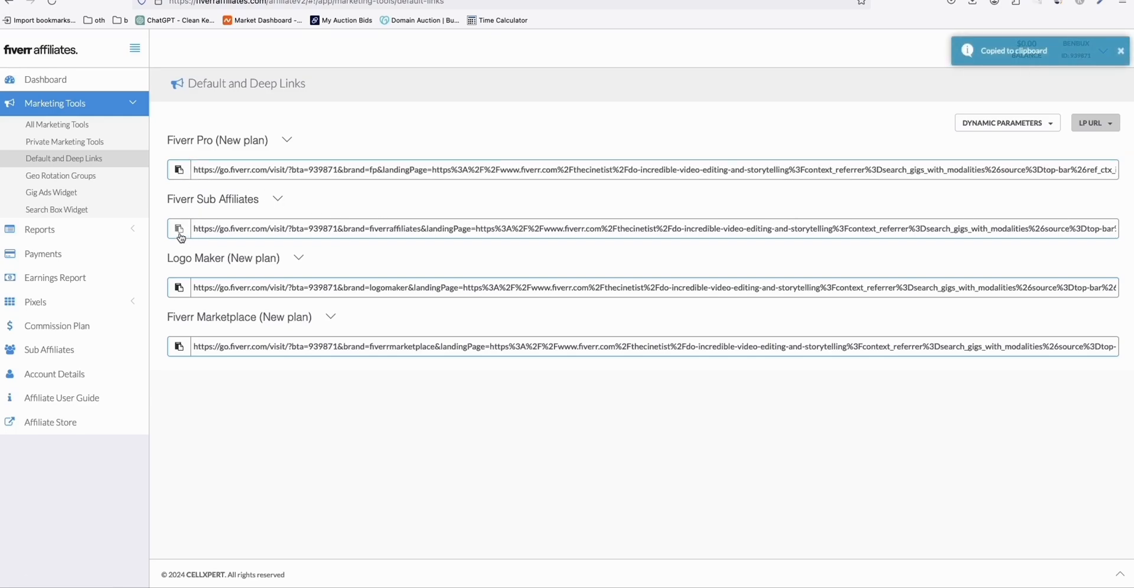
{"action": "left_click", "coordinate": [178, 228]}
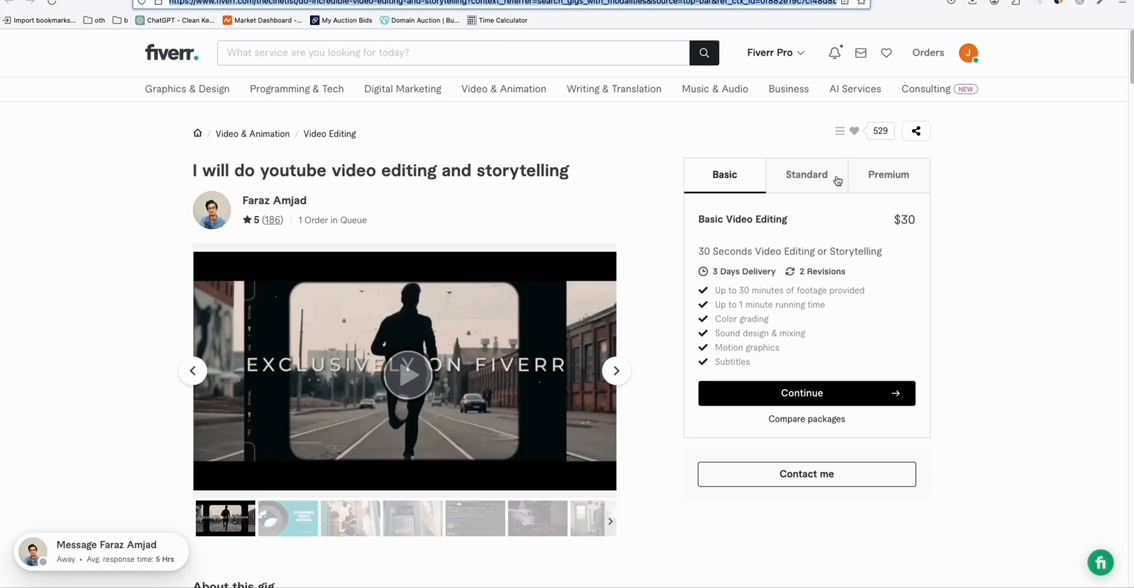
{"action": "mouse_move", "coordinate": [677, 117]}
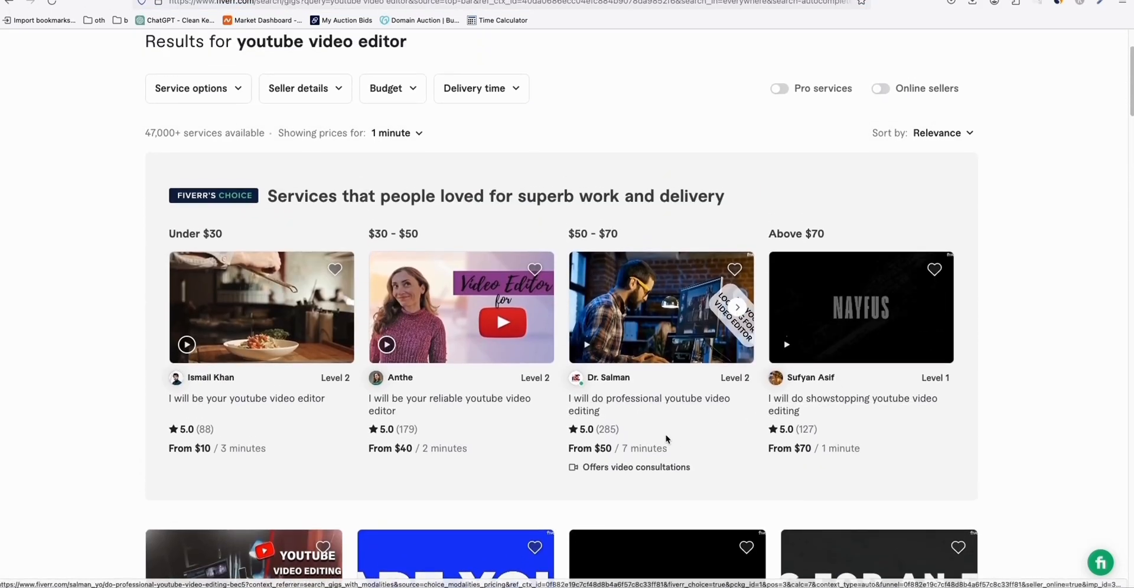
Step: Open another YouTube editing gig and copy its updated Fiverr Sub Affiliates deep link
{"action": "left_click", "coordinate": [860, 306]}
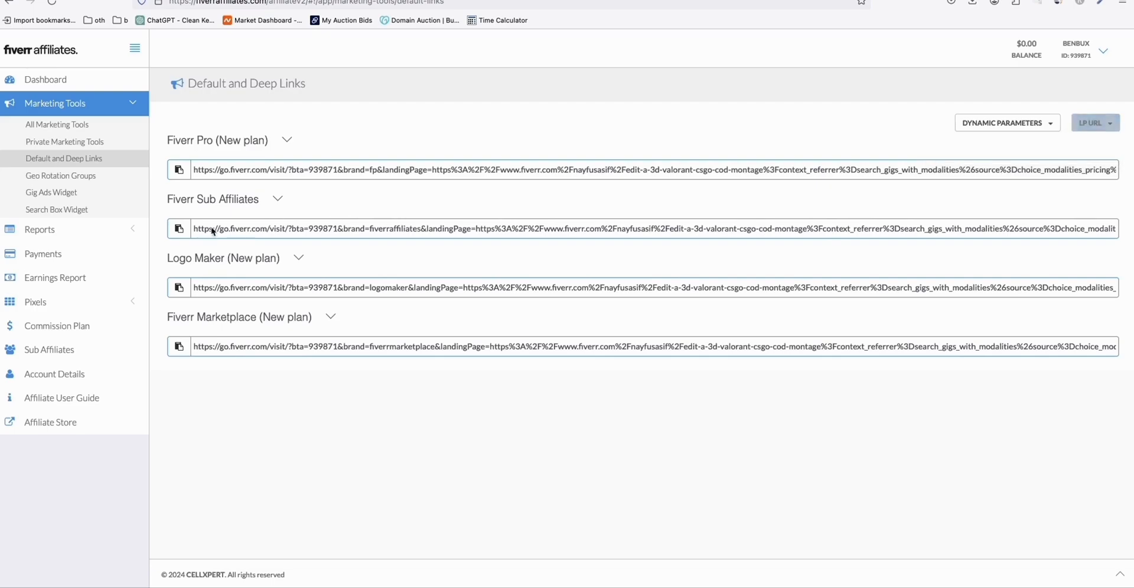
{"action": "left_click", "coordinate": [180, 228]}
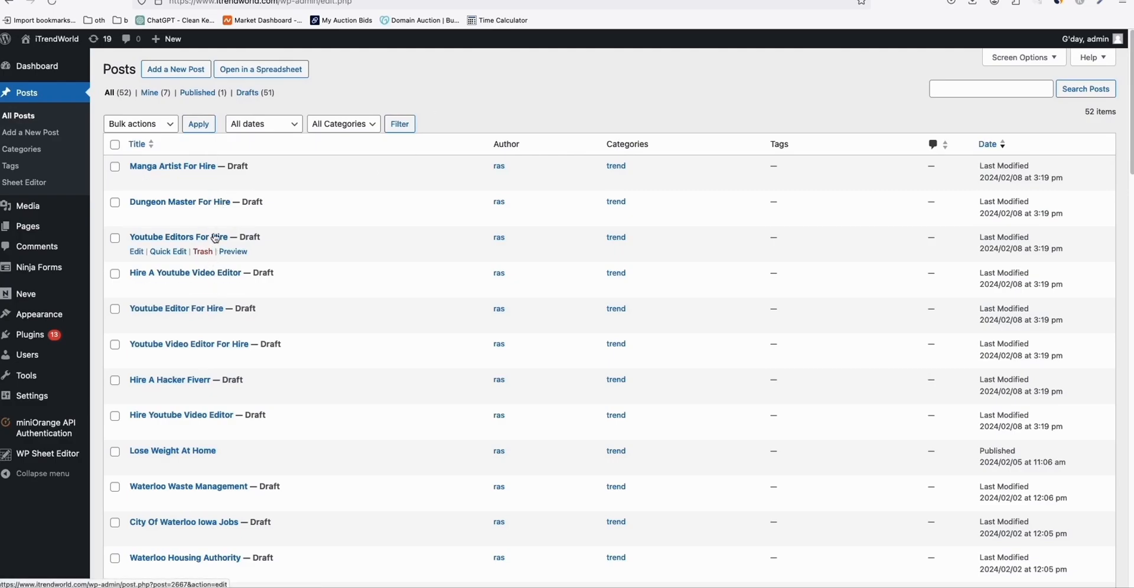
{"action": "right_click", "coordinate": [232, 251]}
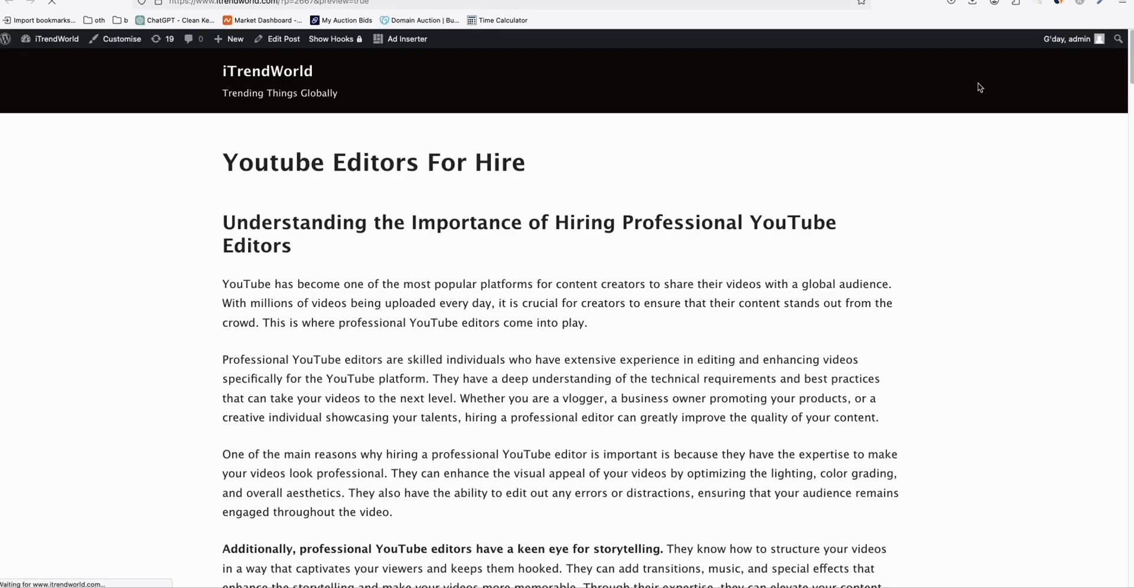
{"action": "scroll", "scroll_direction": "down", "scroll_amount": 3}
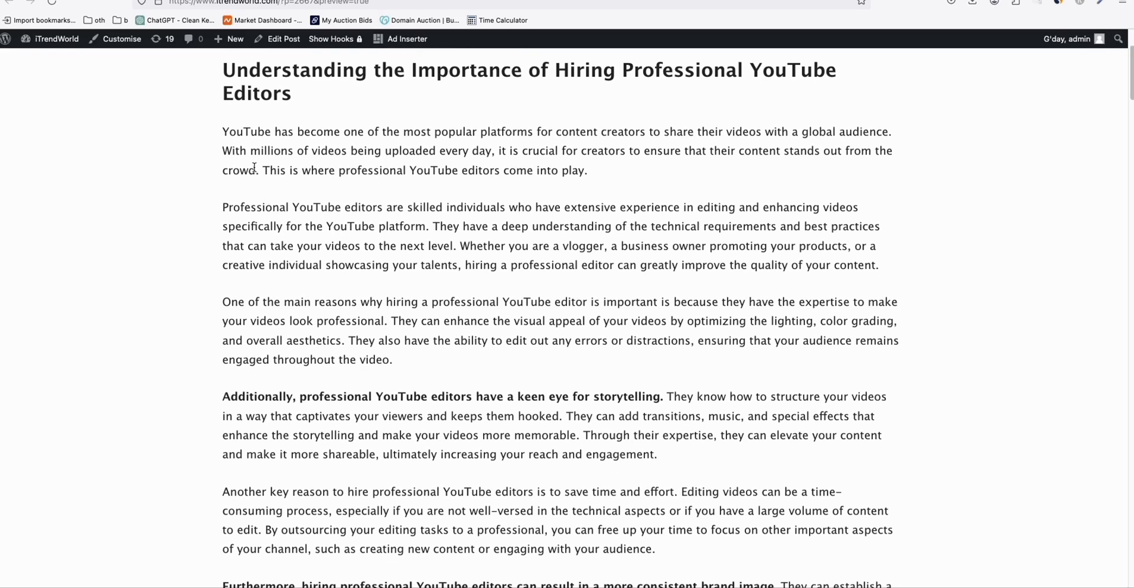
{"action": "mouse_move", "coordinate": [344, 382]}
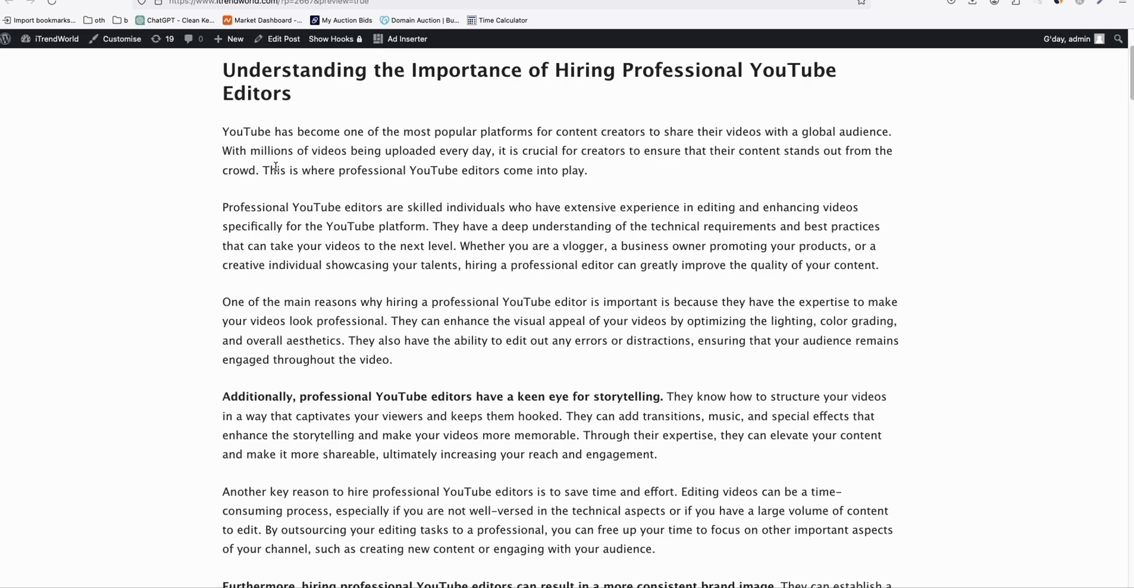
{"action": "scroll", "scroll_direction": "down", "scroll_amount": 3}
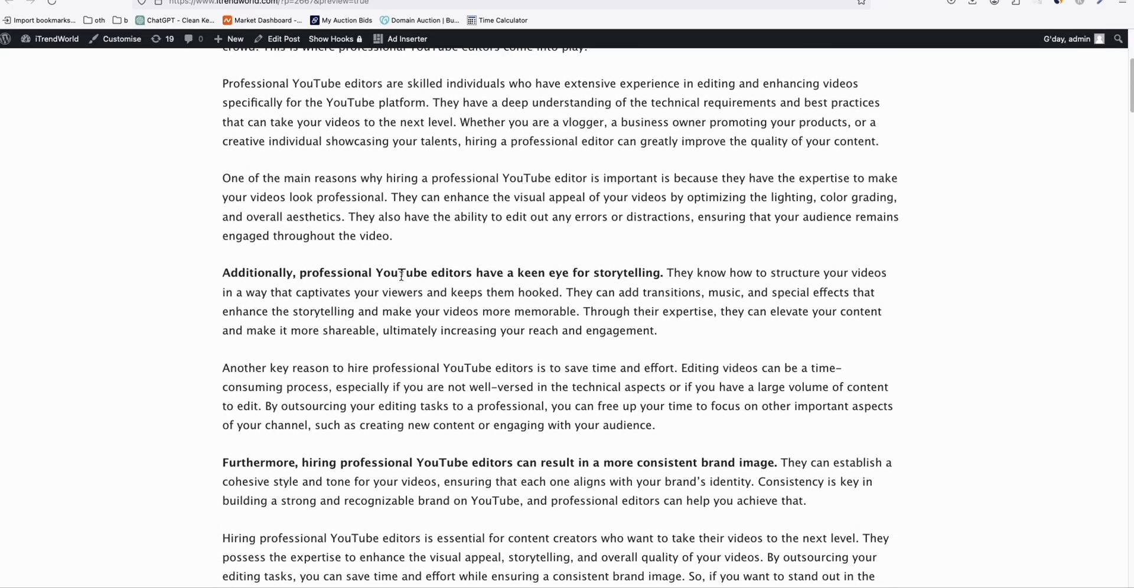
{"action": "scroll", "scroll_direction": "down", "scroll_amount": 3}
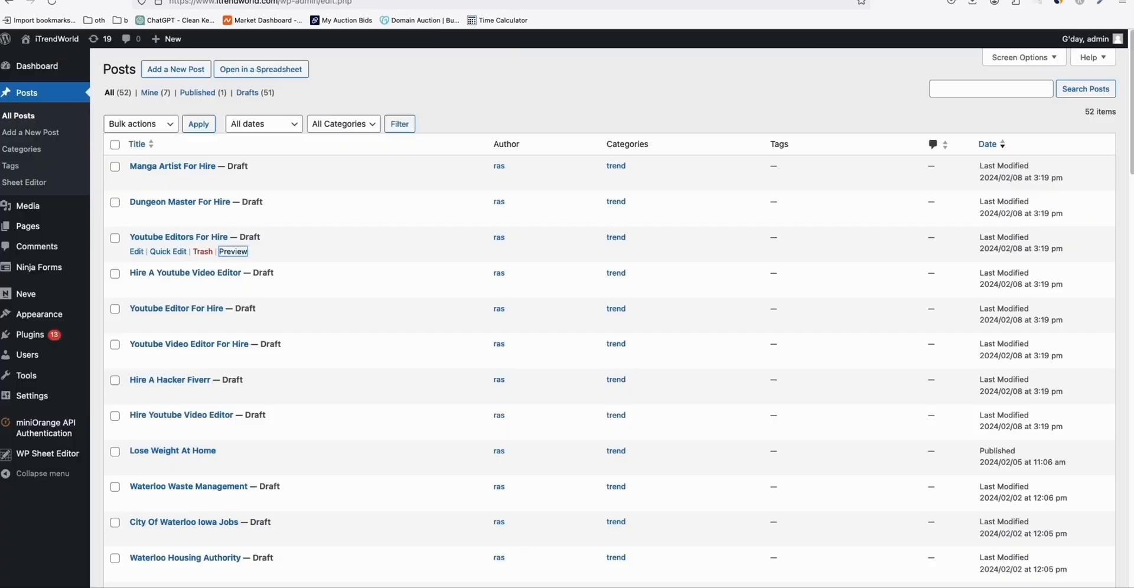
{"action": "mouse_move", "coordinate": [39, 313]}
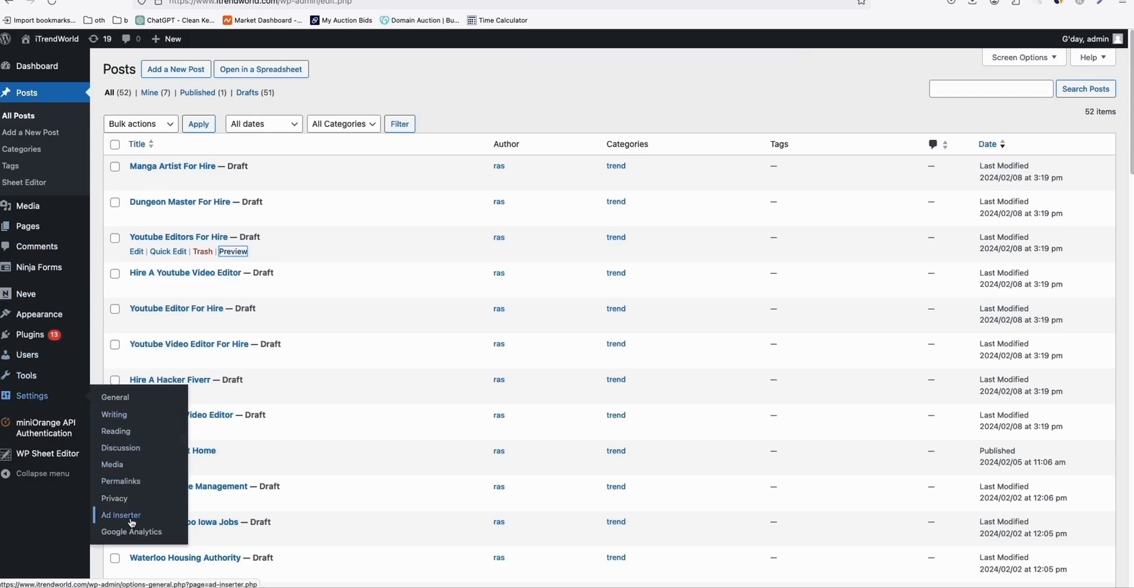
Step: In Ad Inserter Block 1, enter a Fiverr affiliate link tag reading 'Hire a Youtube Video Editor'
{"action": "left_click", "coordinate": [120, 514]}
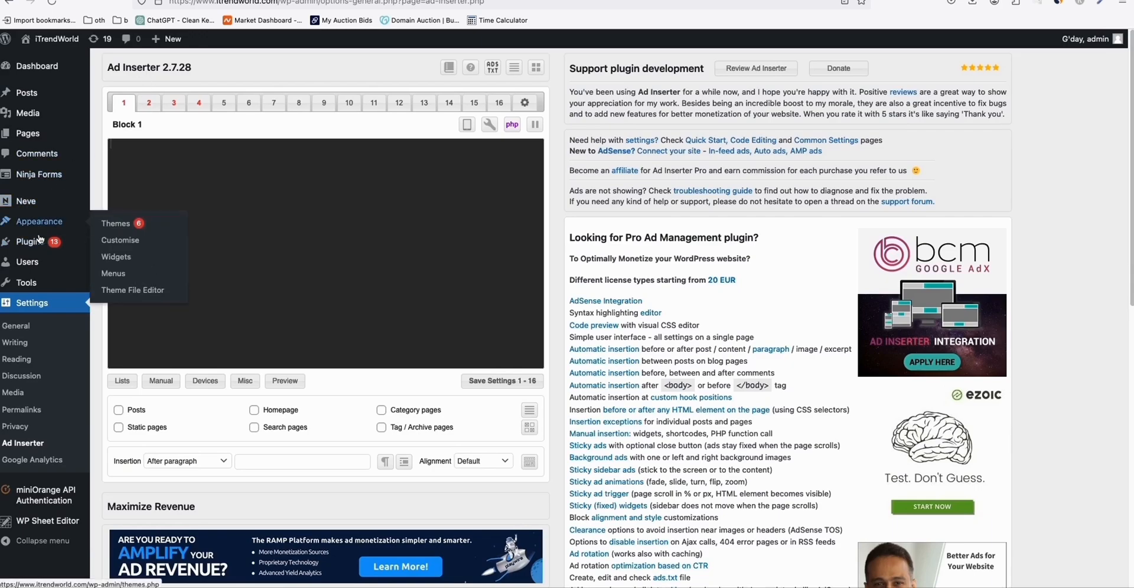
{"action": "mouse_move", "coordinate": [216, 71]}
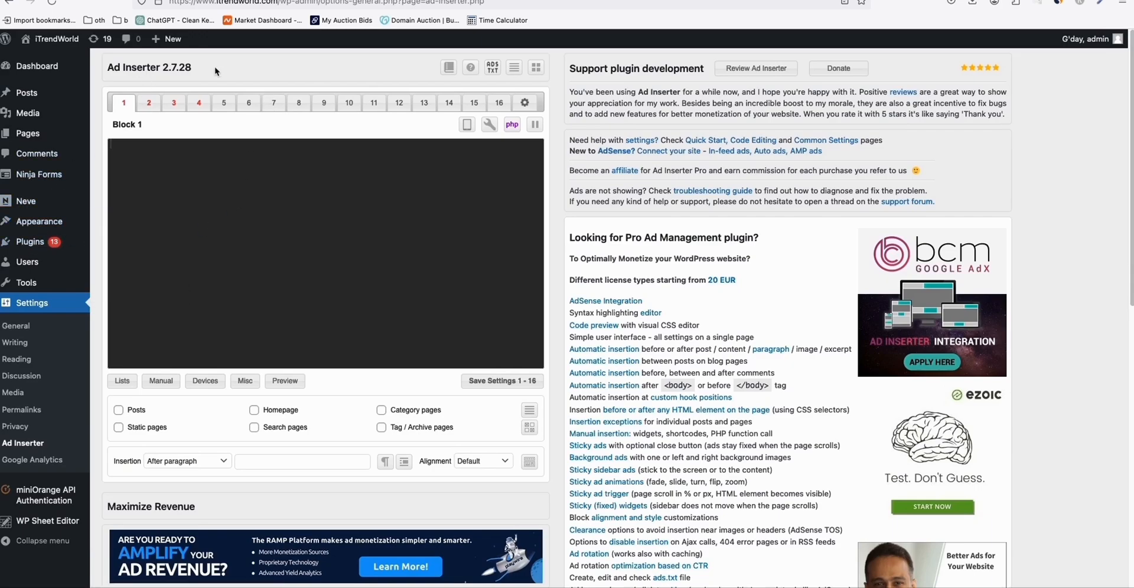
{"action": "mouse_move", "coordinate": [164, 168]}
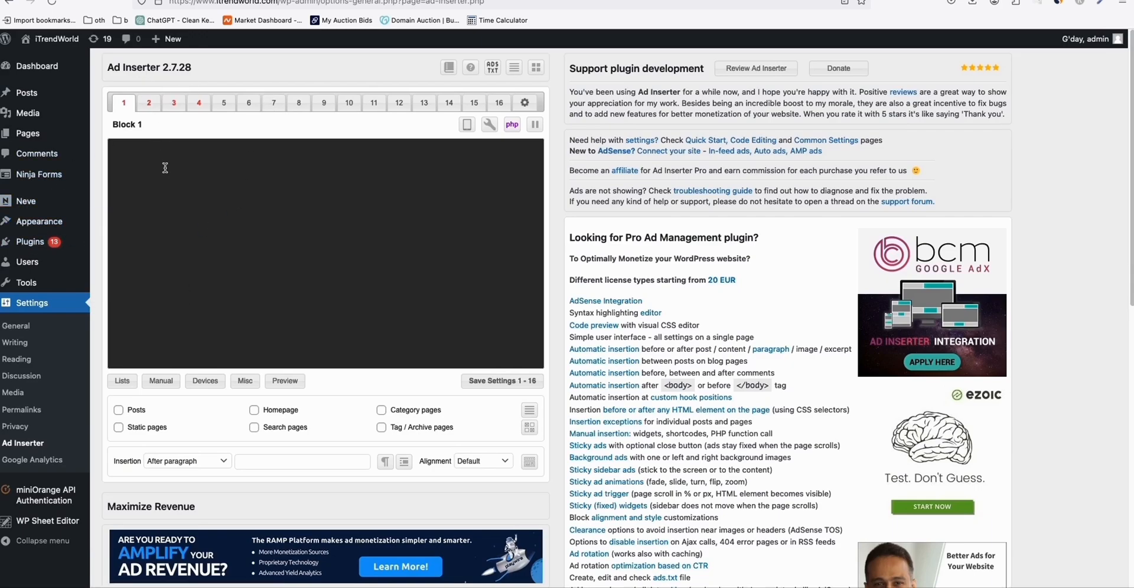
{"action": "type", "text": "<a"}
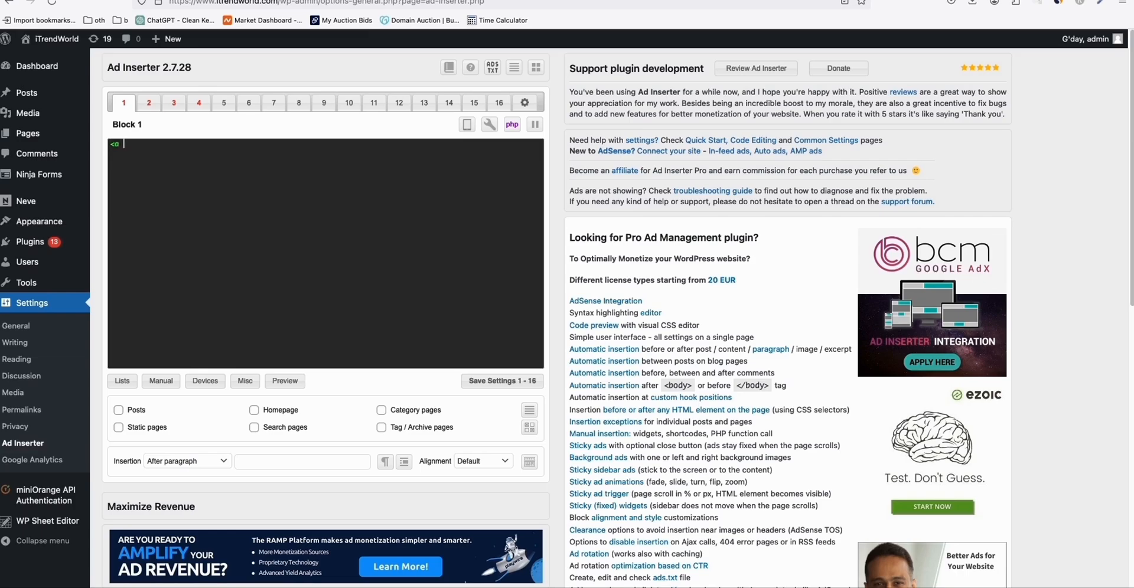
{"action": "type", "text": "href="}
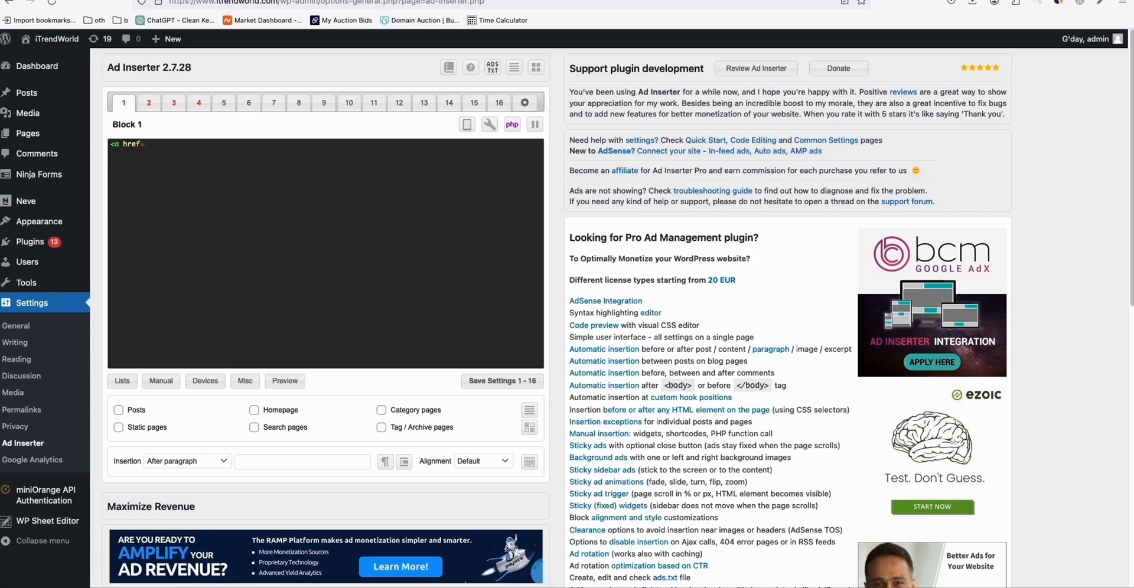
{"action": "type", "text": "\""}
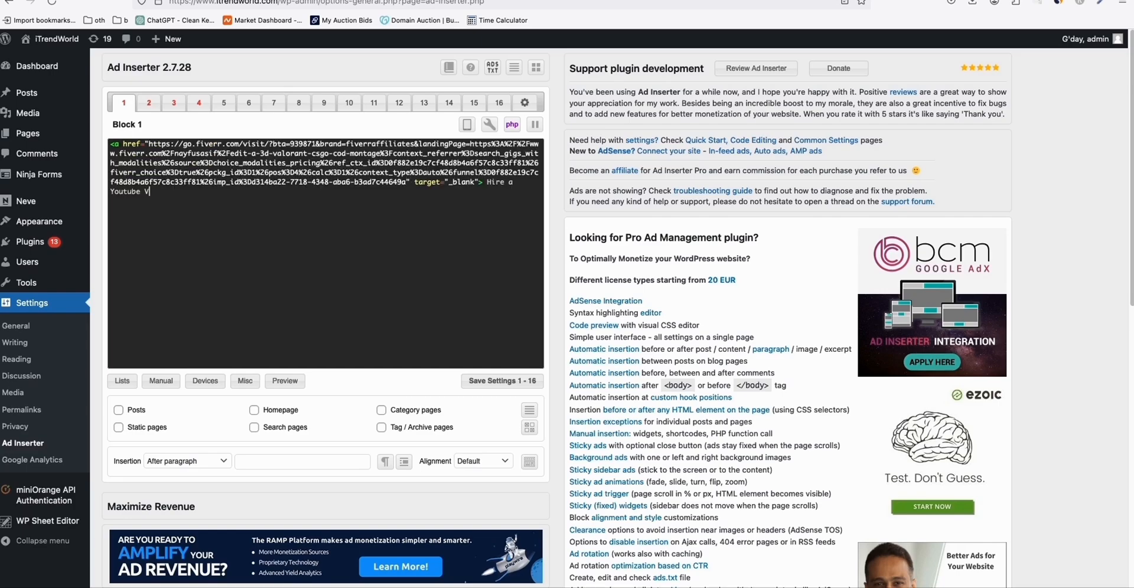
{"action": "type", "text": "ideo Editor"}
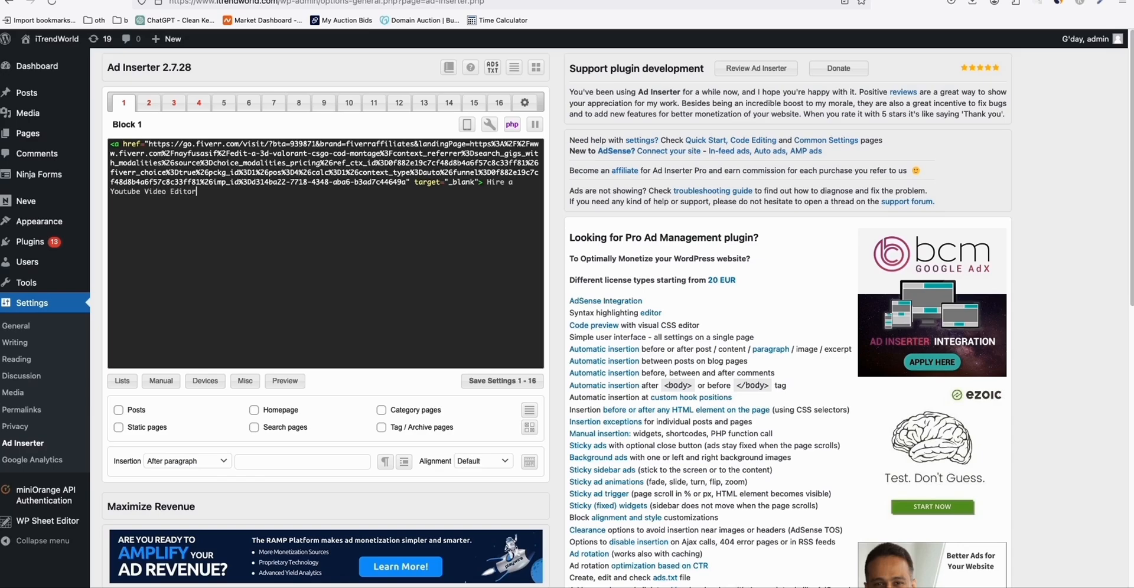
{"action": "type", "text": "</a>"}
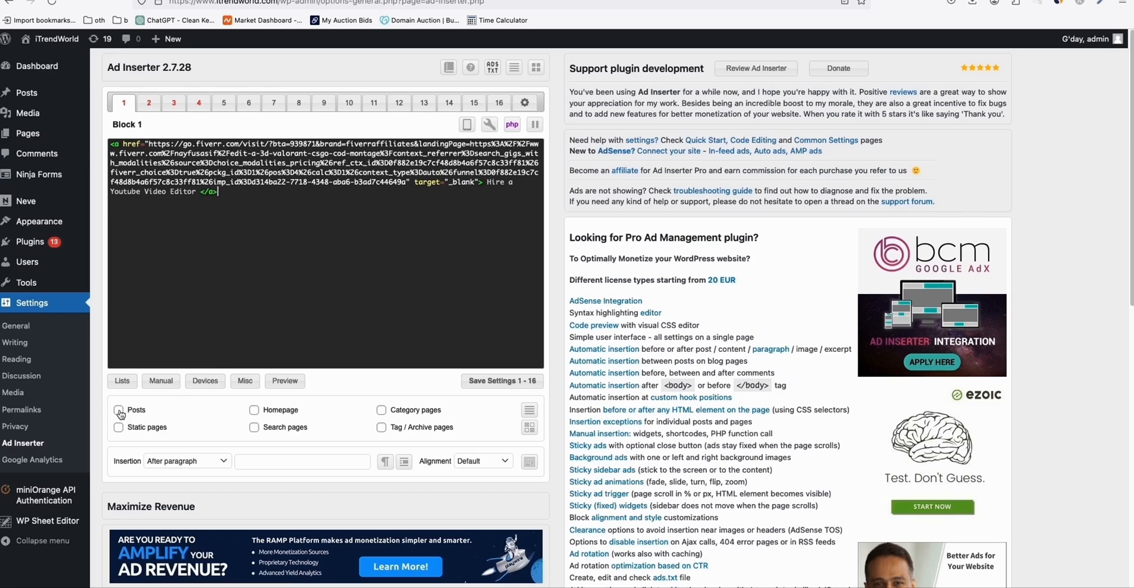
Step: Enable Block 1 for posts, insert it before content, and save
{"action": "left_click", "coordinate": [119, 410]}
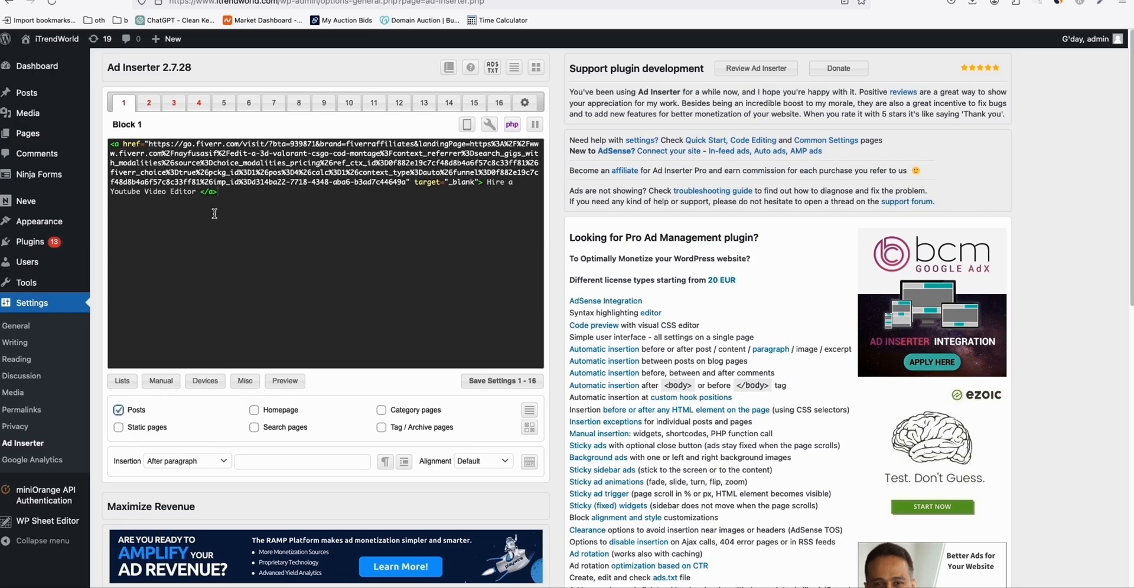
{"action": "left_click", "coordinate": [184, 461]}
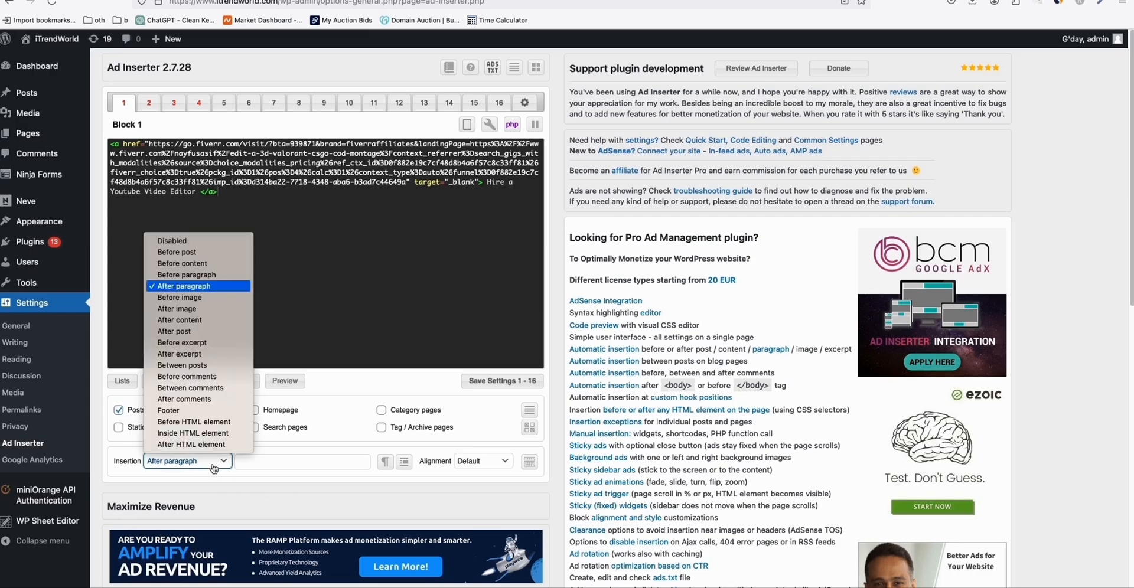
{"action": "left_click", "coordinate": [181, 263]}
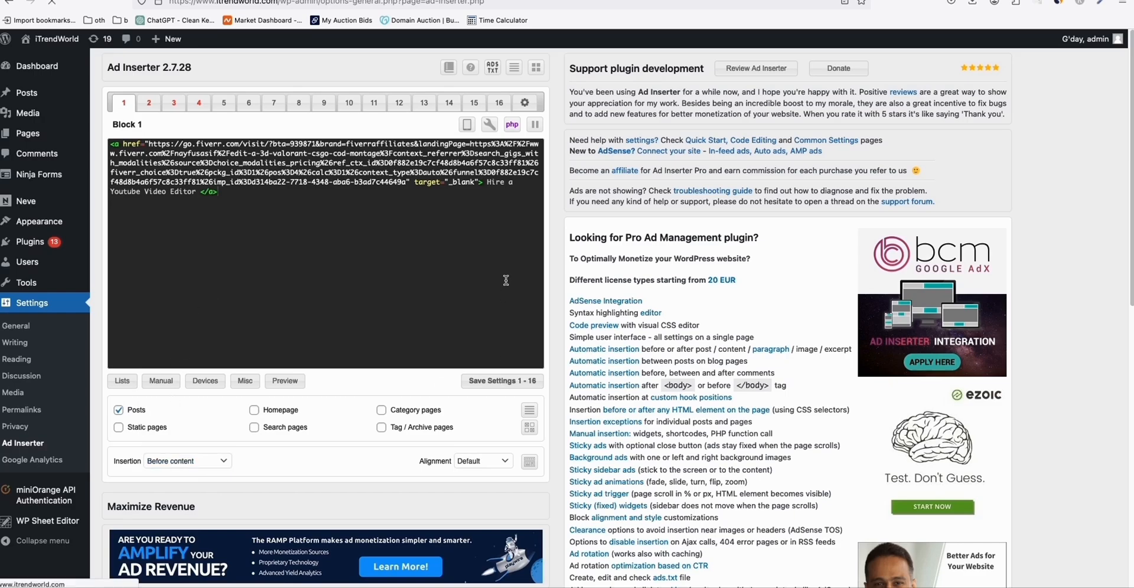
{"action": "left_click", "coordinate": [501, 381]}
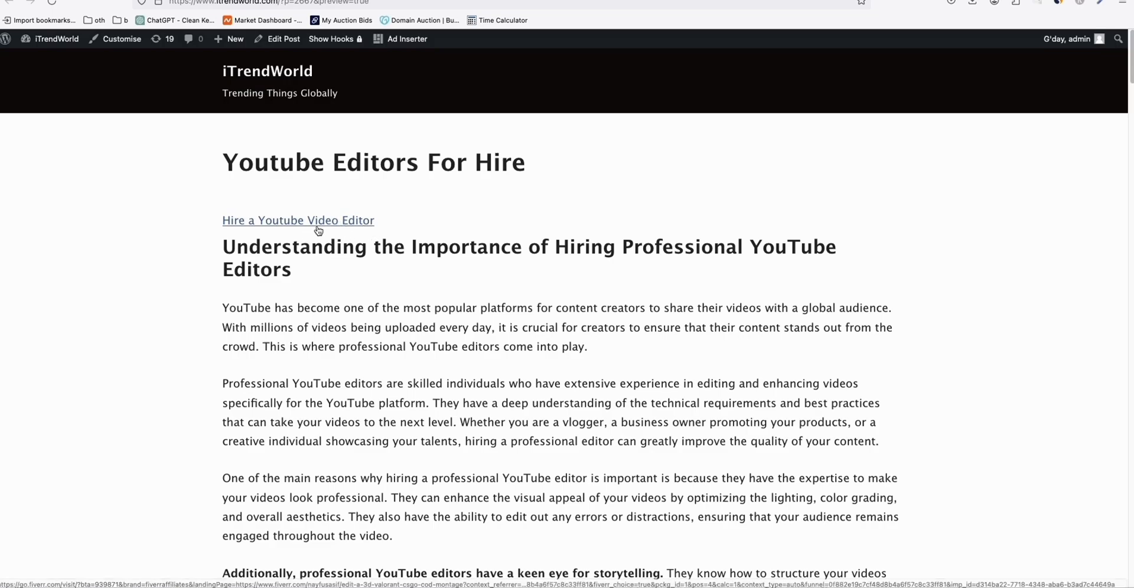
{"action": "mouse_move", "coordinate": [254, 165]}
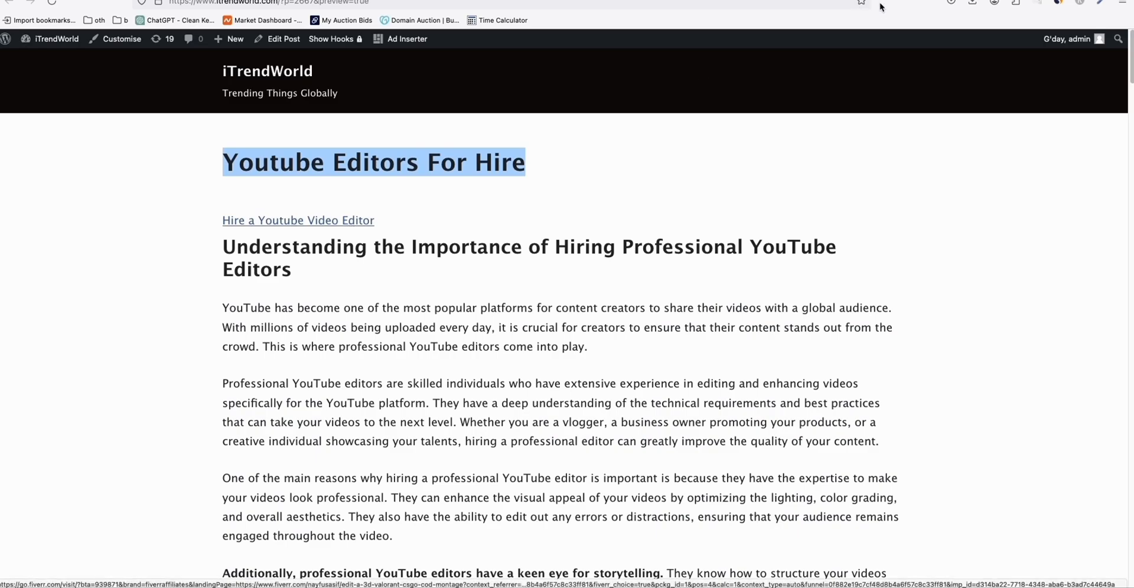
Step: Scroll the Youtube Editors For Hire preview to see the inserted affiliate link
{"action": "scroll", "scroll_direction": "down", "scroll_amount": 3}
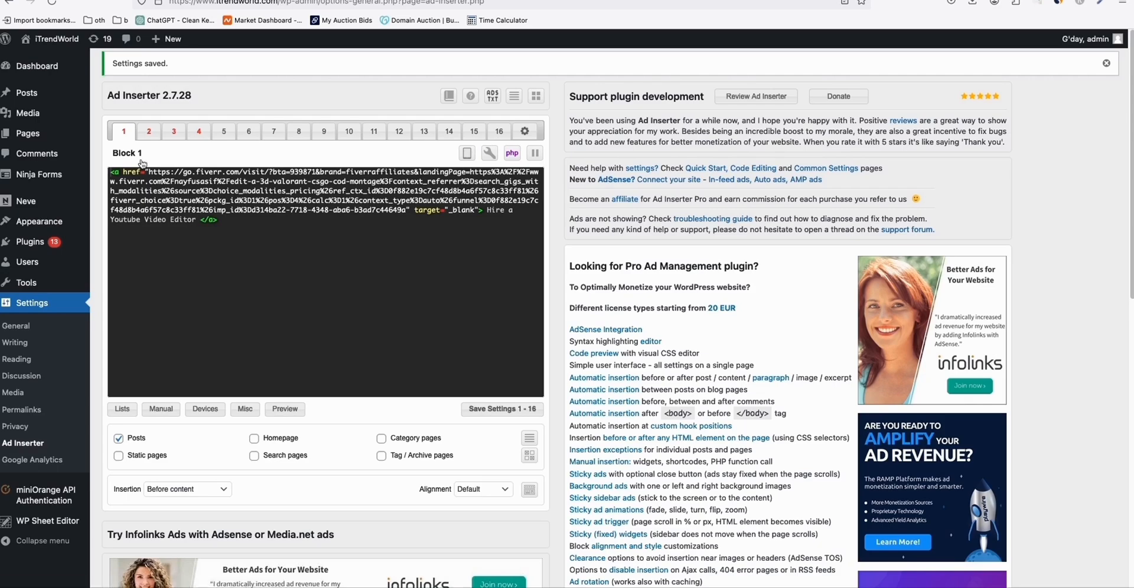
Step: Copy Block 1's link code into Block 2 and insert it after paragraph %3
{"action": "left_click", "coordinate": [148, 132]}
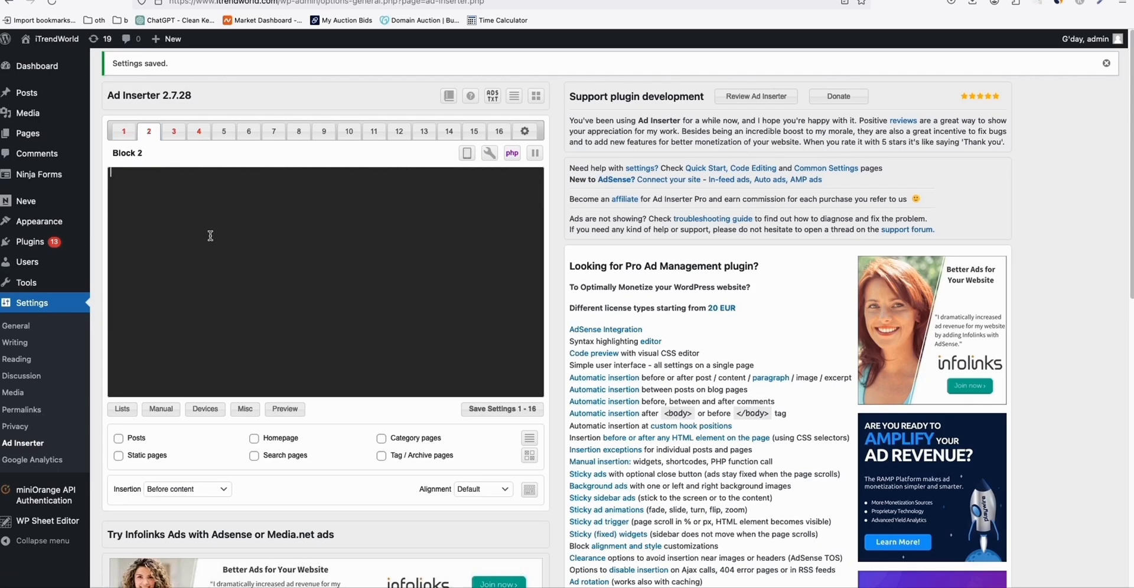
{"action": "left_click", "coordinate": [123, 131]}
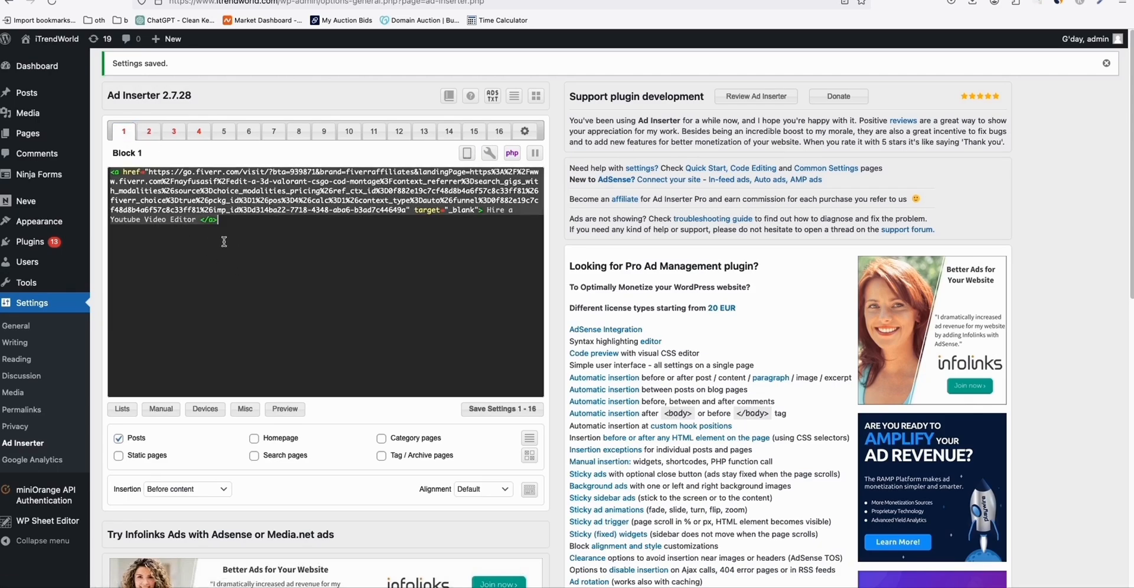
{"action": "left_click", "coordinate": [148, 131]}
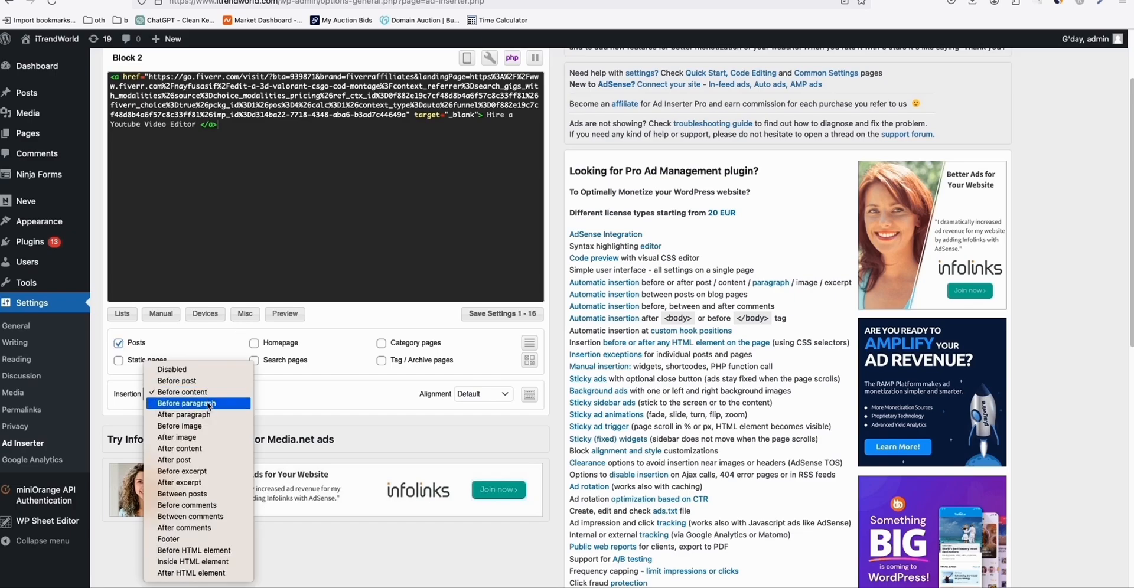
{"action": "mouse_move", "coordinate": [184, 414]}
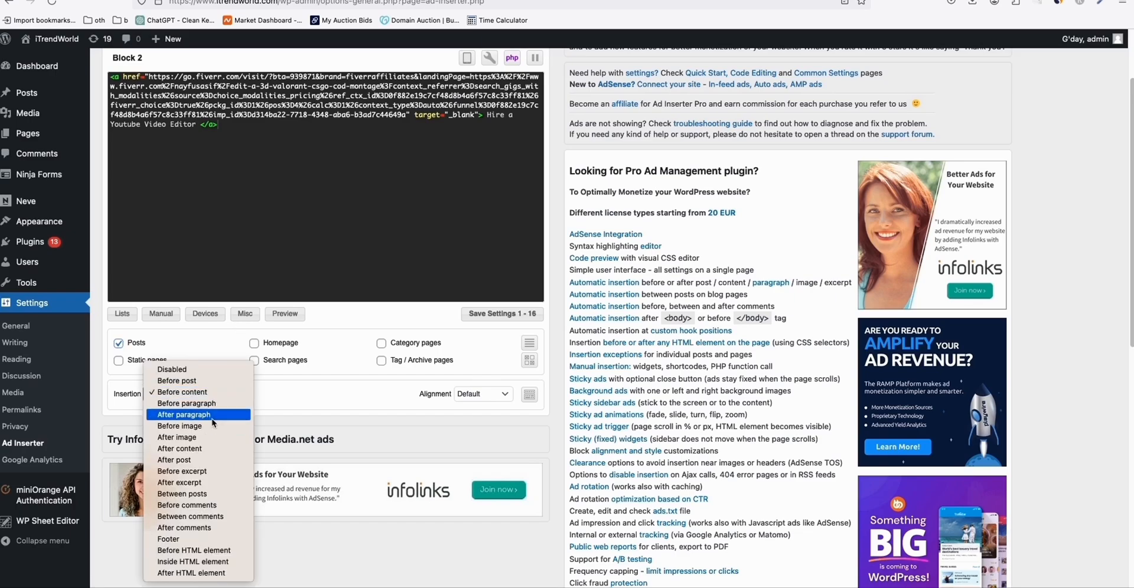
{"action": "left_click", "coordinate": [184, 414]}
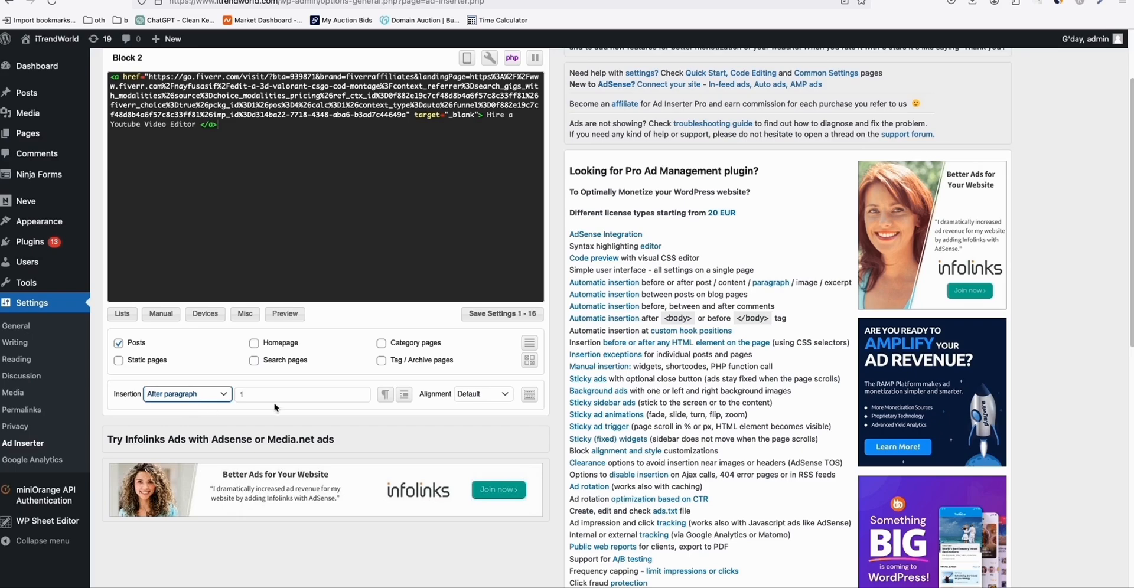
{"action": "left_click", "coordinate": [301, 395]}
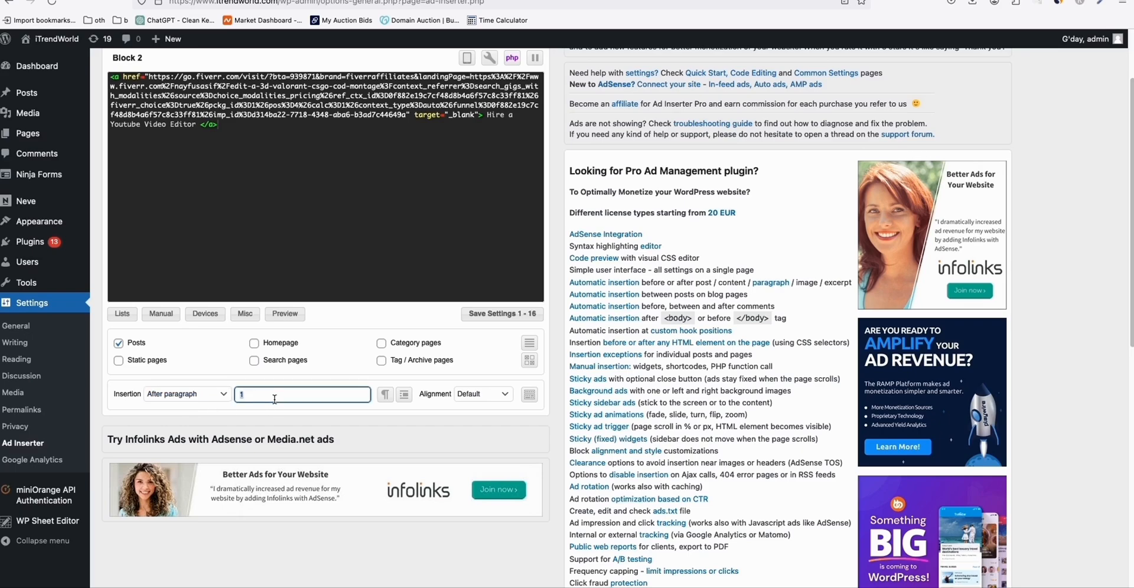
{"action": "type", "text": "%3"}
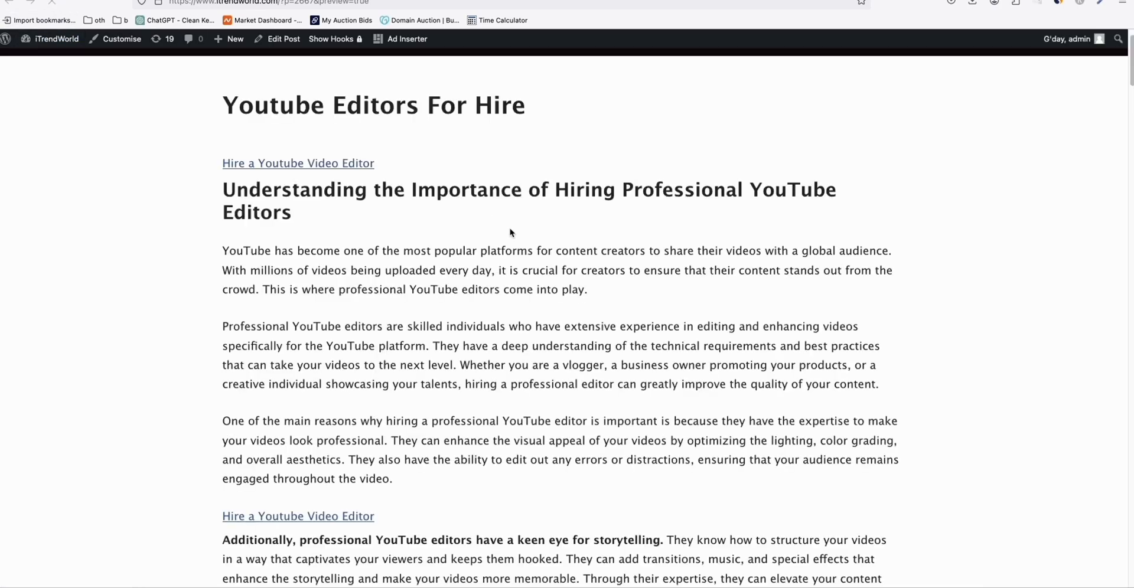
{"action": "scroll", "scroll_direction": "down", "scroll_amount": 3}
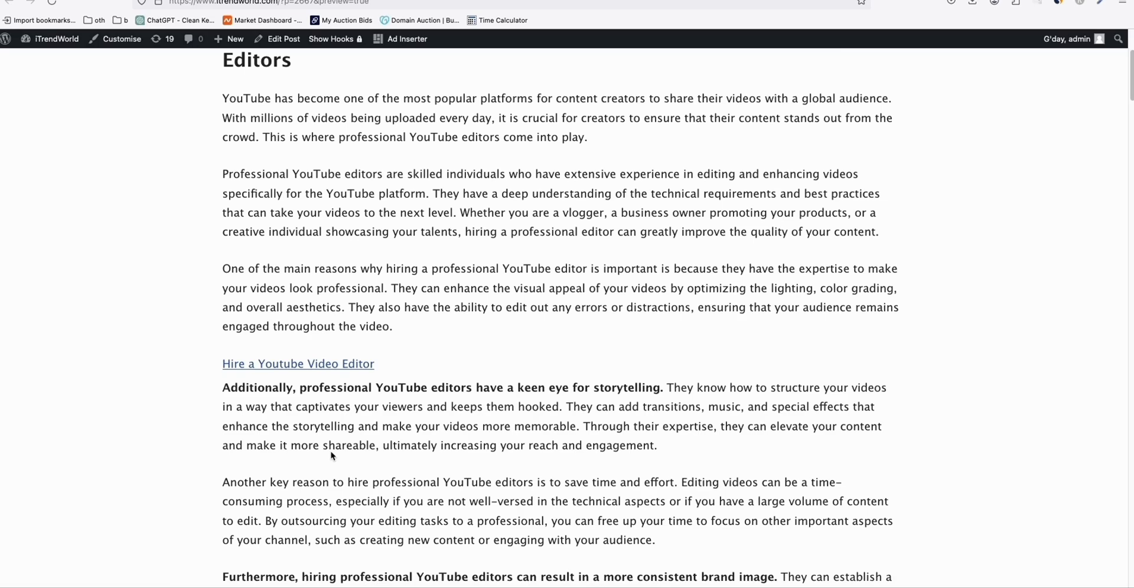
{"action": "mouse_move", "coordinate": [354, 364]}
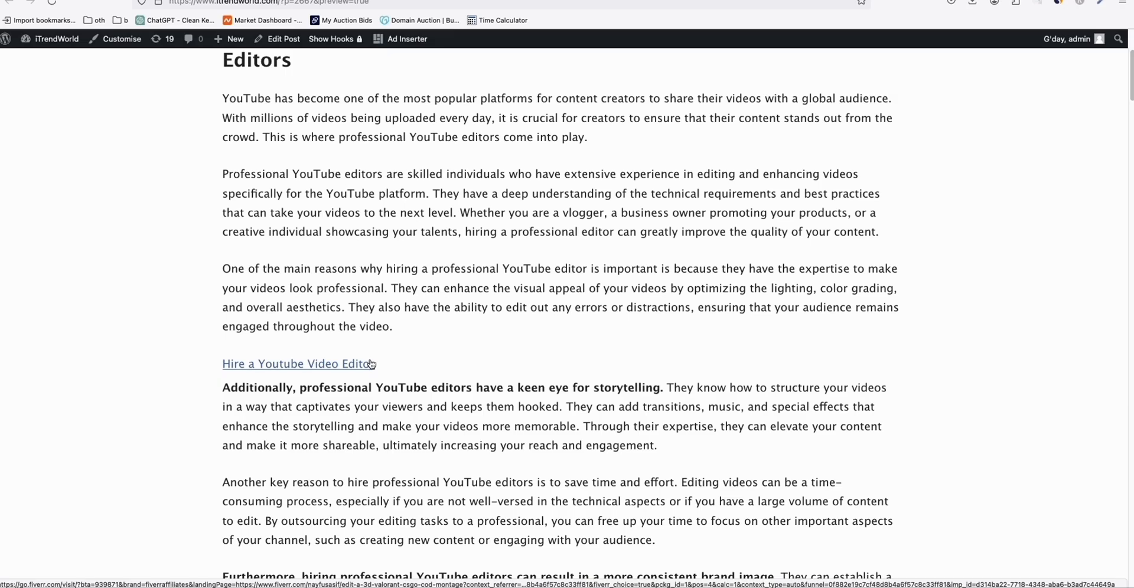
{"action": "scroll", "scroll_direction": "down", "scroll_amount": 3}
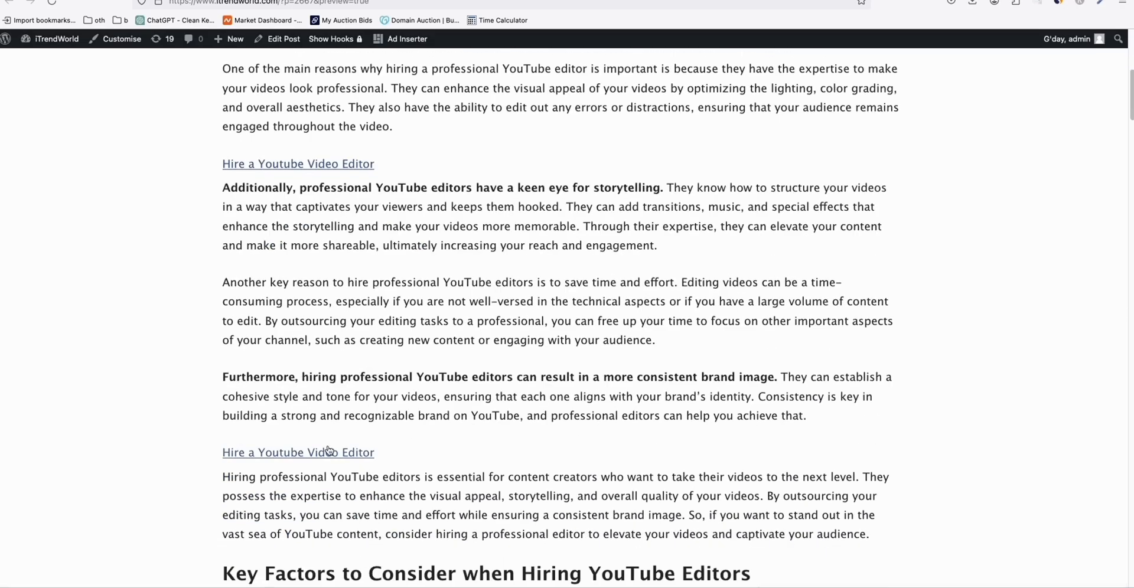
{"action": "left_click", "coordinate": [297, 453]}
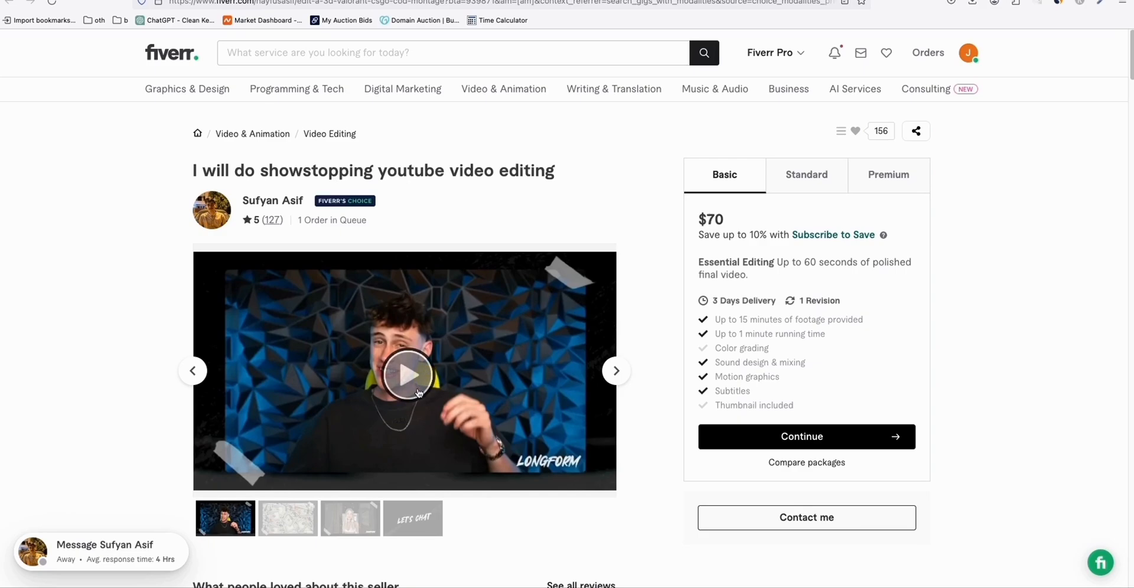
{"action": "mouse_move", "coordinate": [463, 290]}
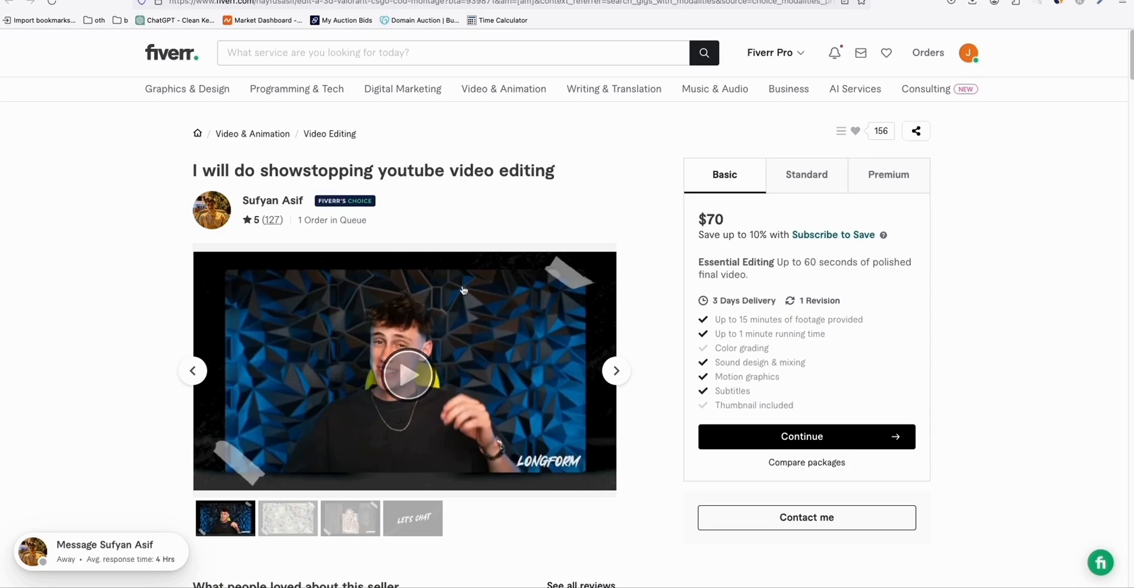
{"action": "mouse_move", "coordinate": [929, 4]}
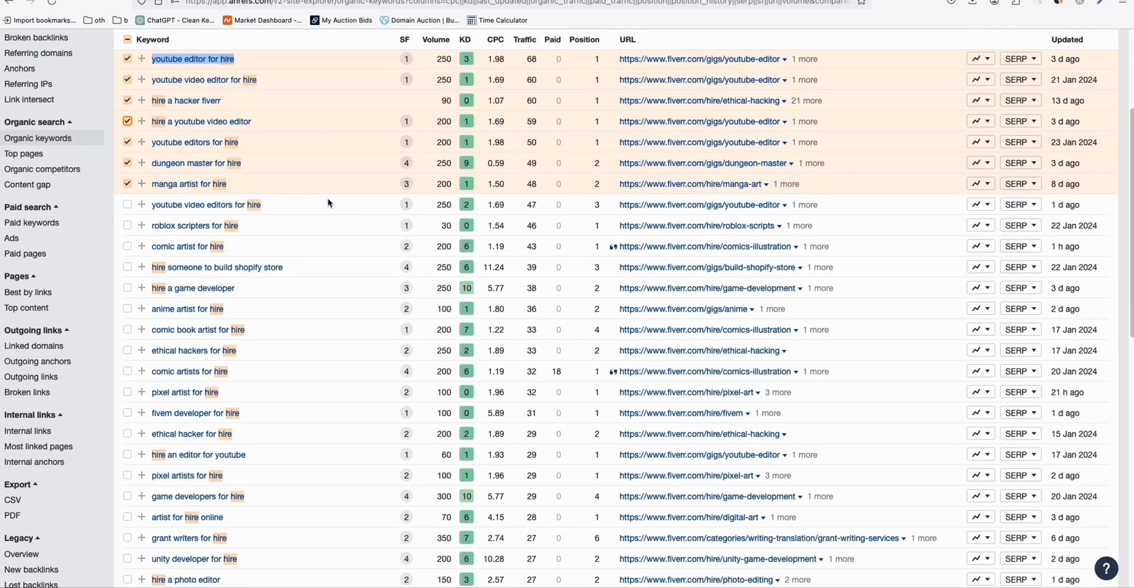
{"action": "mouse_move", "coordinate": [329, 202]}
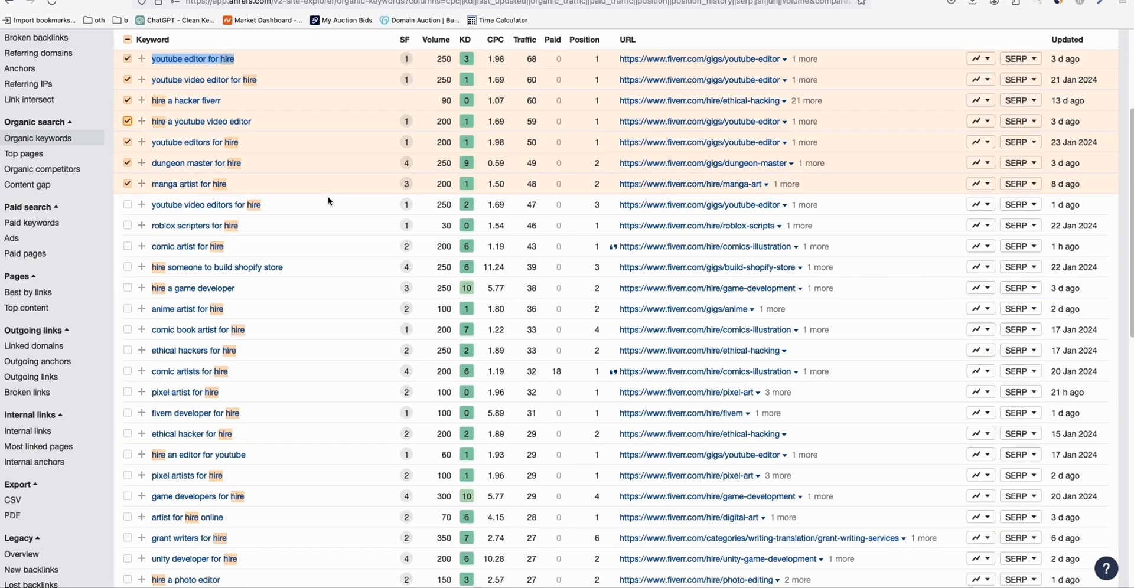
{"action": "scroll", "scroll_direction": "down", "scroll_amount": 3}
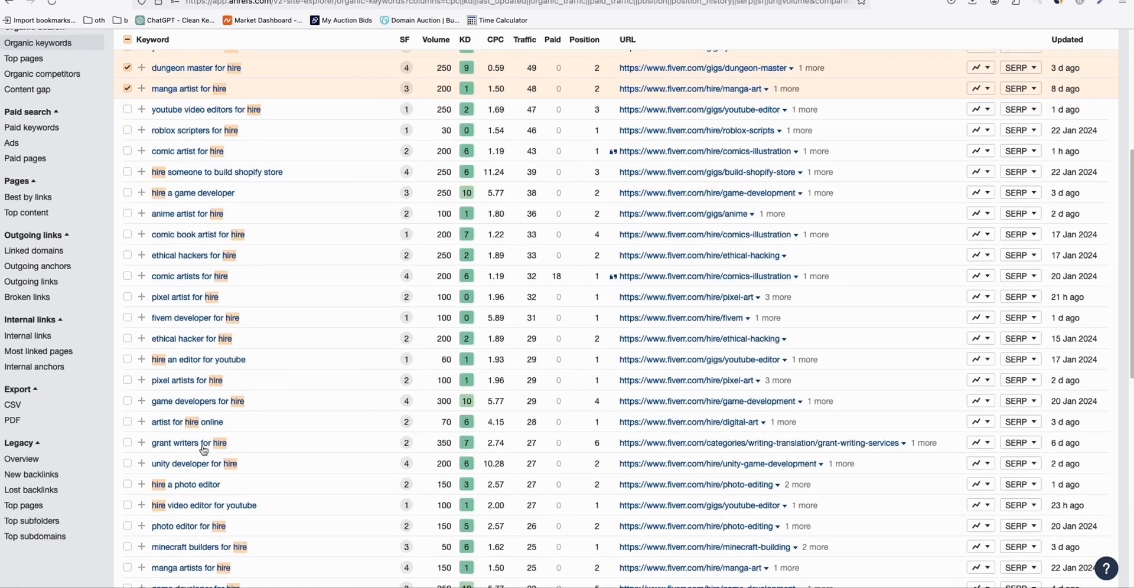
{"action": "mouse_move", "coordinate": [189, 443]}
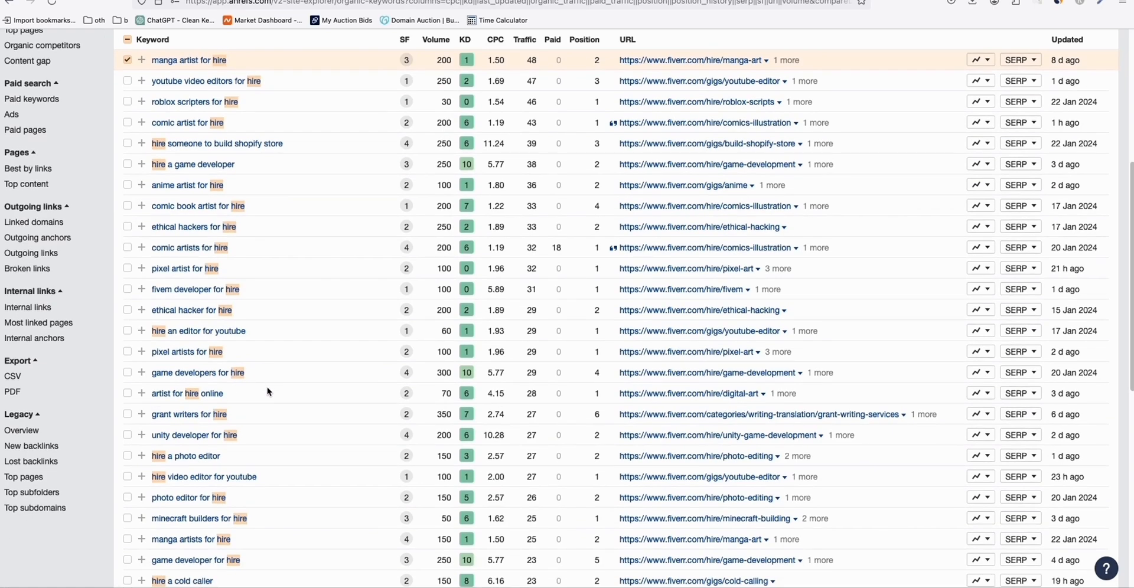
{"action": "scroll", "scroll_direction": "down", "scroll_amount": 3}
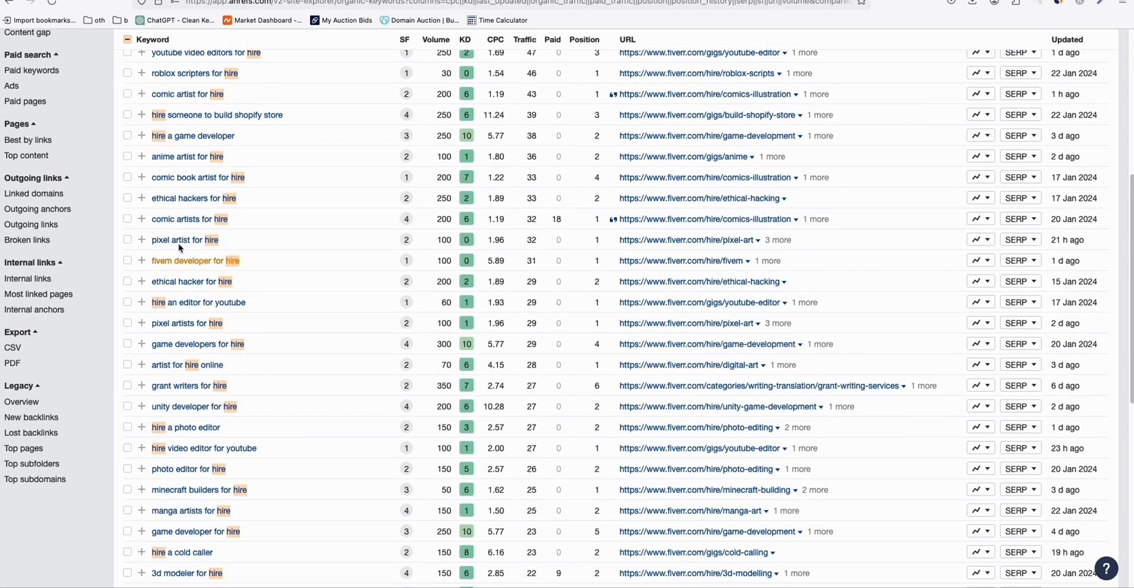
{"action": "scroll", "scroll_direction": "down", "scroll_amount": 3}
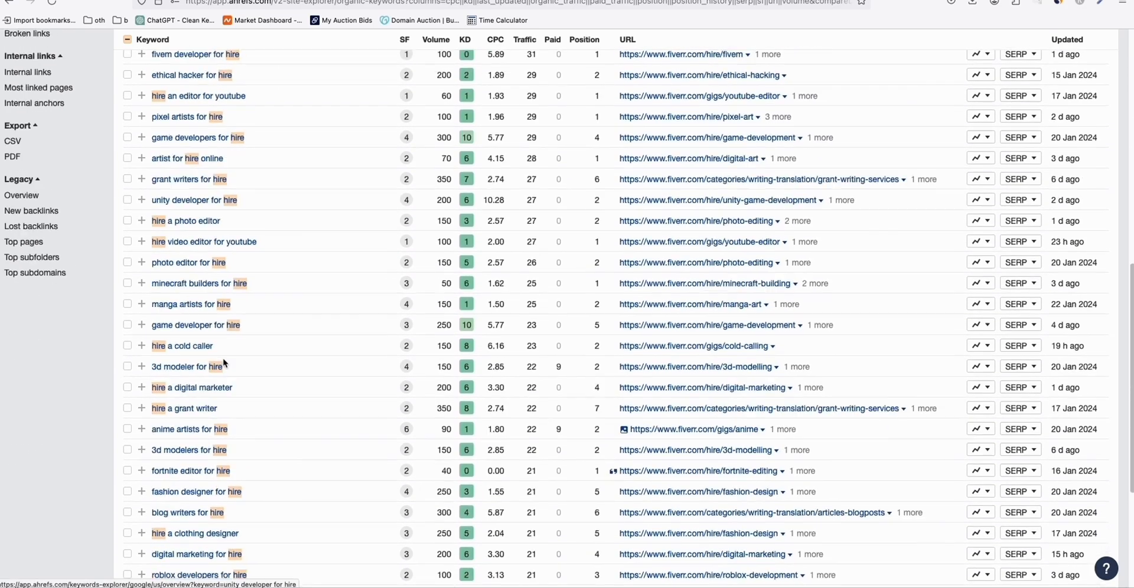
{"action": "scroll", "scroll_direction": "down", "scroll_amount": 3}
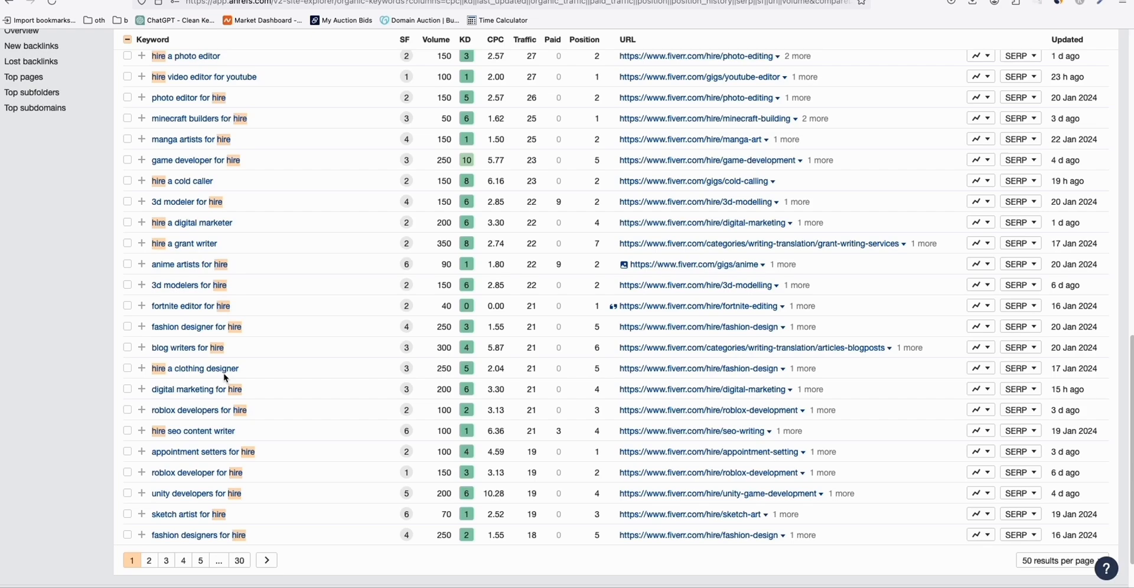
{"action": "scroll", "scroll_direction": "down", "scroll_amount": 3}
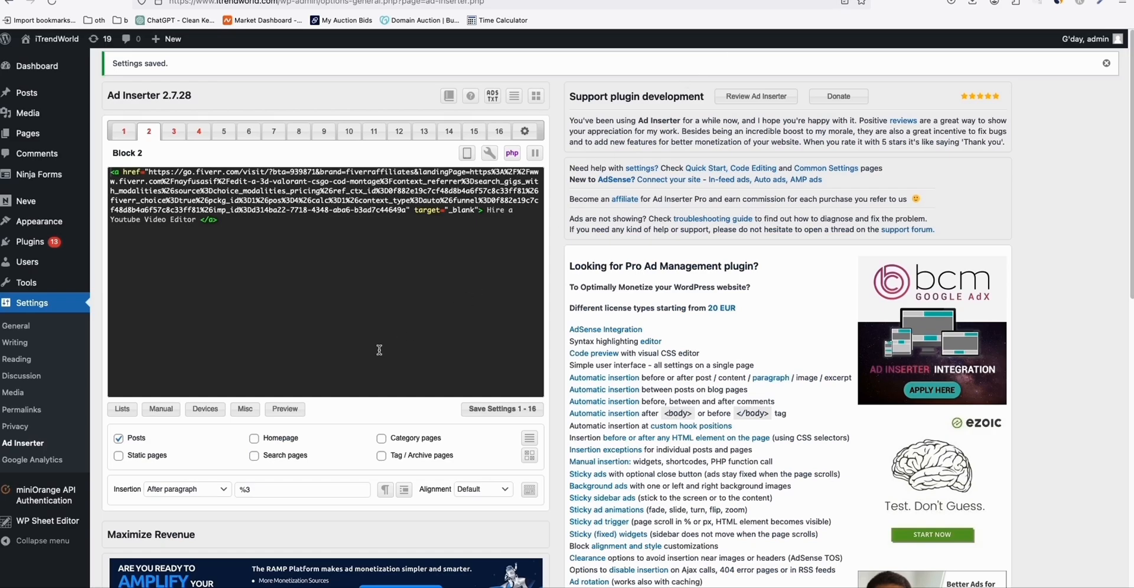
{"action": "mouse_move", "coordinate": [318, 356]}
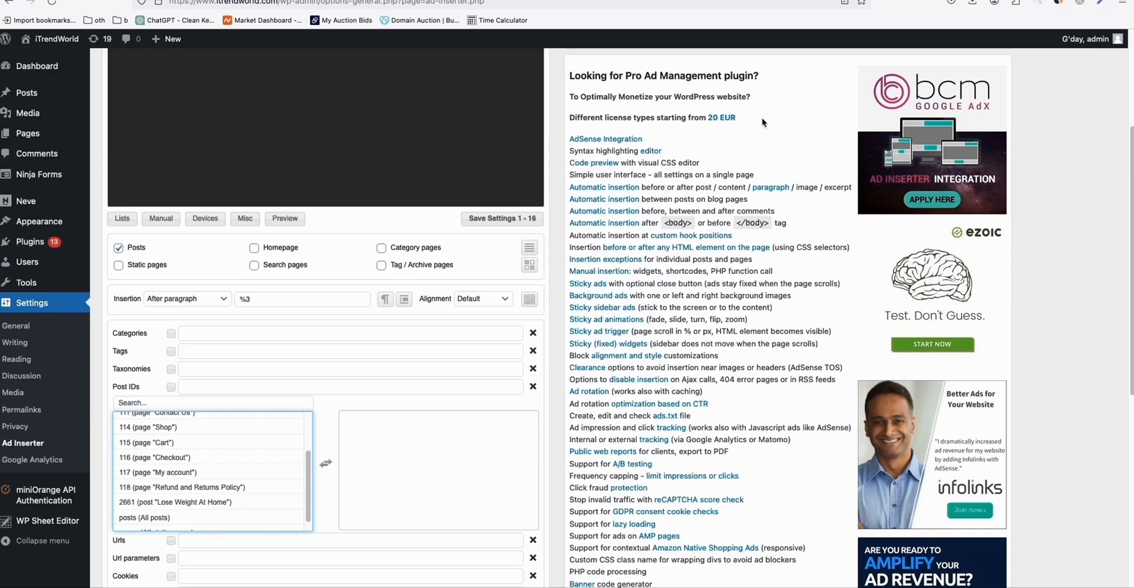
Step: Open Block 2's filter options for limiting it to specific posts and pages
{"action": "left_click", "coordinate": [174, 502]}
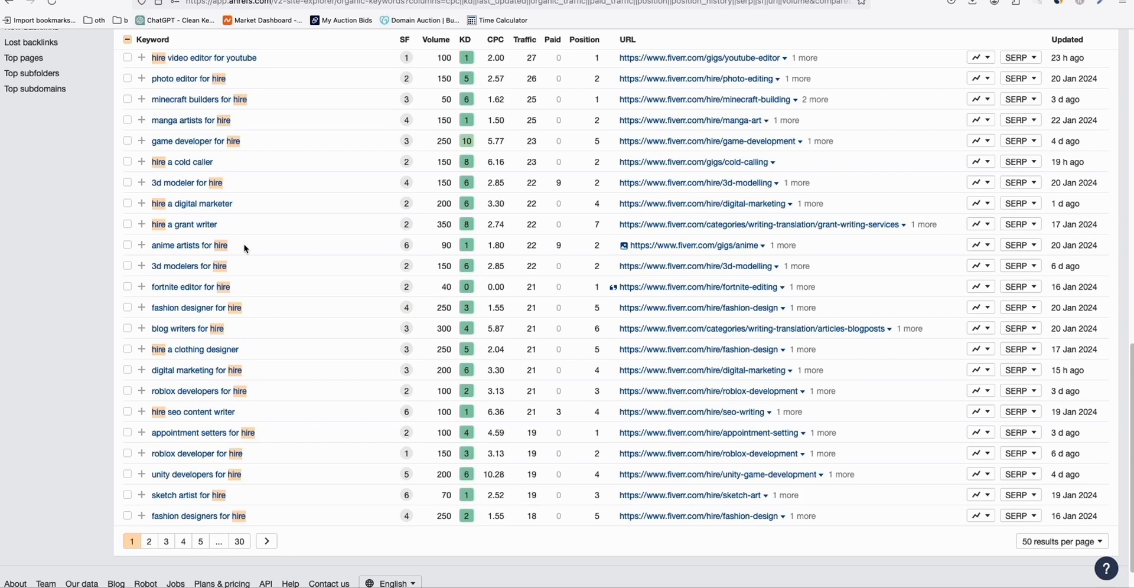
{"action": "mouse_move", "coordinate": [249, 251]}
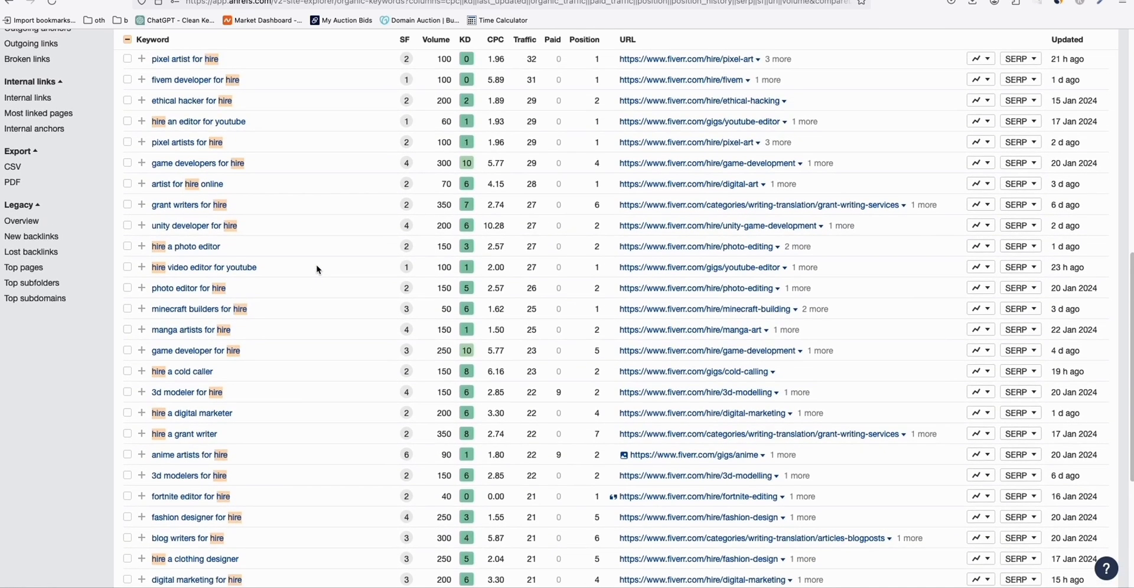
{"action": "mouse_move", "coordinate": [320, 271]}
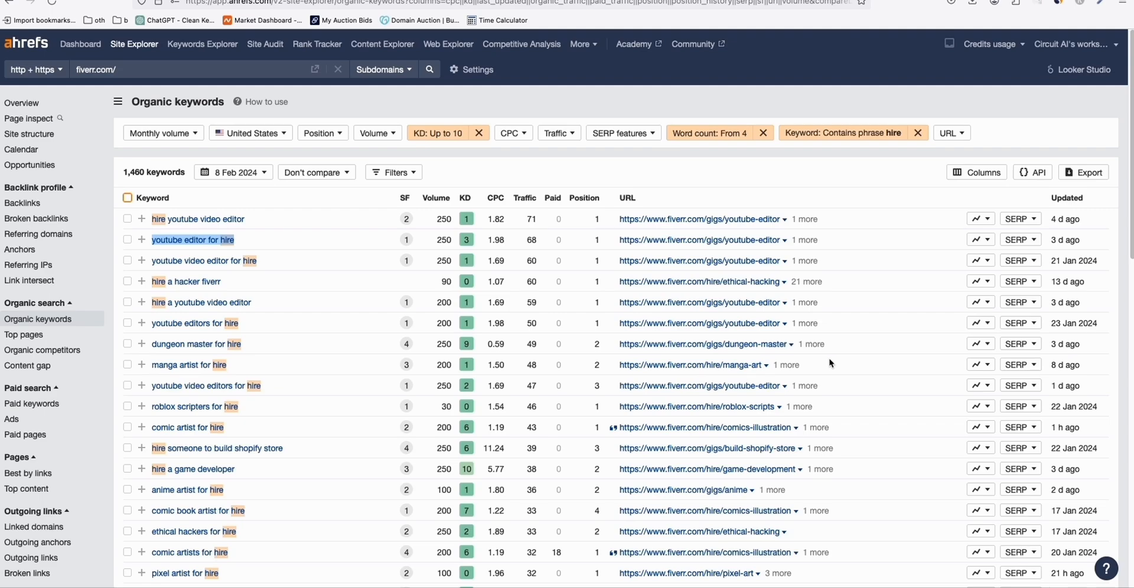
{"action": "mouse_move", "coordinate": [749, 173]}
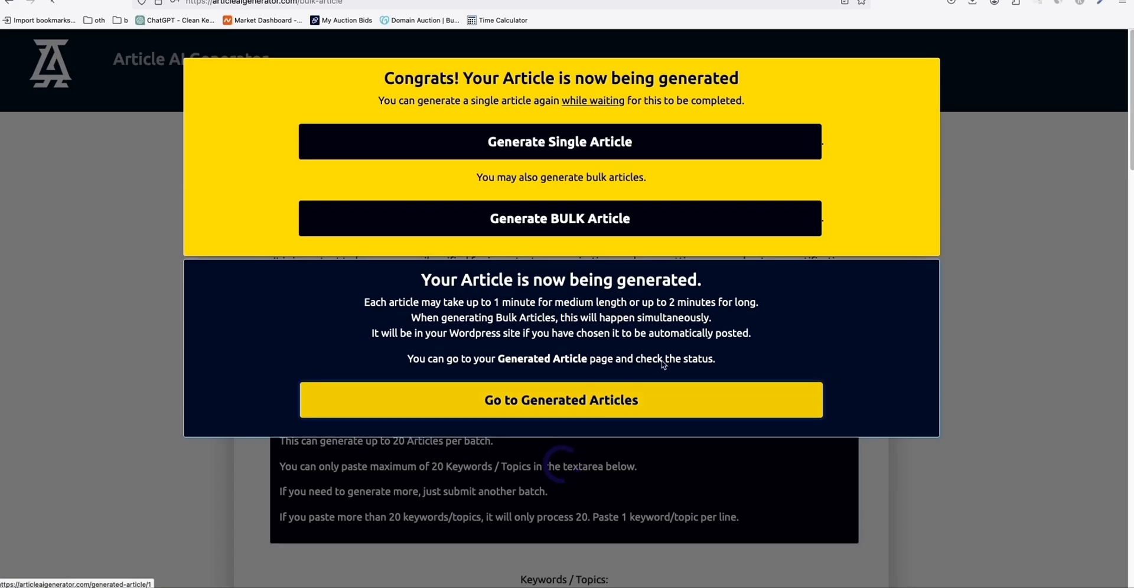
Step: Open the Generated Articles list showing hire articles completed and posted
{"action": "left_click", "coordinate": [559, 400]}
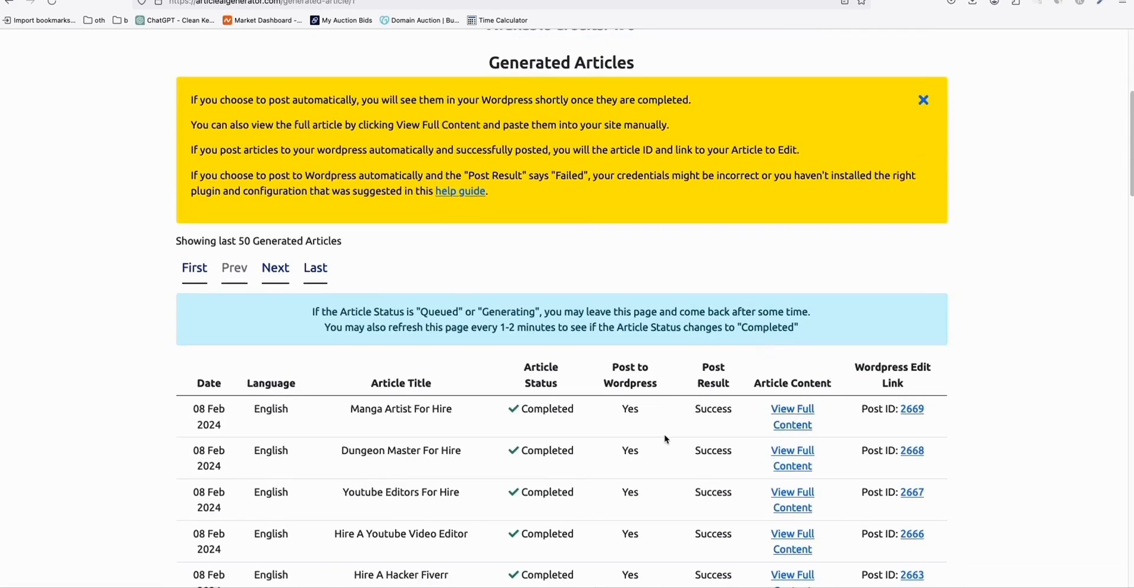
{"action": "mouse_move", "coordinate": [737, 364]}
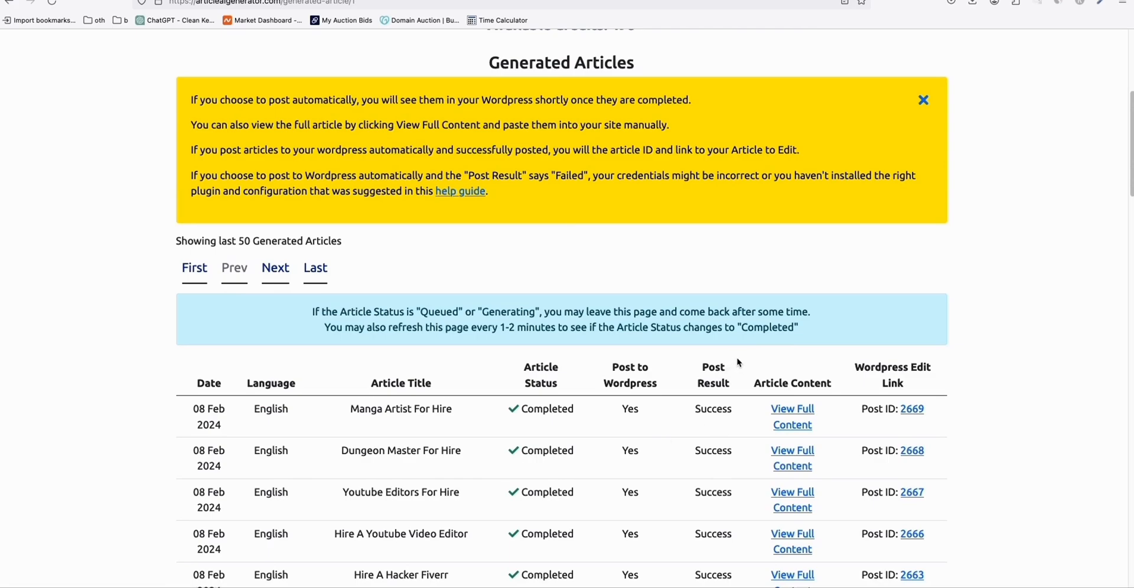
{"action": "mouse_move", "coordinate": [737, 363]}
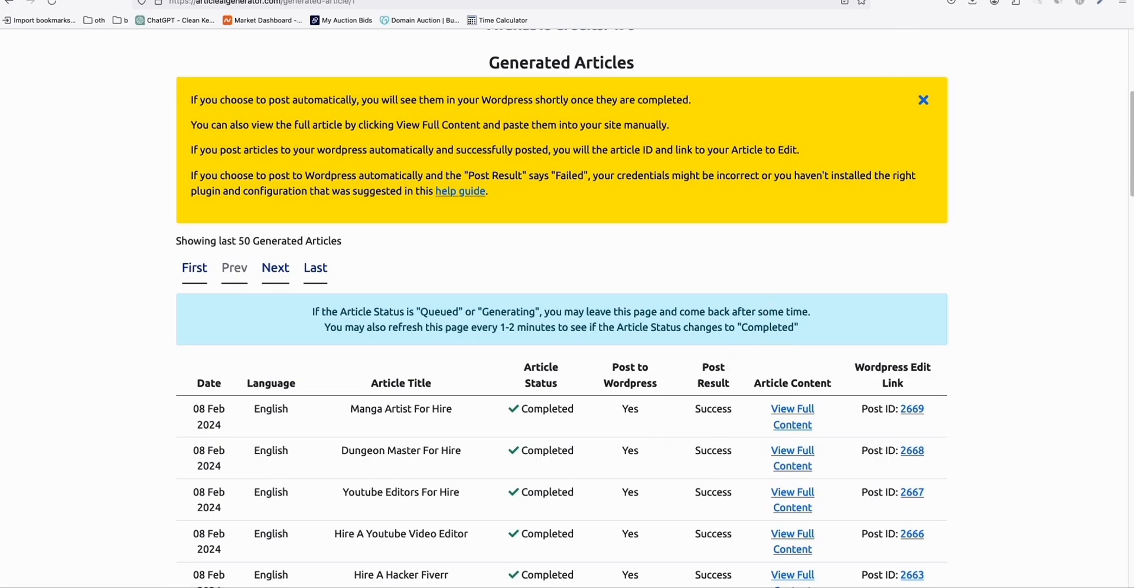